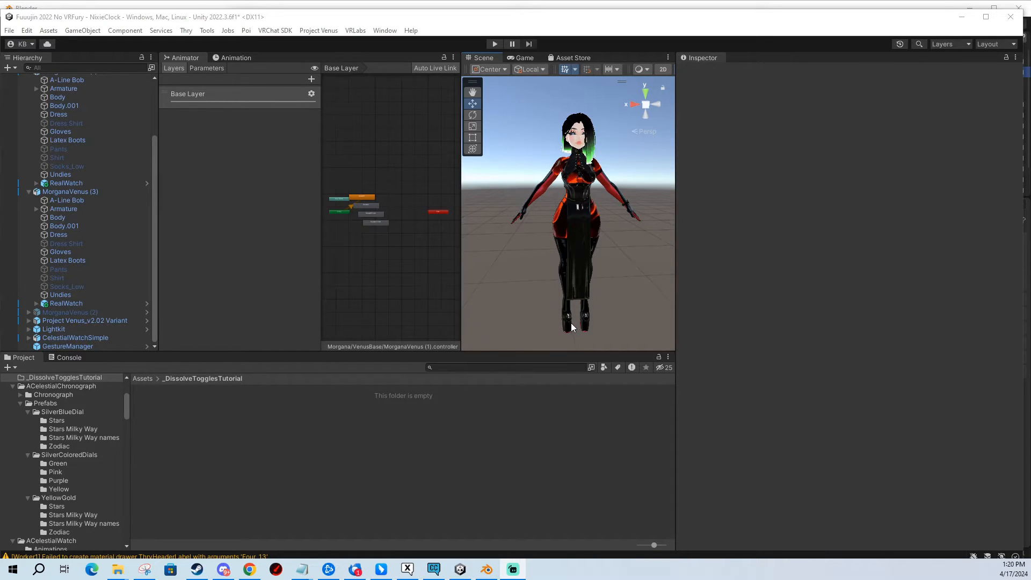
mouse_move(583, 221)
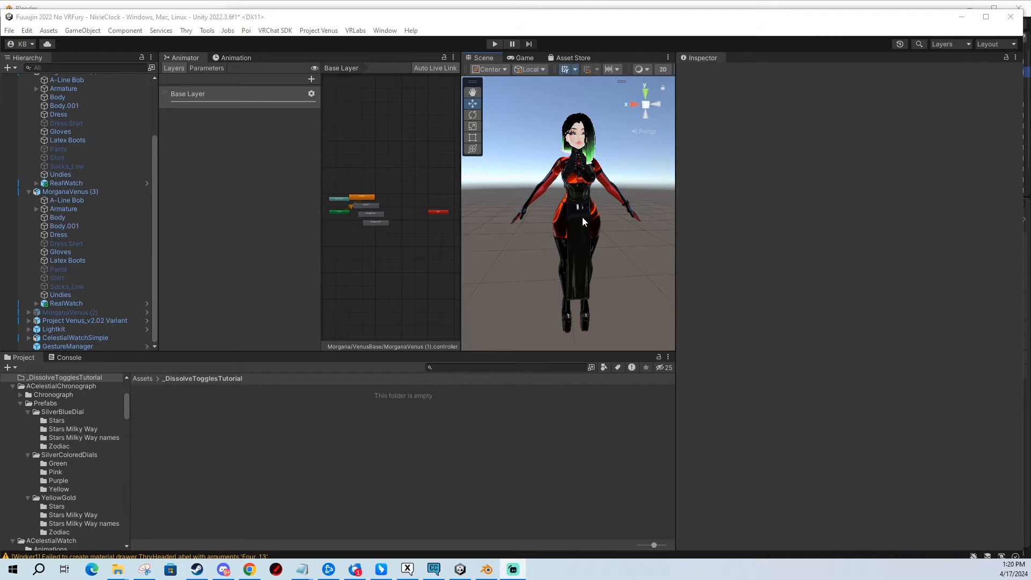
mouse_move(590, 236)
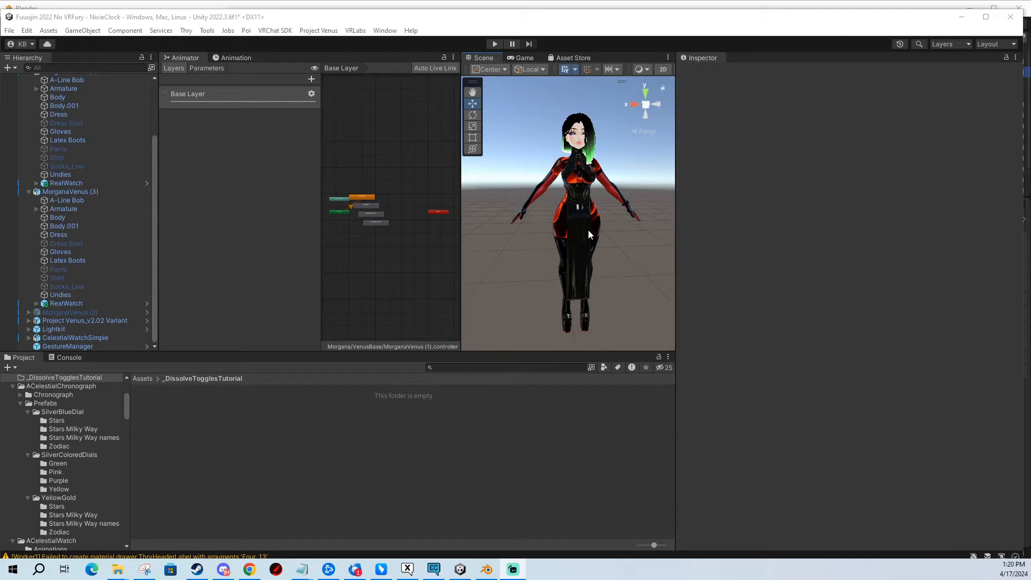
mouse_move(577, 234)
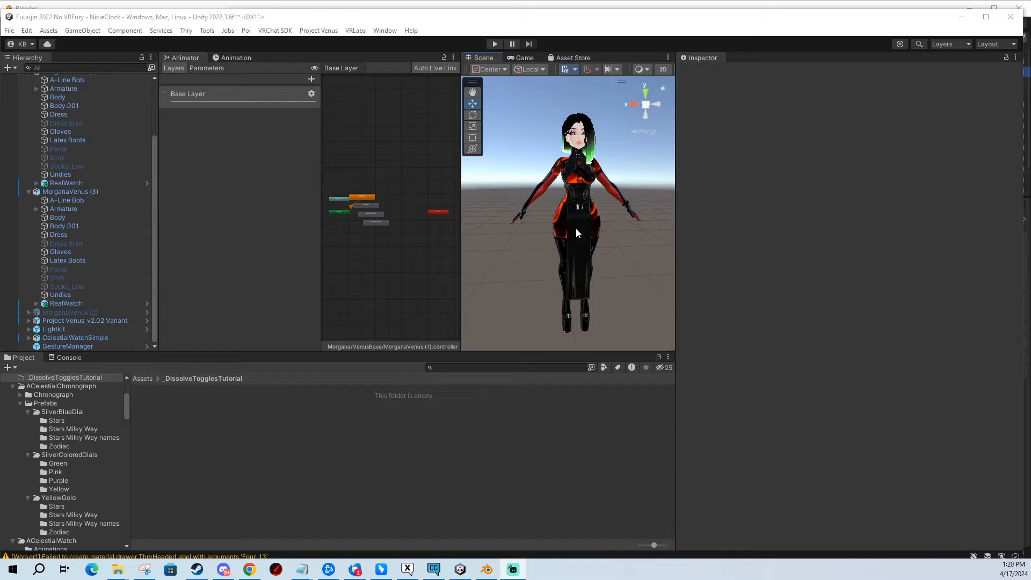
mouse_move(560, 227)
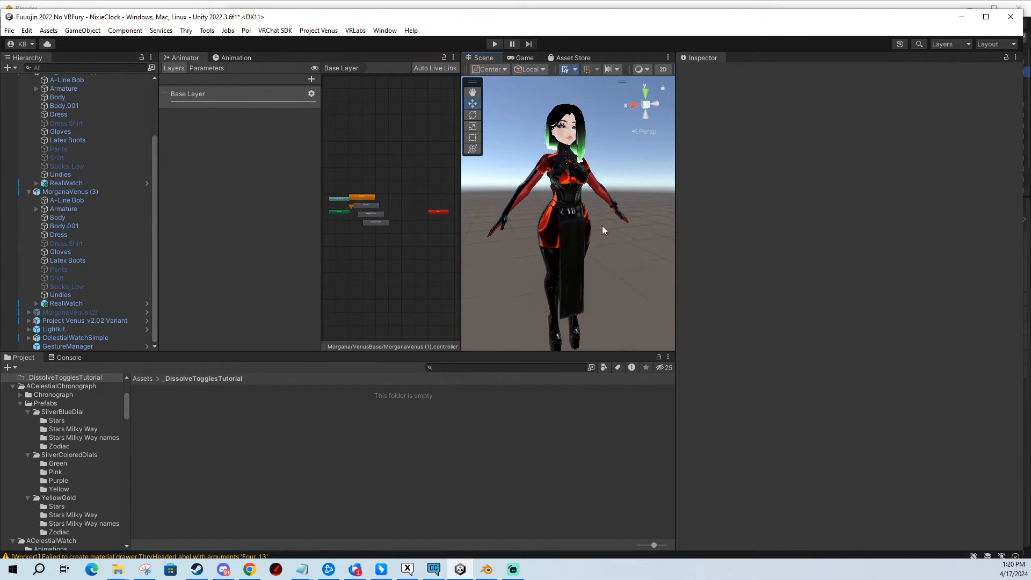
Select the Dress object under MorganaVenus (3) and expand its Poiyomi material settings.
left_click(70, 191)
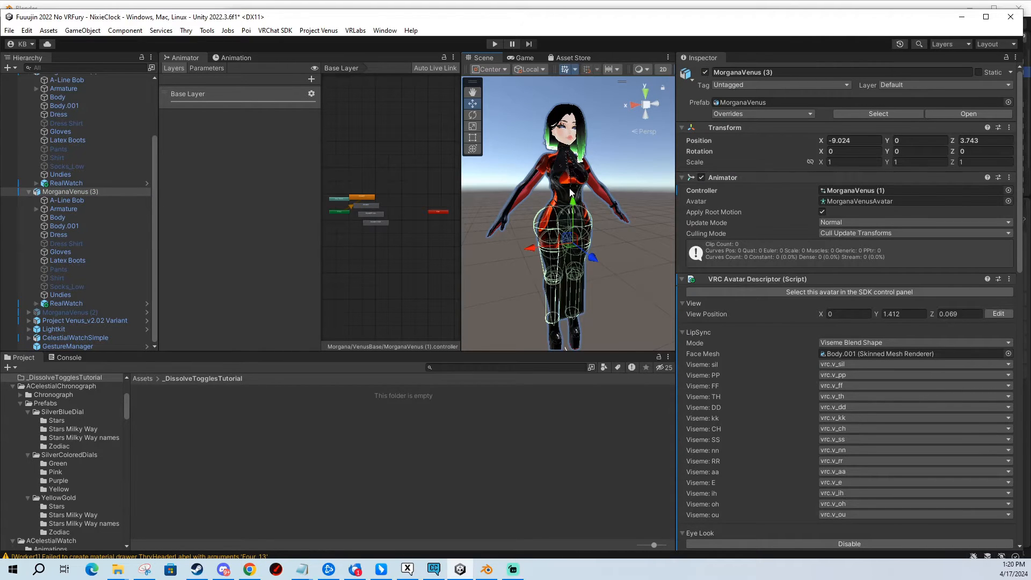
left_click(58, 235)
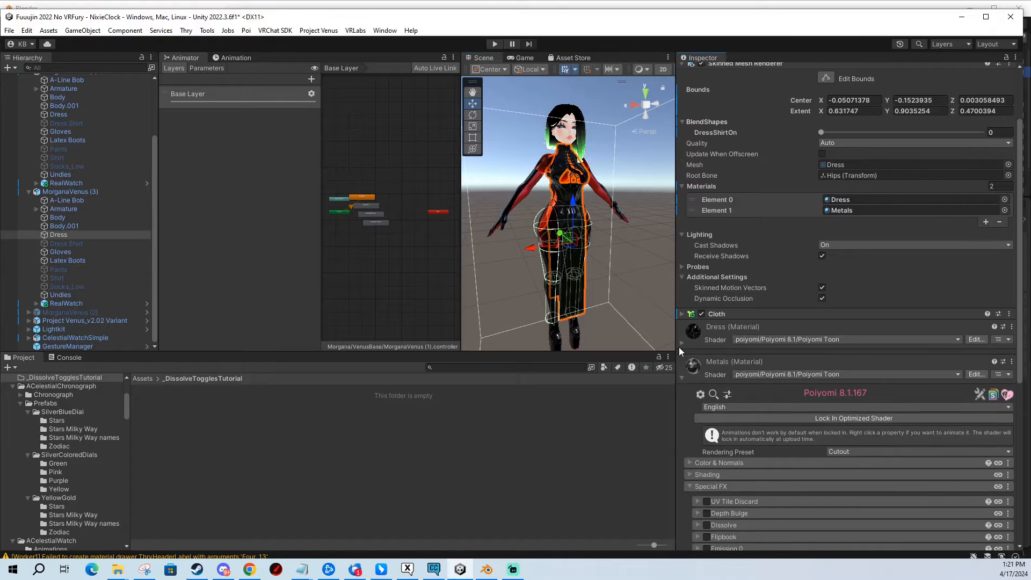
scroll("up", 3)
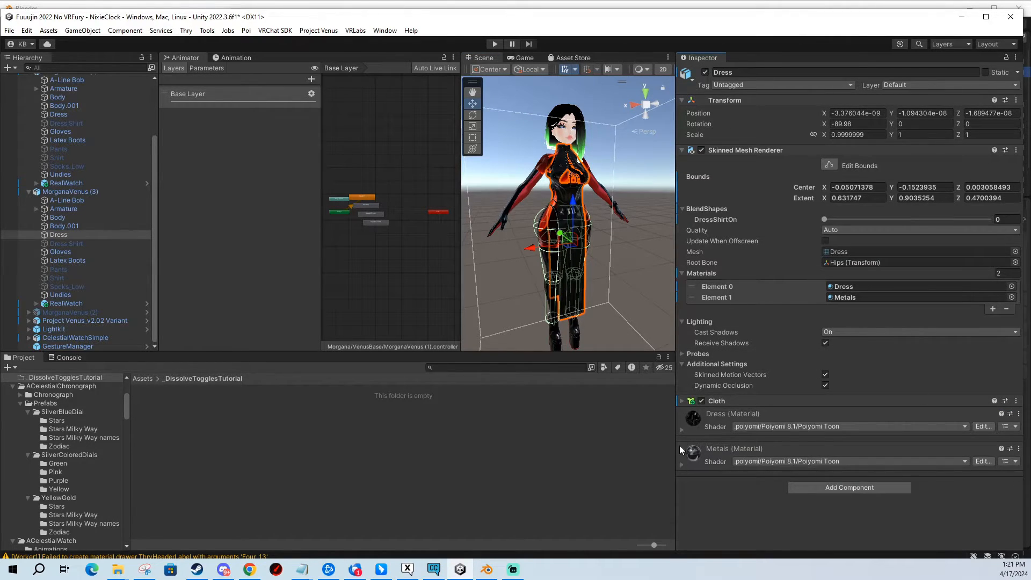
left_click(682, 429)
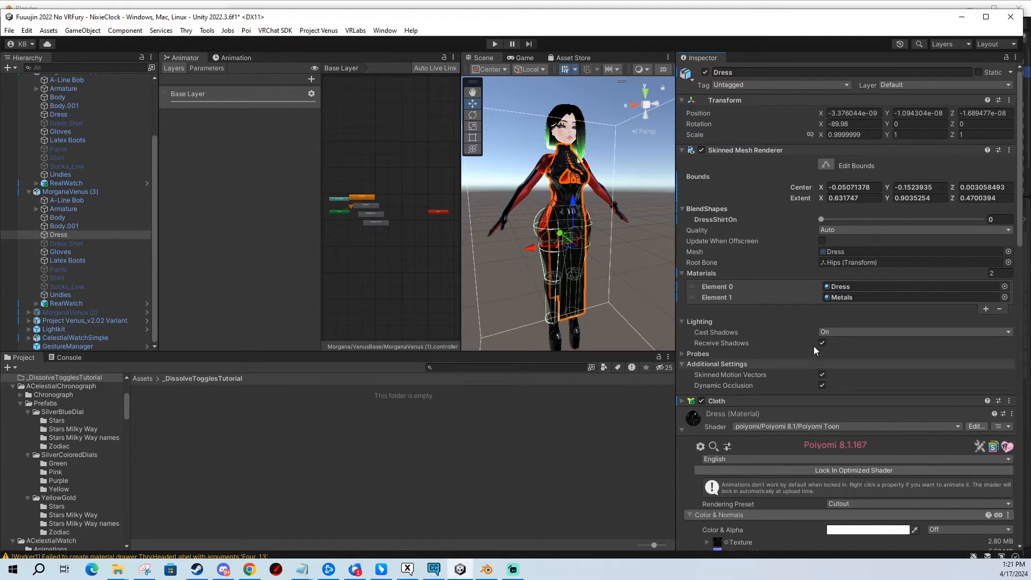
Enable the Special FX > Dissolve effect on the Dress material.
scroll("down", 3)
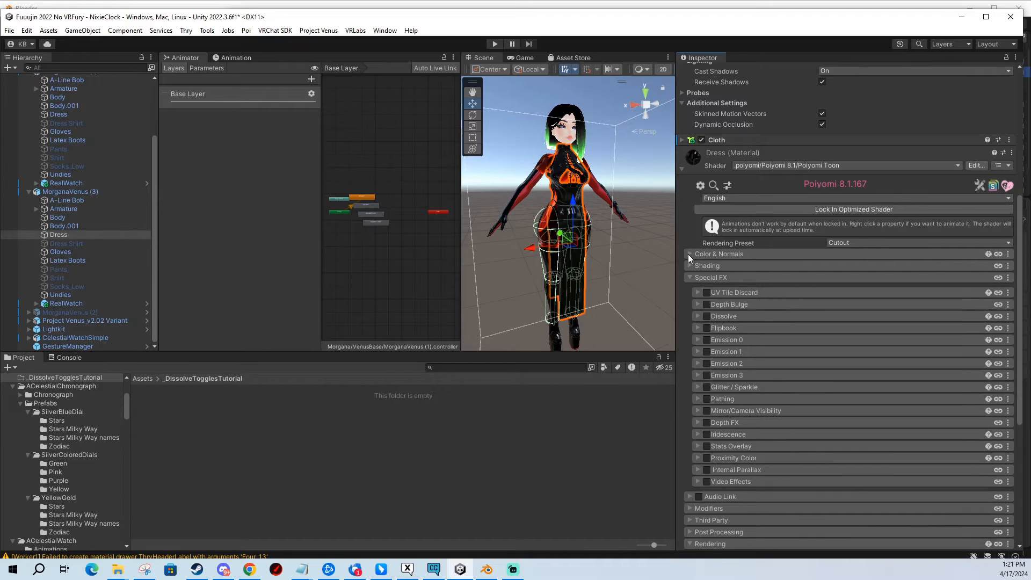
scroll("down", 3)
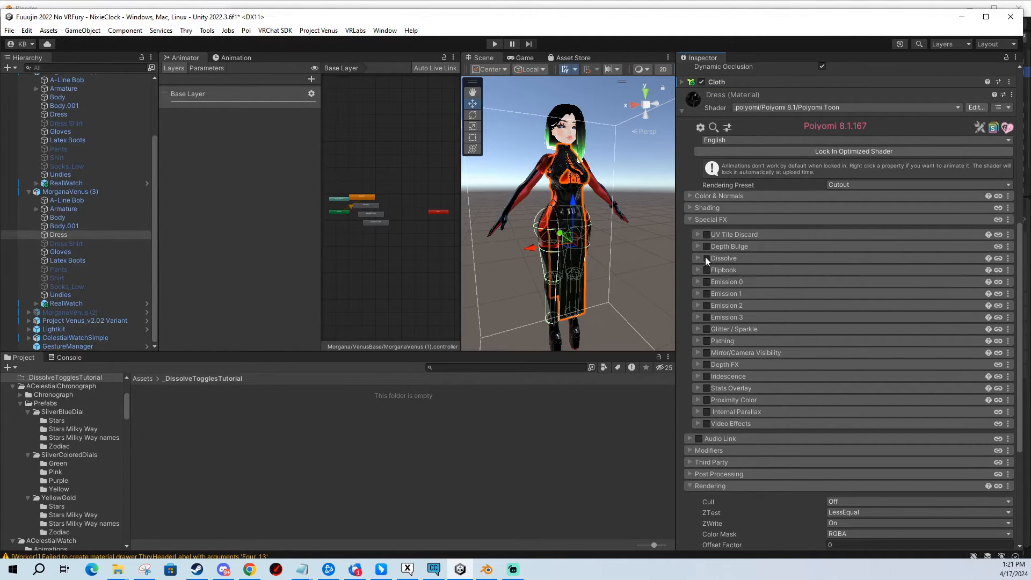
left_click(707, 258)
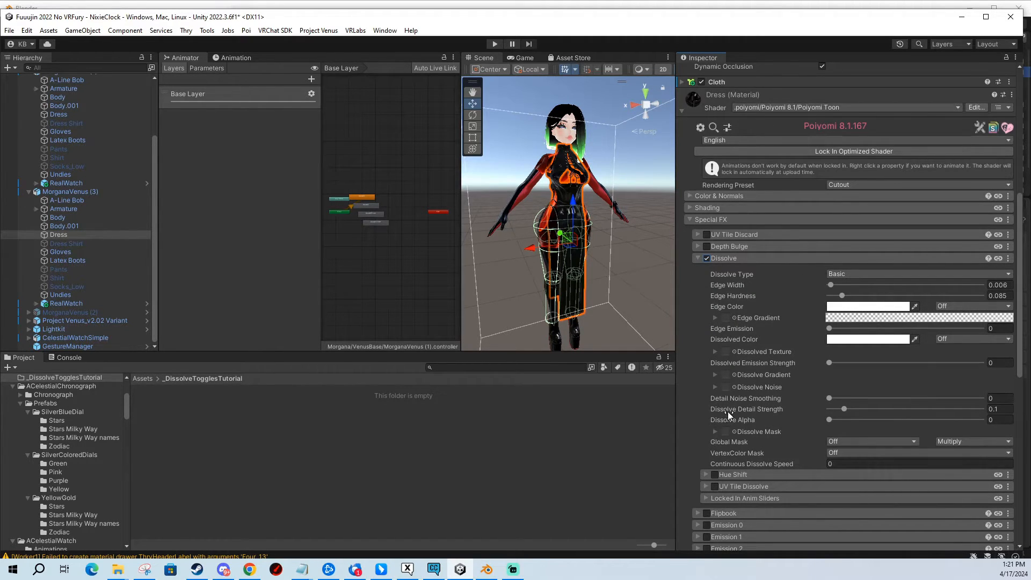
mouse_move(734, 388)
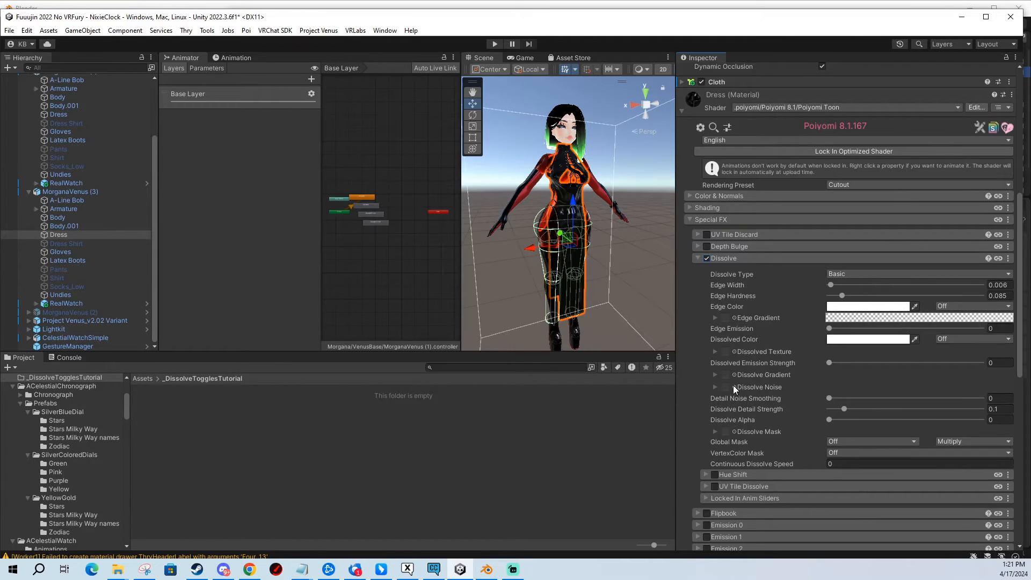
Assign the noise_simplex texture as the Dissolve Noise map on the Dress material.
left_click(727, 351)
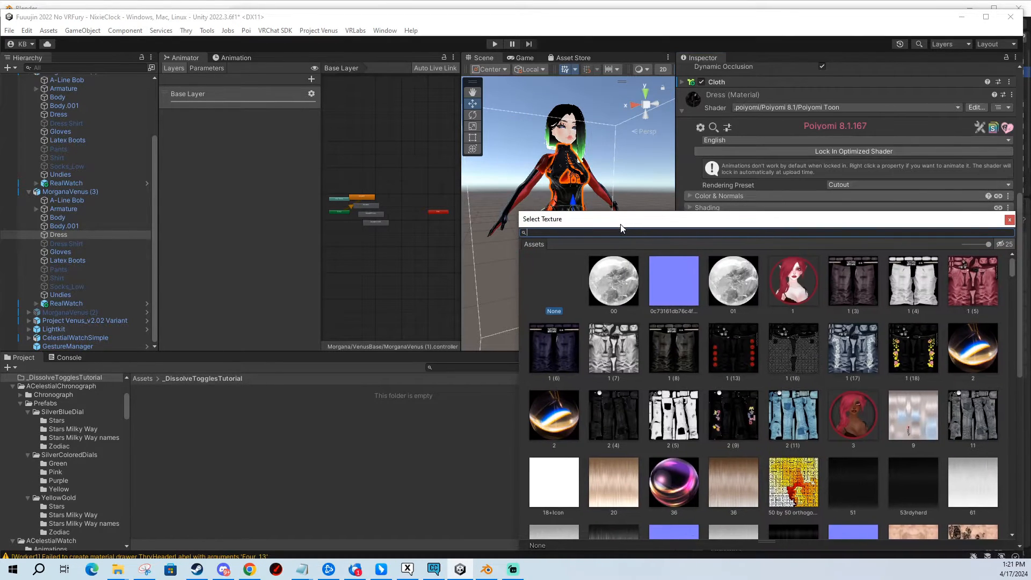
mouse_move(634, 241)
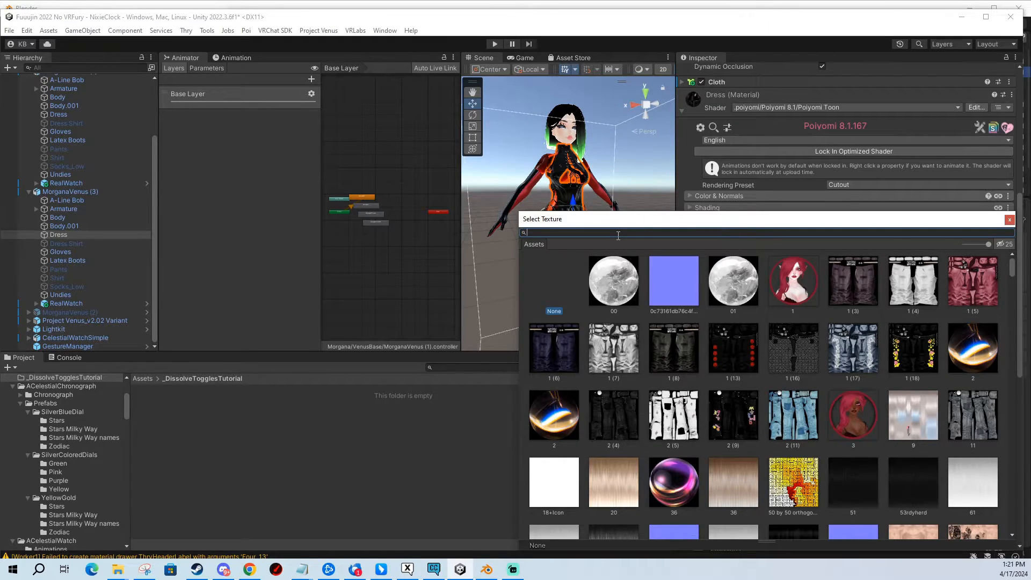
type("simplex")
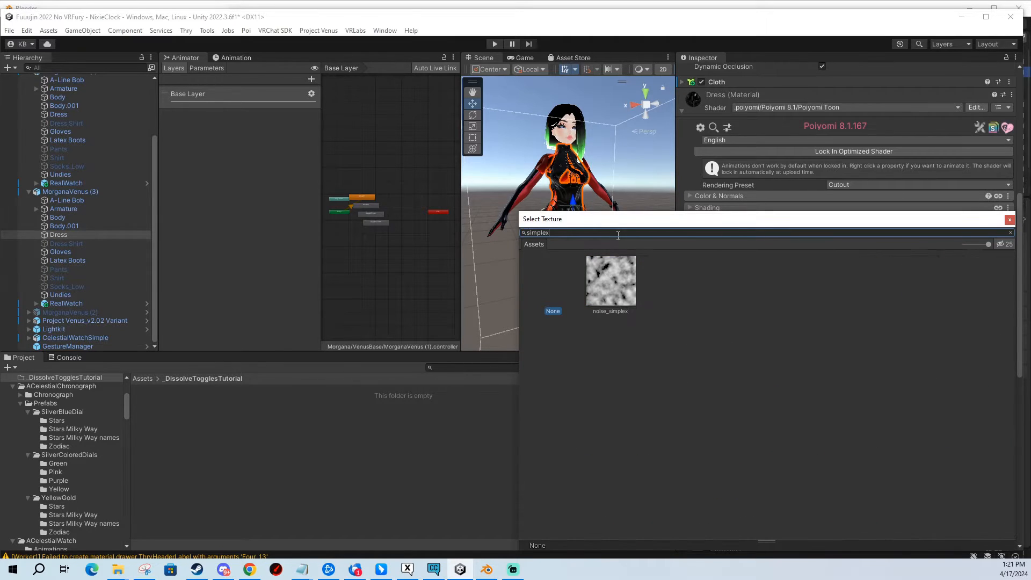
mouse_move(601, 279)
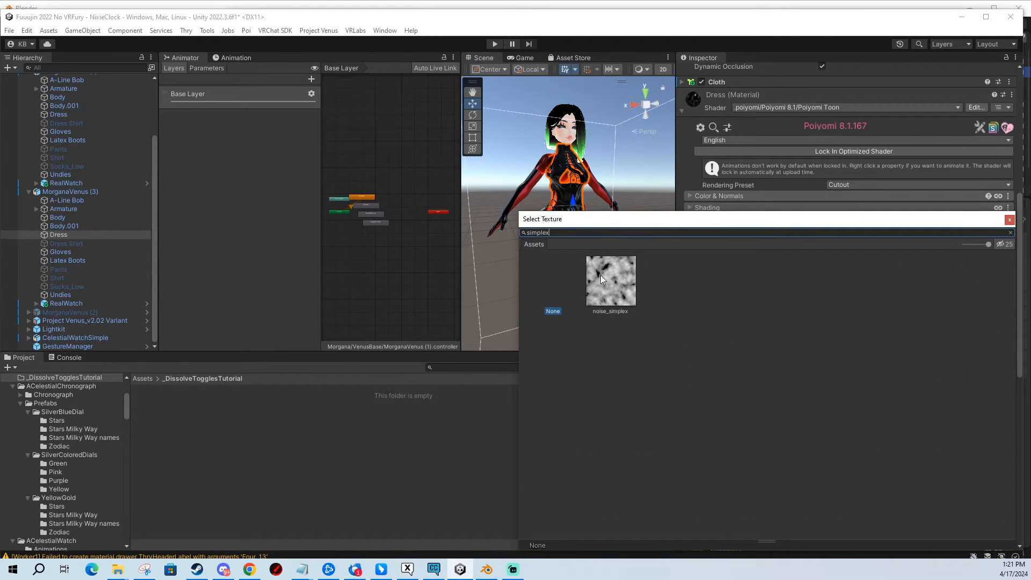
mouse_move(616, 288)
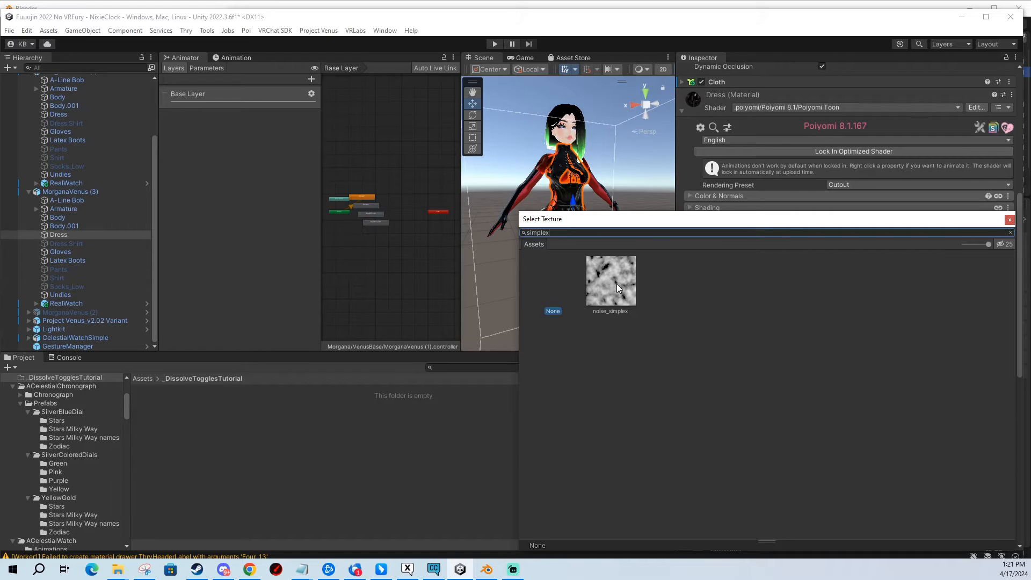
double_click(610, 281)
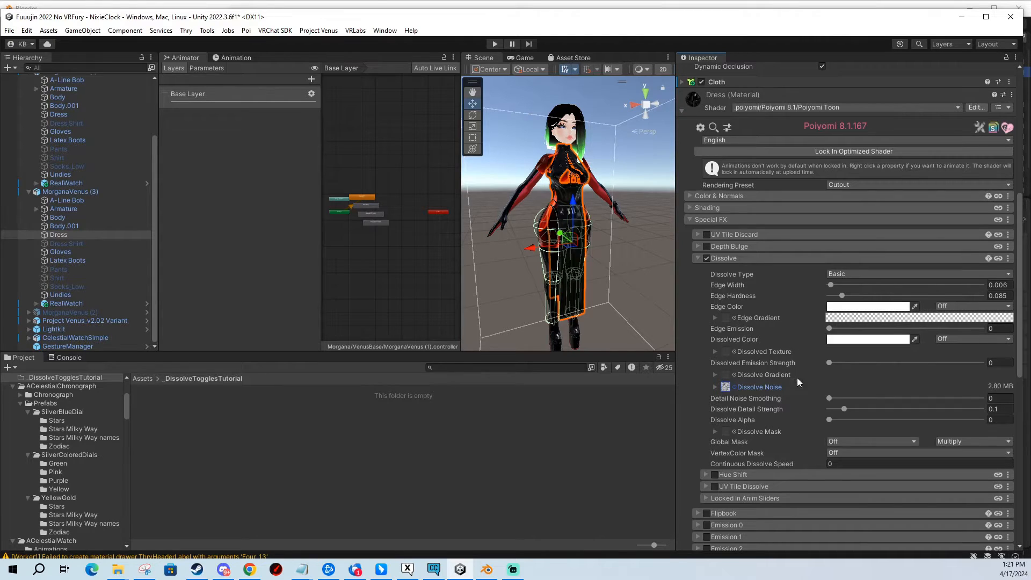
mouse_move(752, 425)
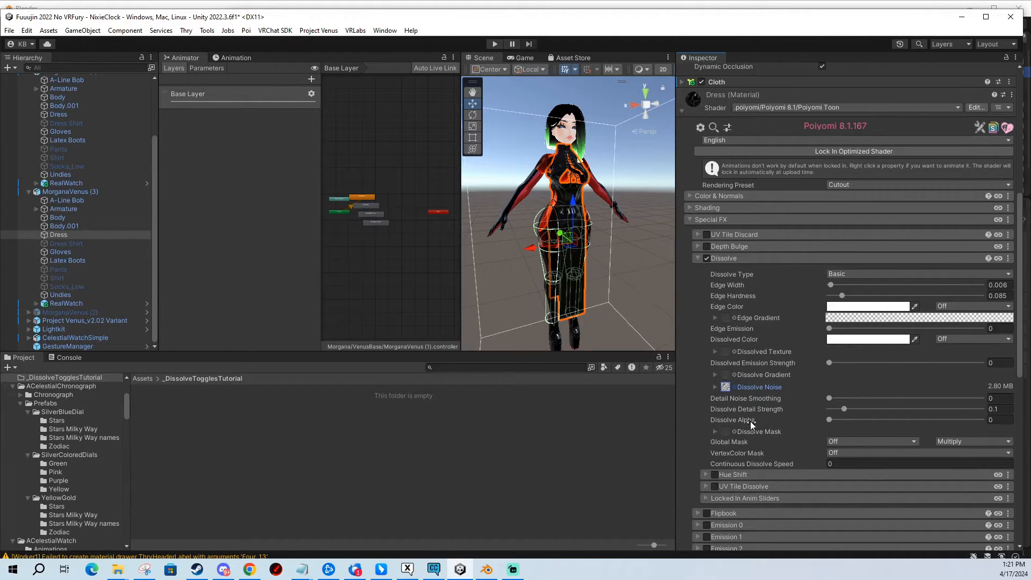
mouse_move(720, 420)
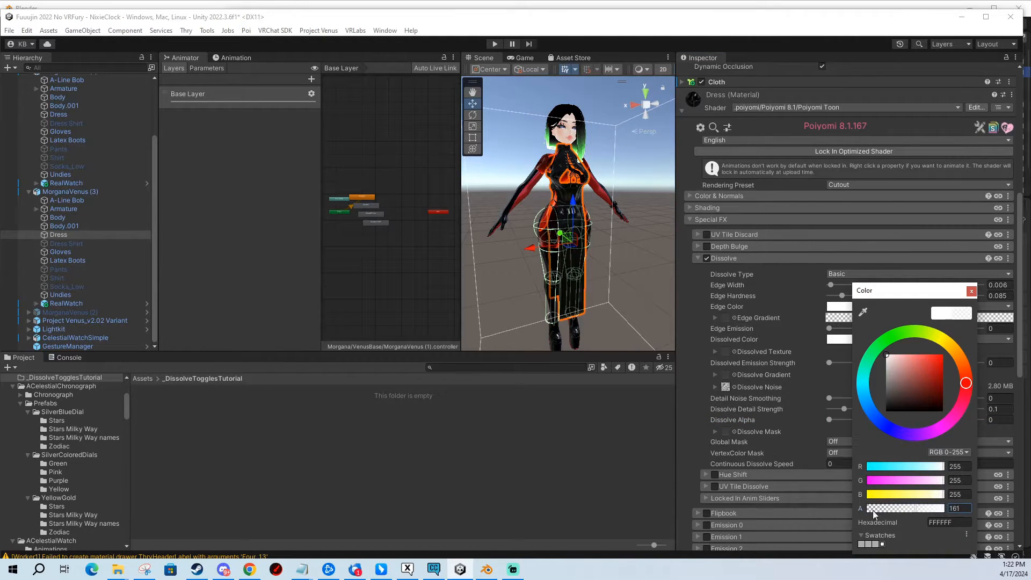
left_click(971, 291)
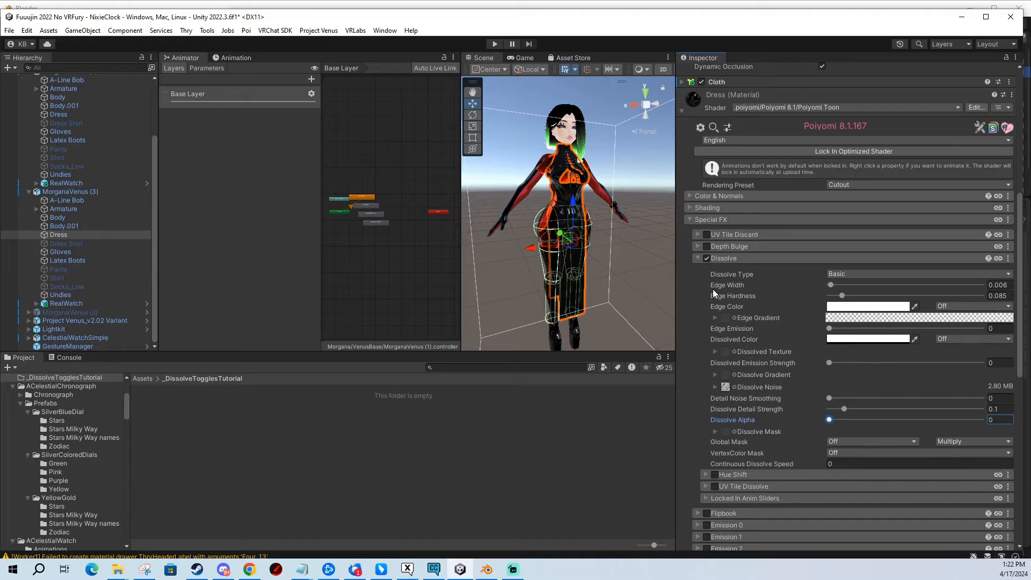
mouse_move(678, 288)
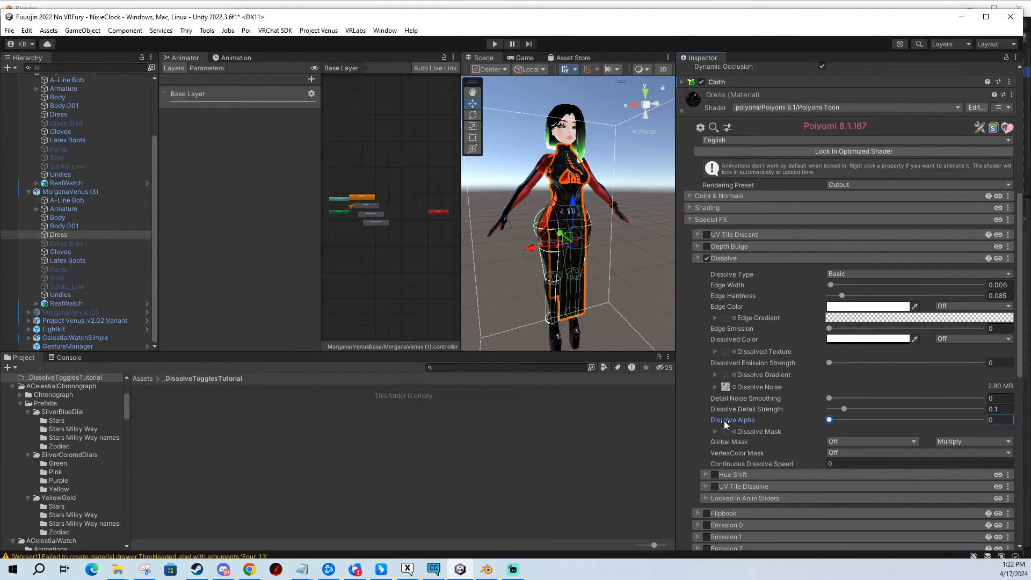
Flag Dissolve Alpha as Renamed (when locked) so it stays animatable after shader locking.
right_click(732, 421)
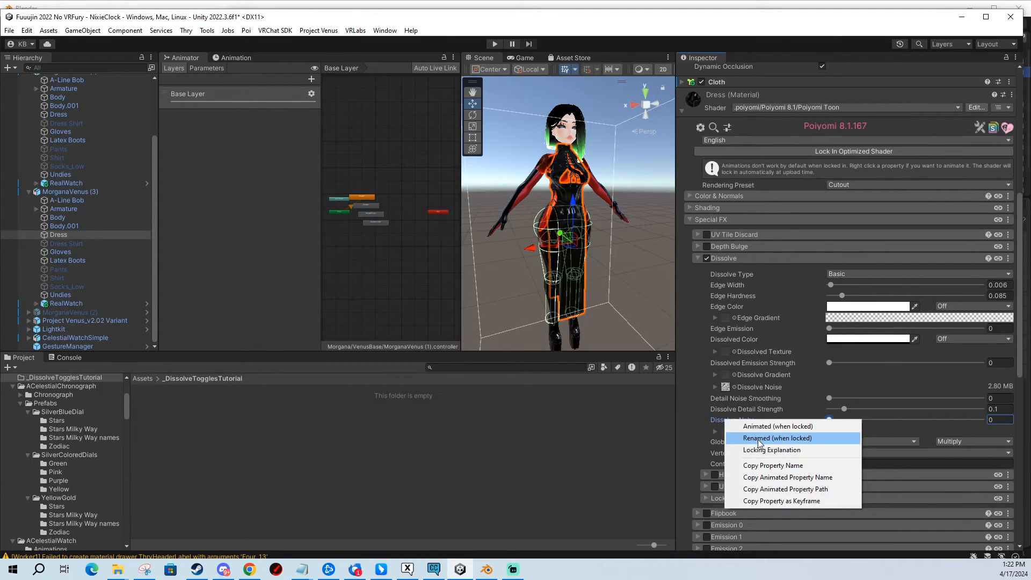
left_click(777, 439)
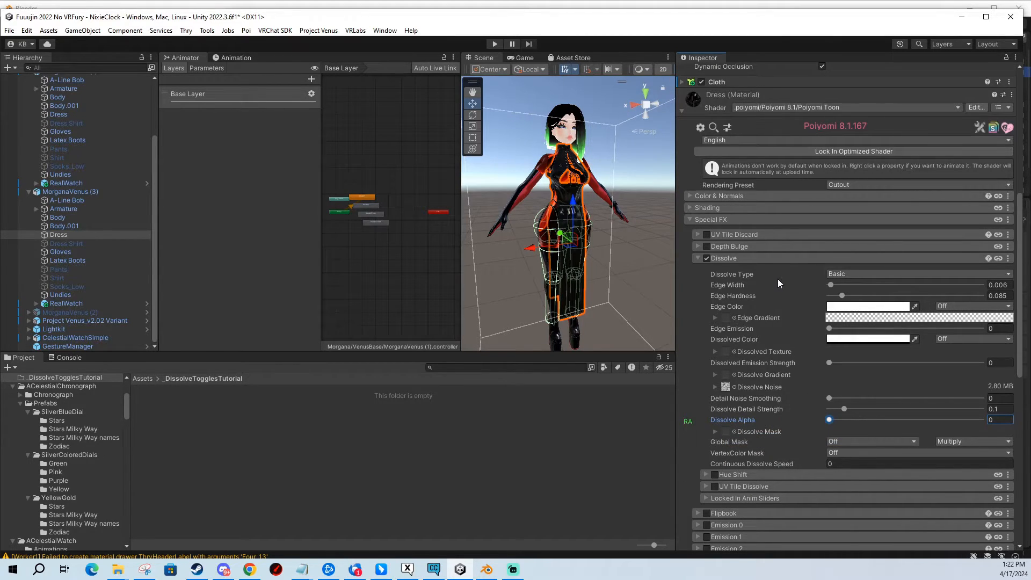
mouse_move(766, 351)
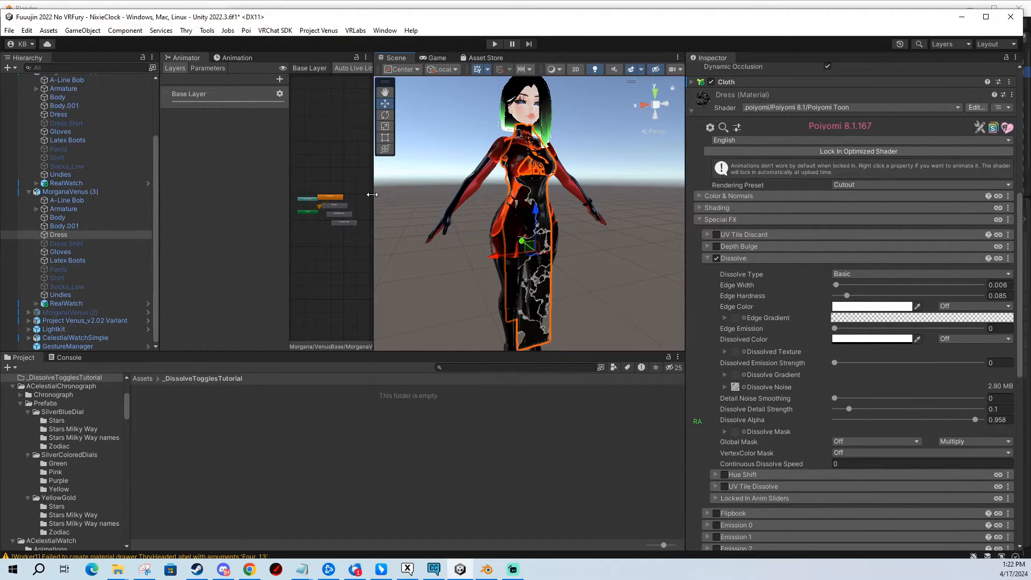
left_click(872, 306)
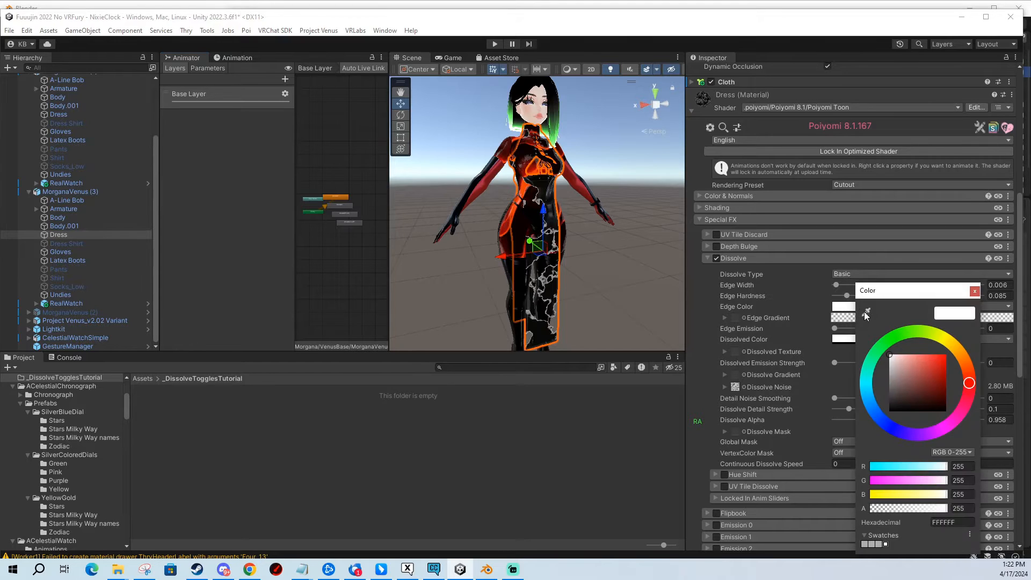
left_click(946, 353)
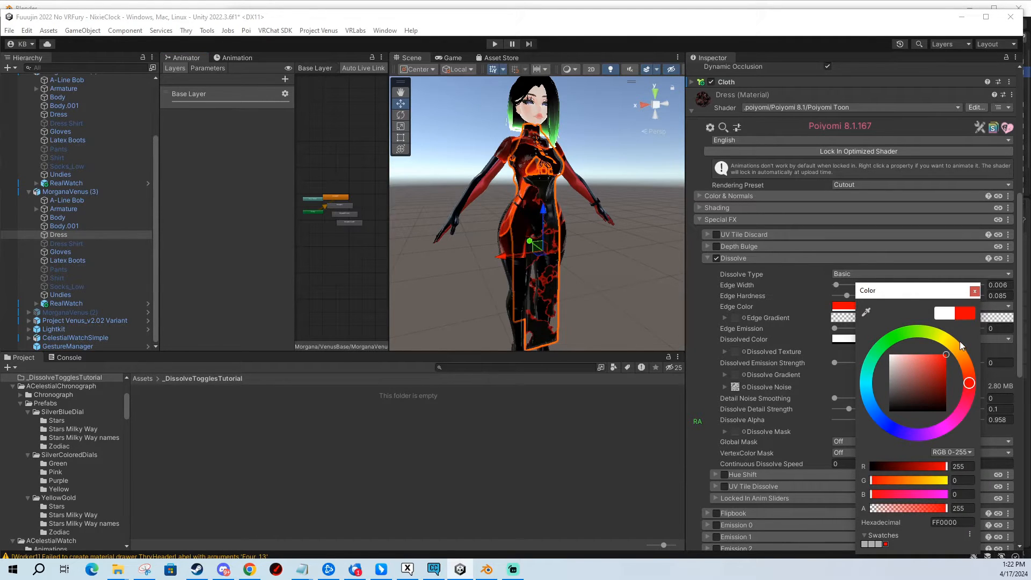
left_click(975, 292)
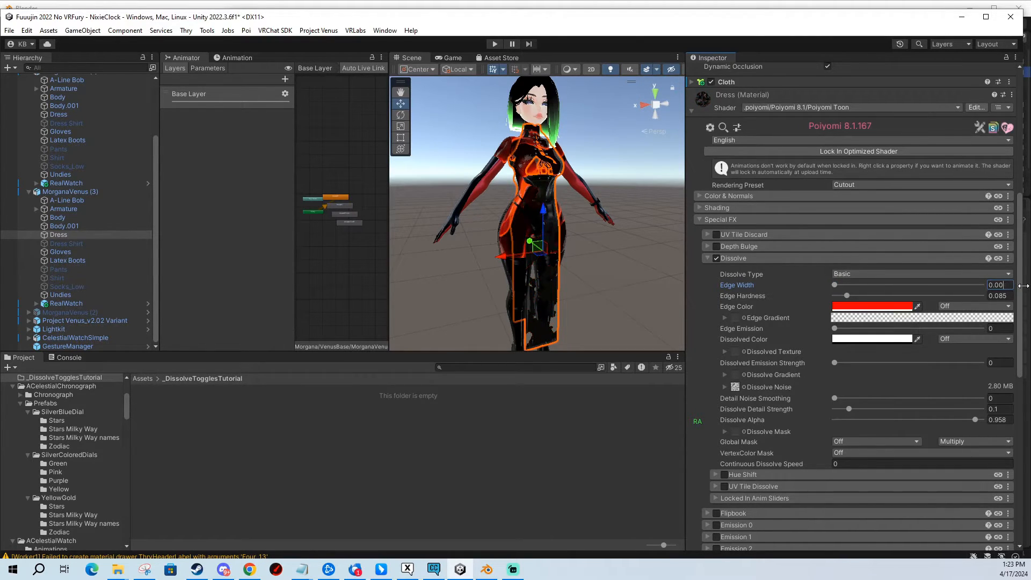
left_click(873, 306)
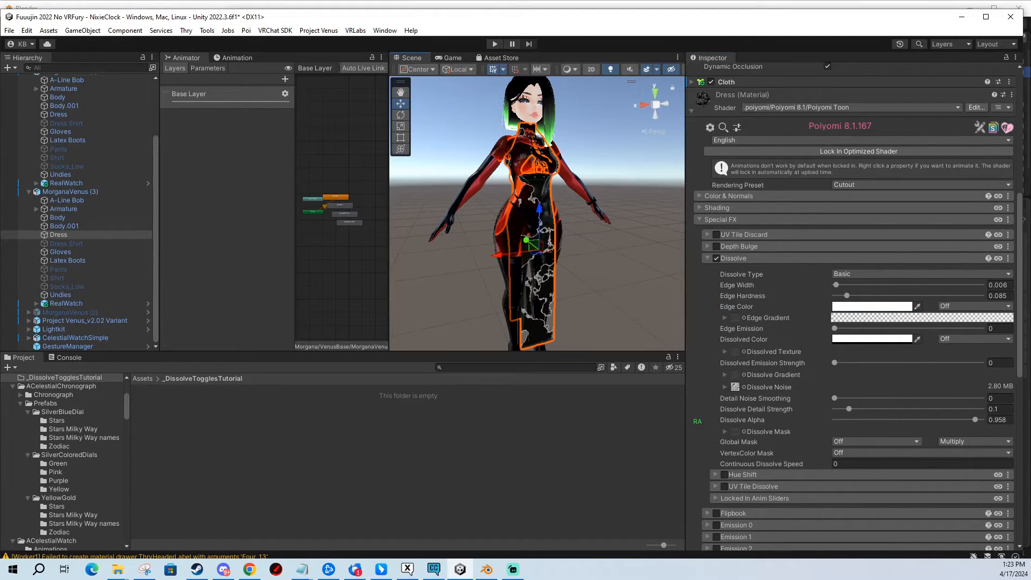
Set the Dress material's Rendering Preset to Cutout with Dissolve enabled, then select the avatar root.
left_click(236, 57)
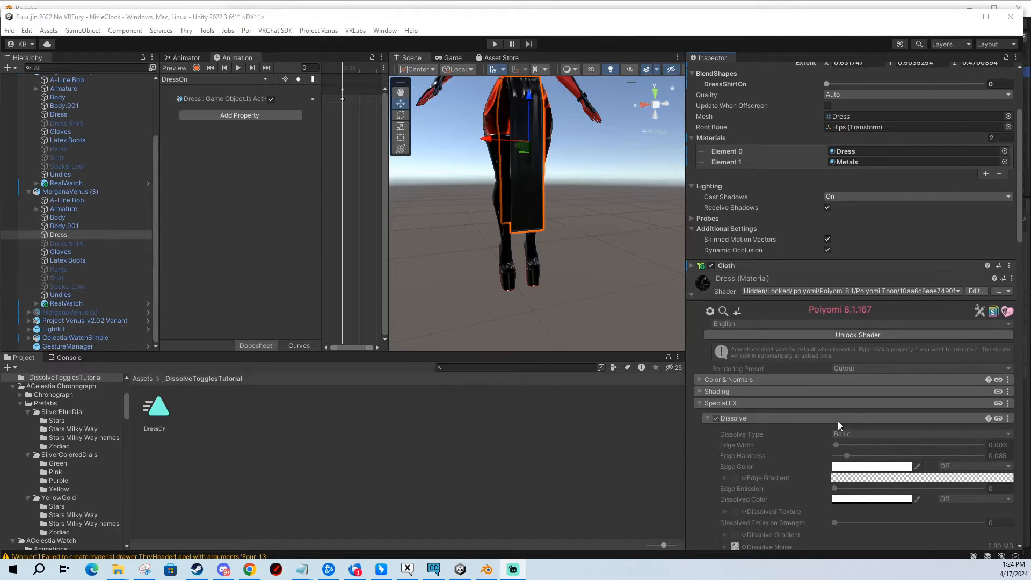
mouse_move(851, 364)
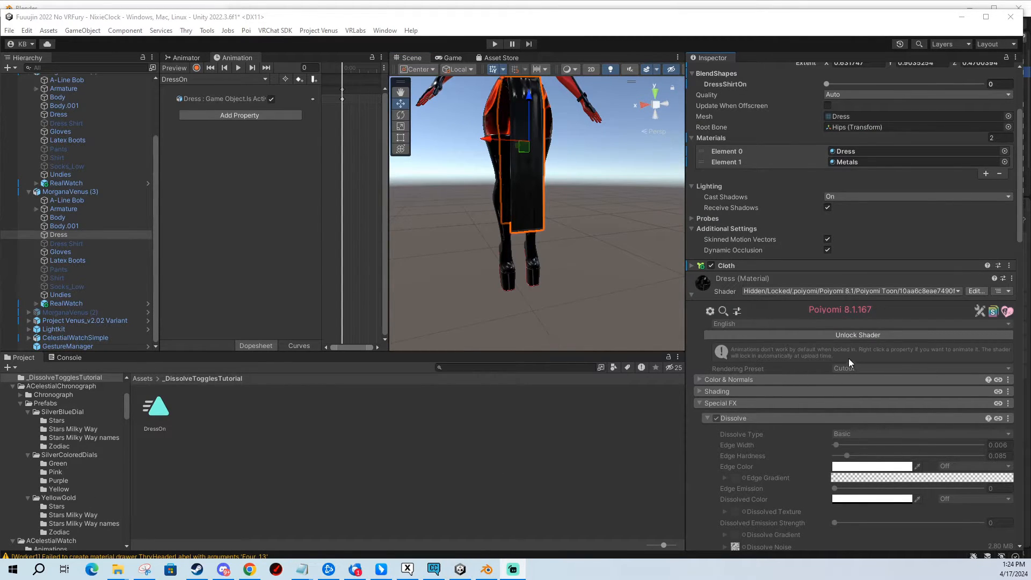
mouse_move(834, 377)
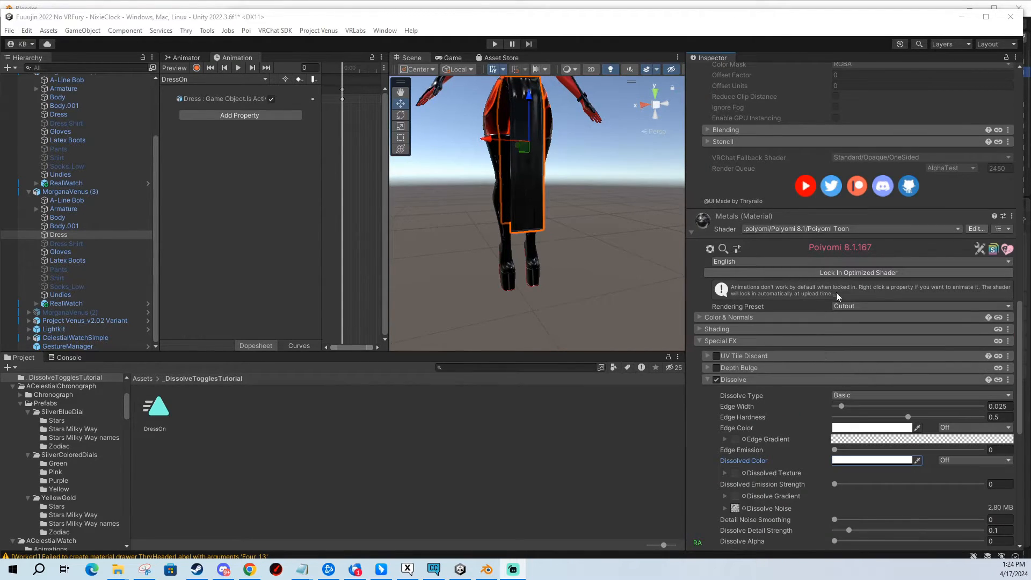
left_click(920, 307)
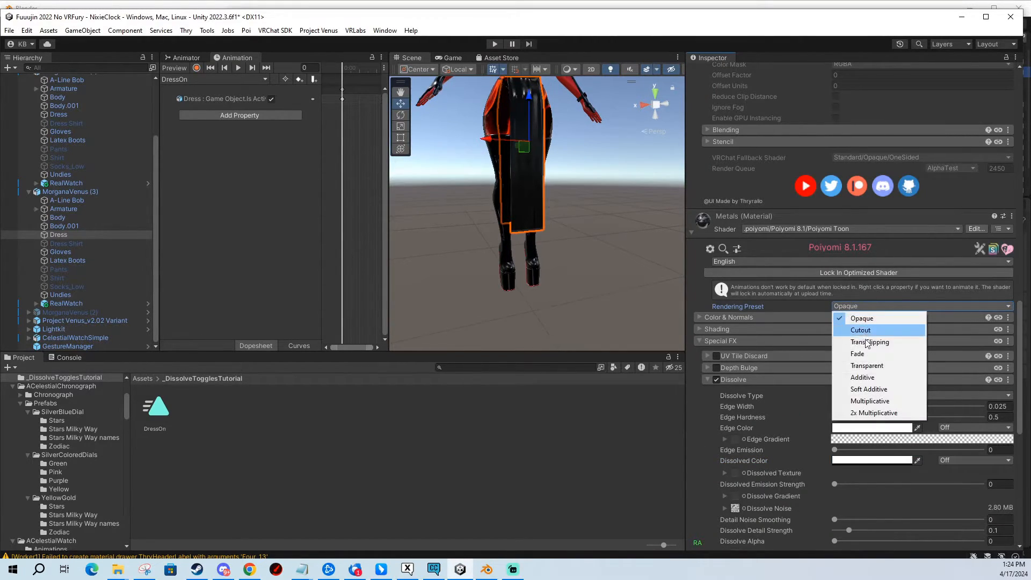
left_click(861, 329)
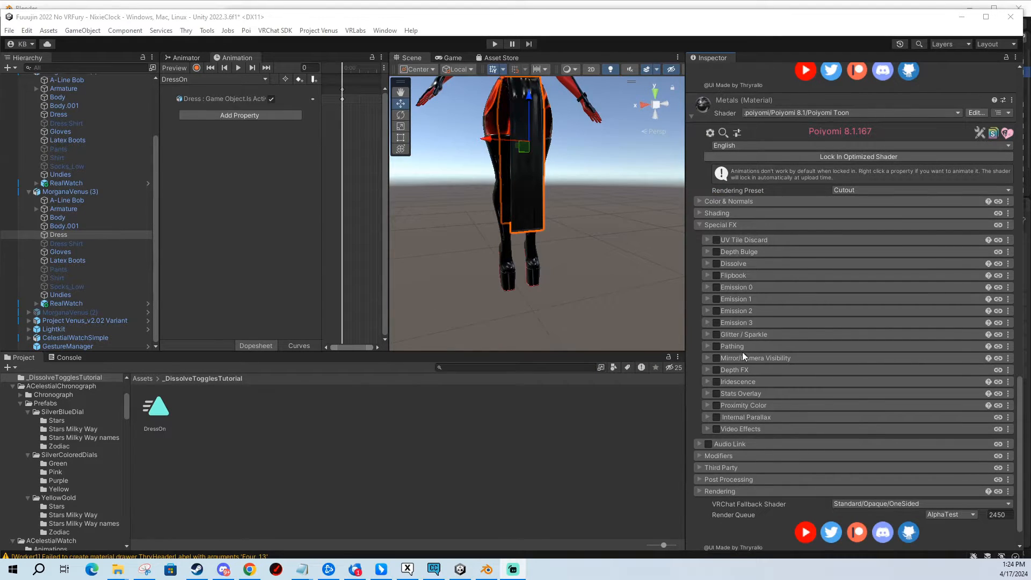
left_click(708, 264)
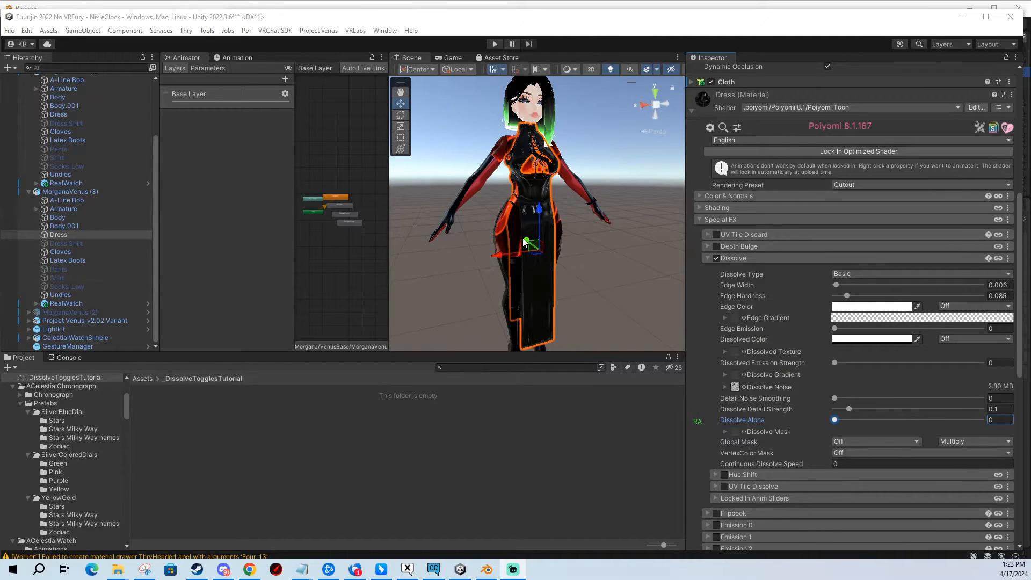
mouse_move(559, 209)
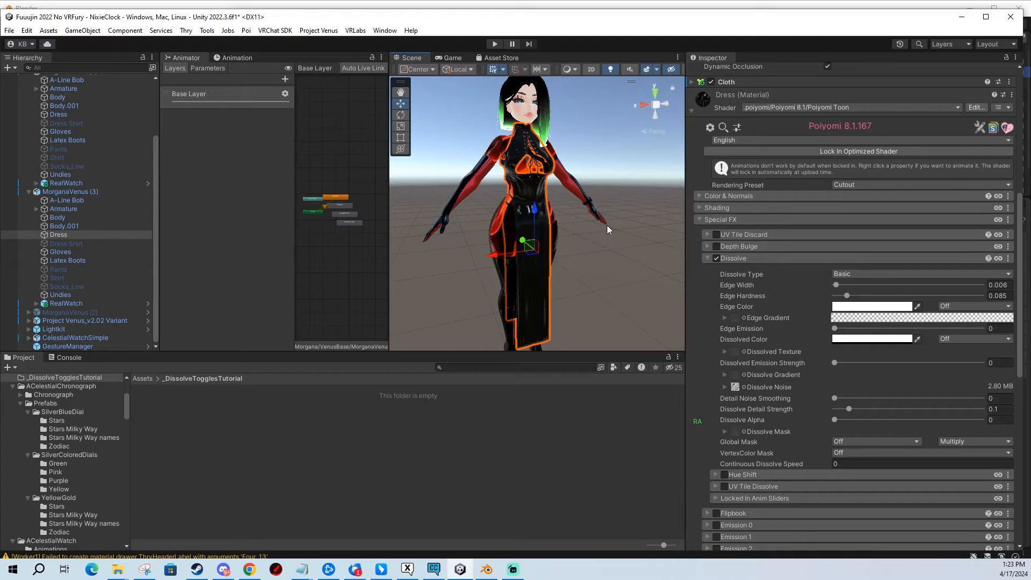
left_click(69, 191)
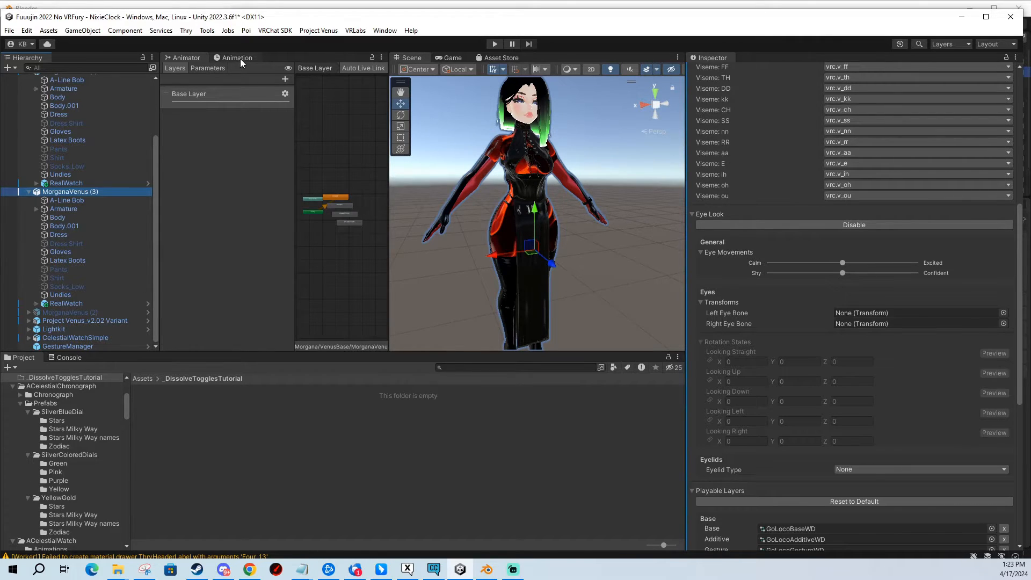
Create a DressOn animation clip and key the Dress GameObject's active state in it.
left_click(236, 58)
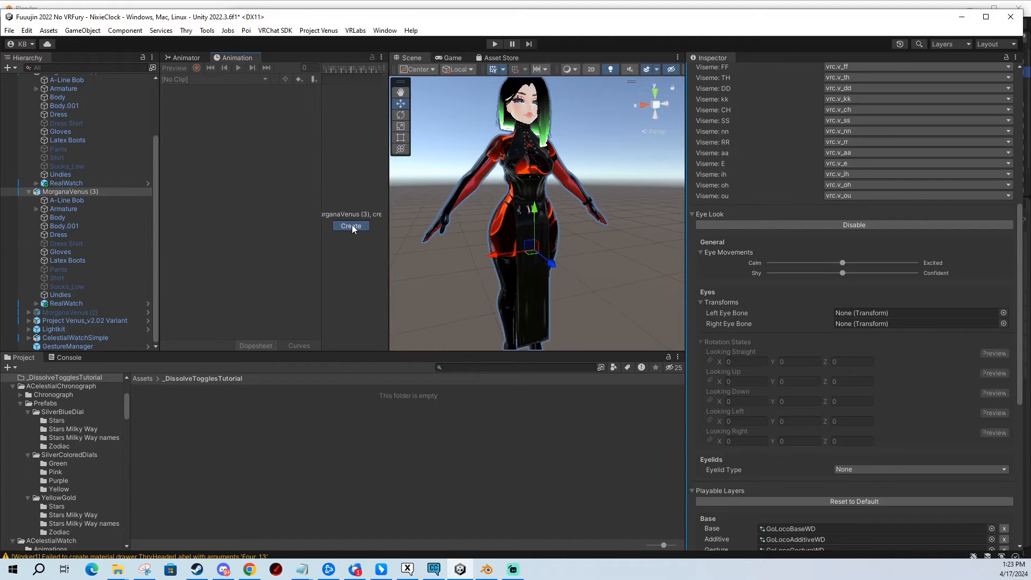
left_click(350, 226)
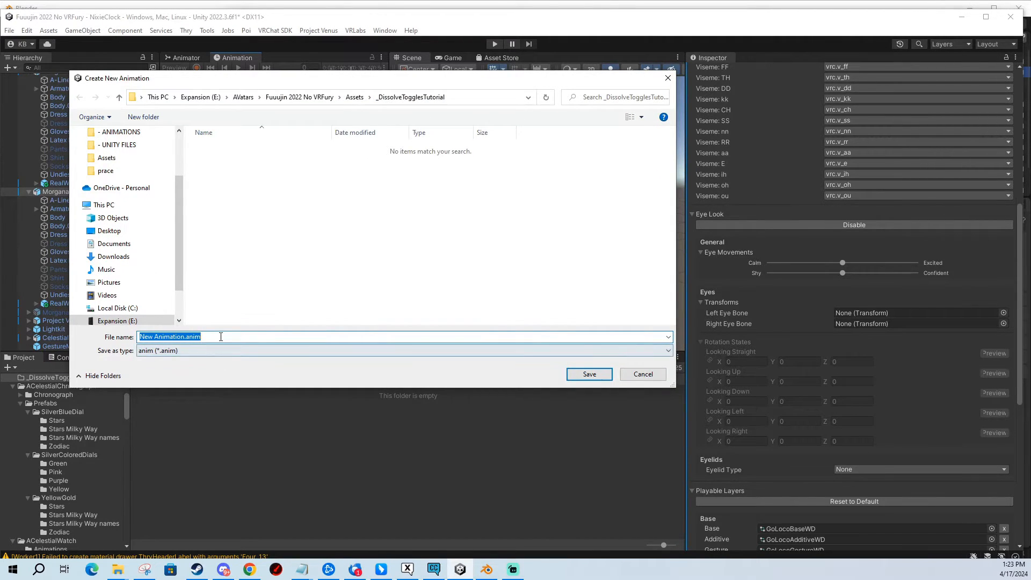
type("Dre")
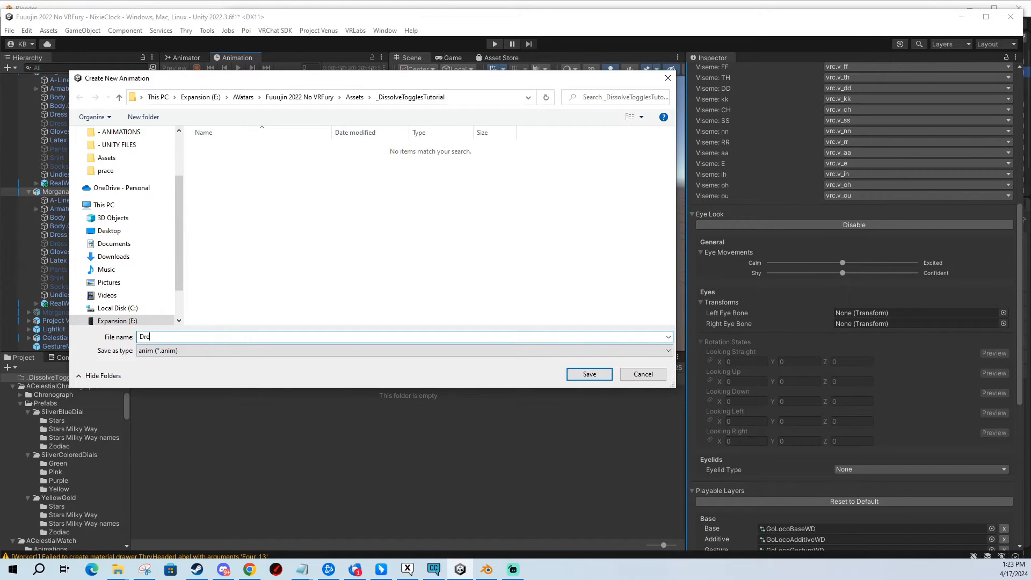
left_click(588, 374)
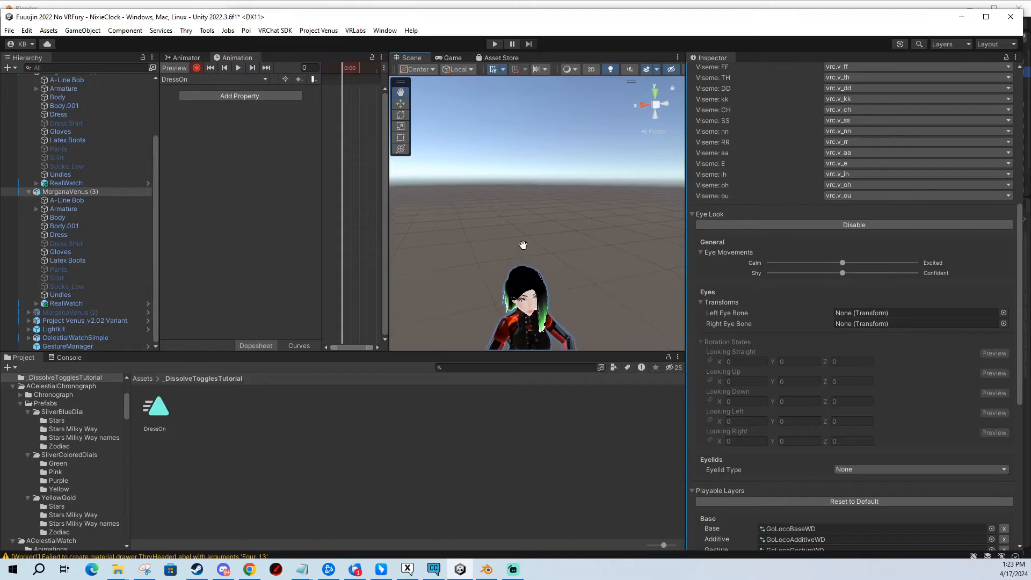
left_click(58, 235)
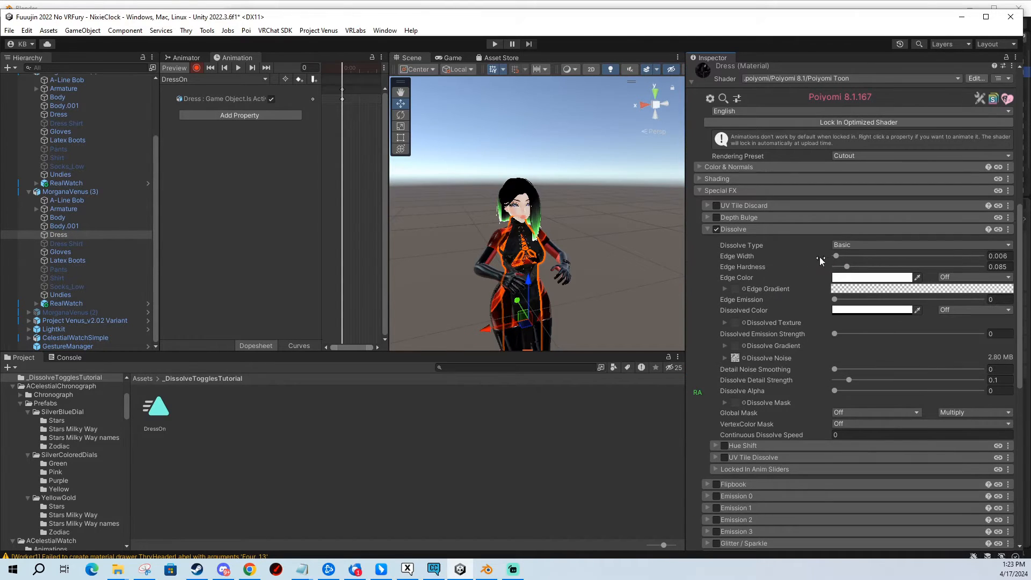
Lock the Dress material into its optimized shader and key Dissolve Alpha in DressOn.
scroll("down", 3)
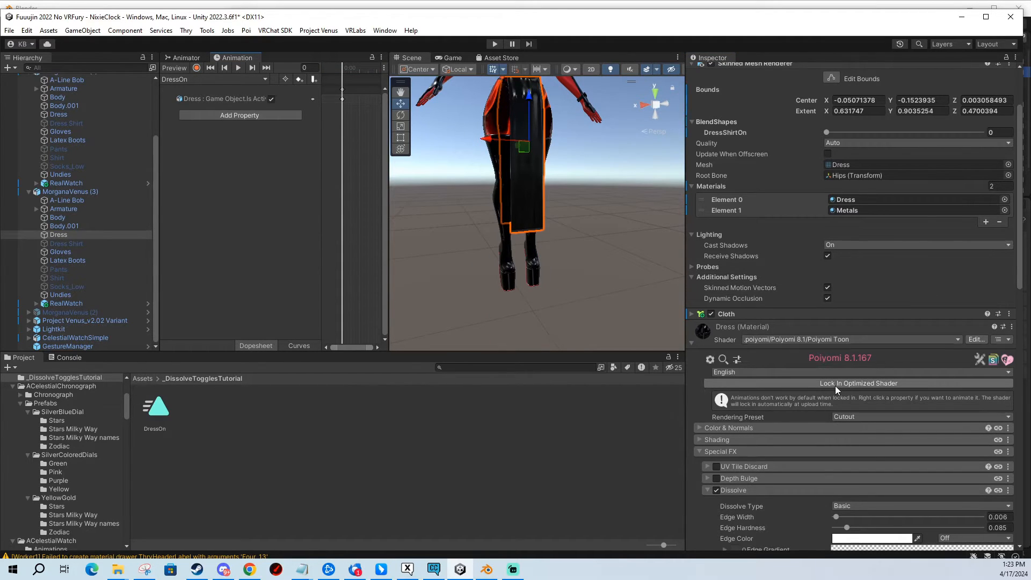
left_click(858, 383)
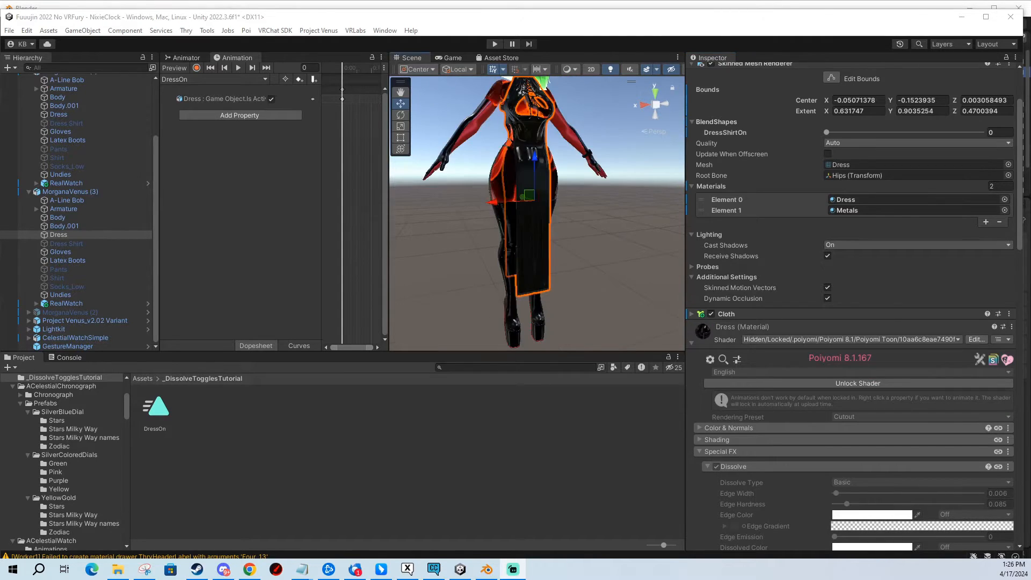
scroll("down", 3)
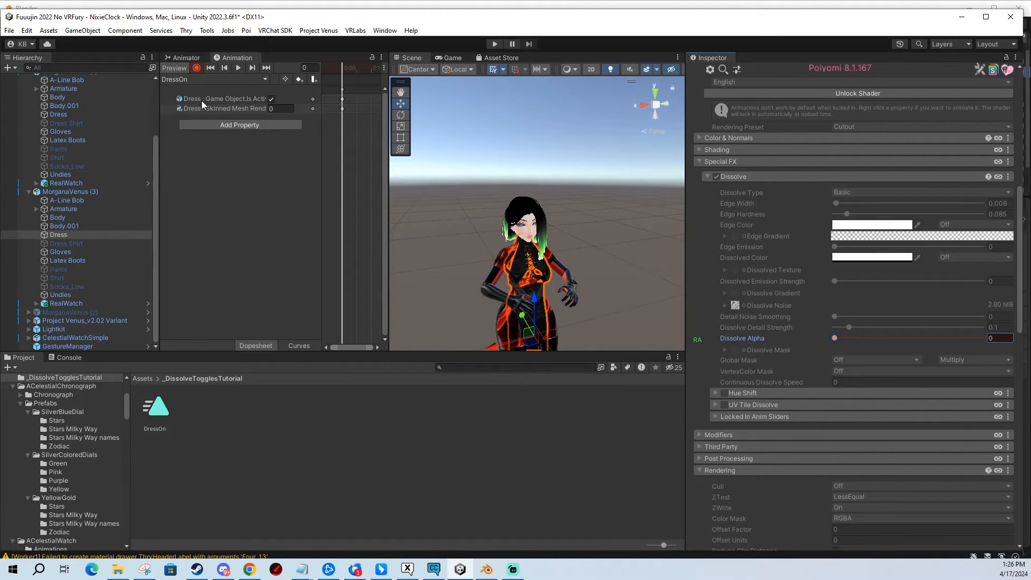
Create a DressOff clip with the Dress object set inactive.
left_click(223, 99)
type("Dre")
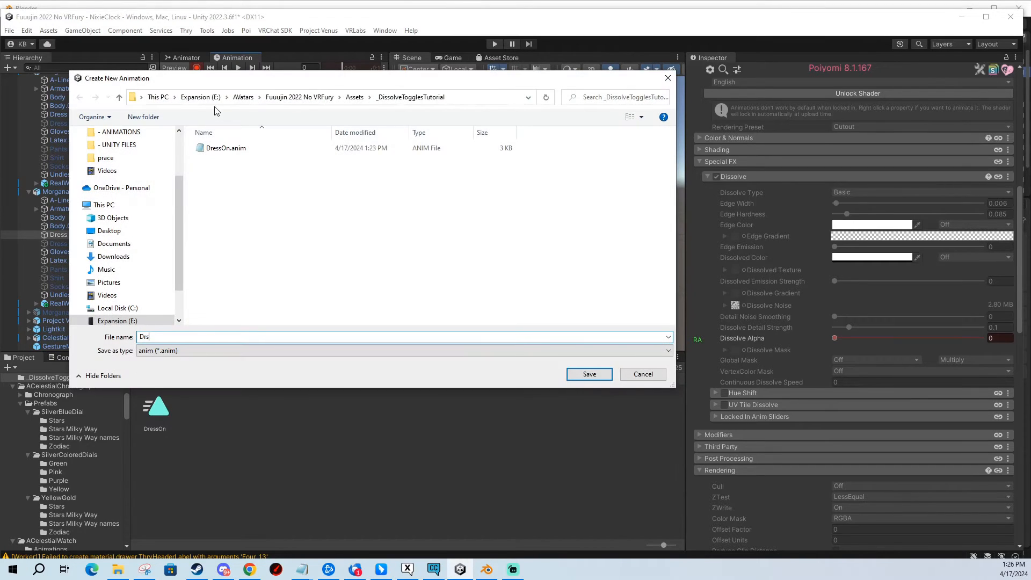
left_click(588, 374)
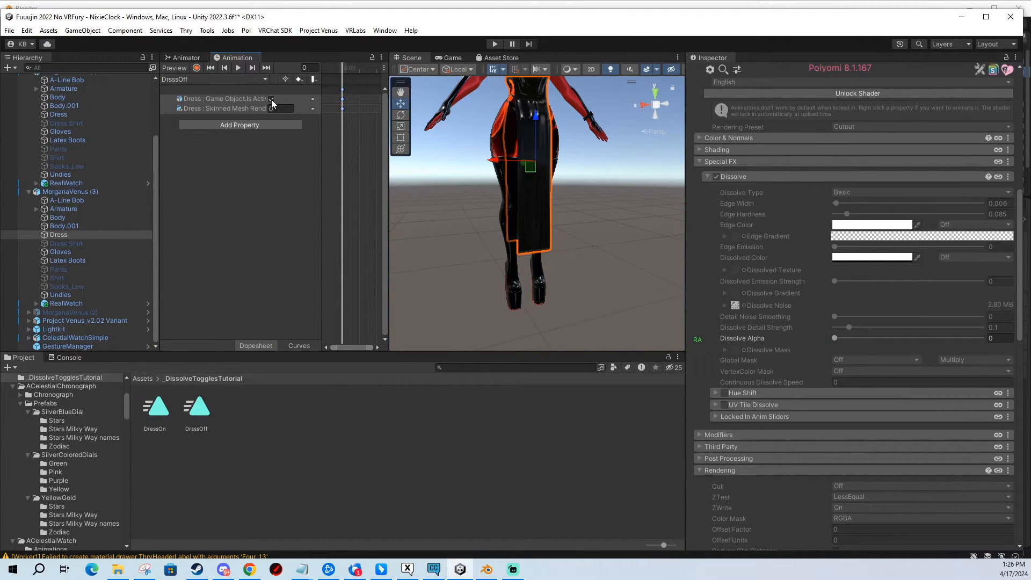
left_click(271, 98)
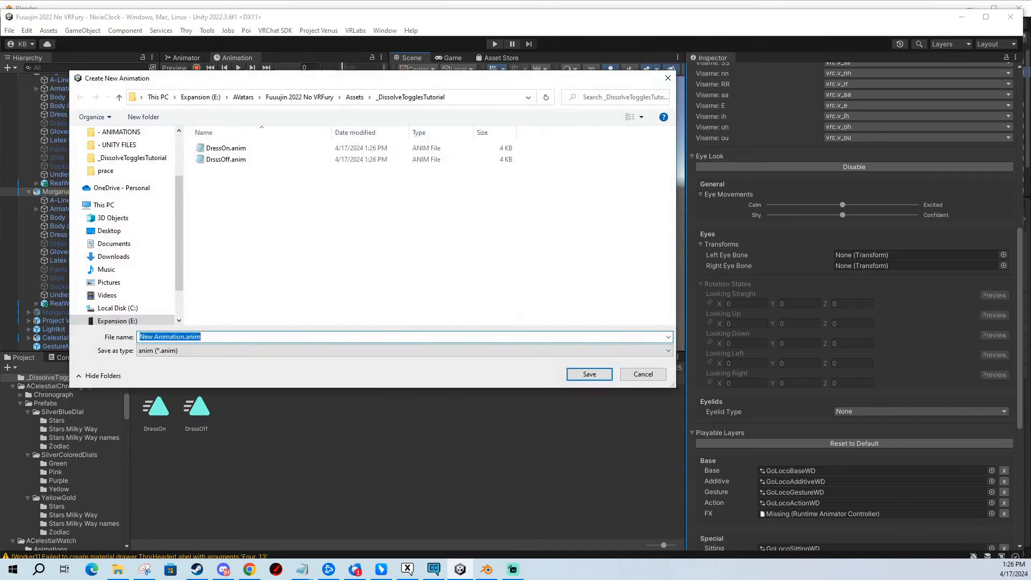
Save the DressOnToOff clip keying Dissolve Alpha 0 to 1 and set both key tangents to Linear.
type("DressOn")
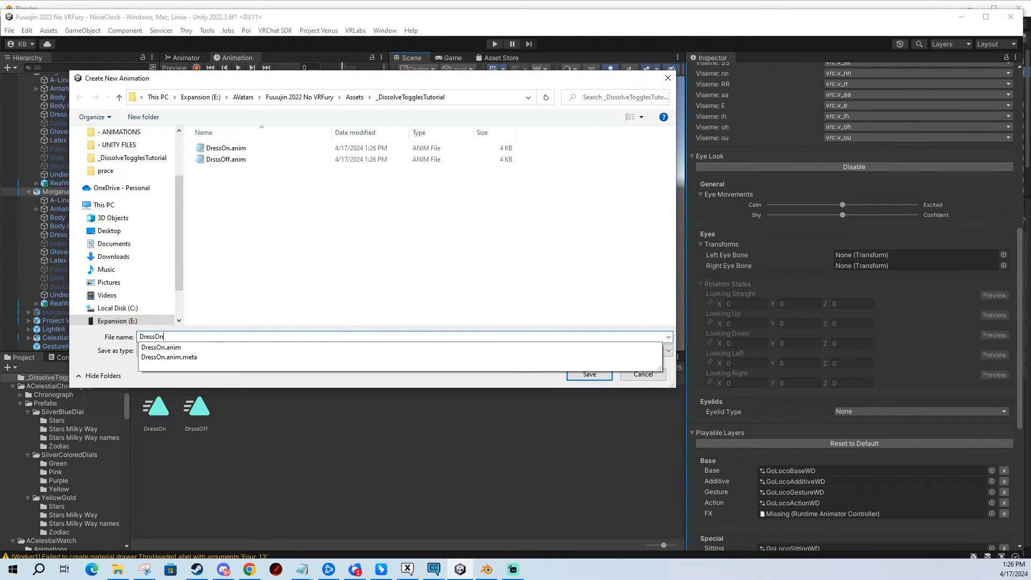
left_click(588, 374)
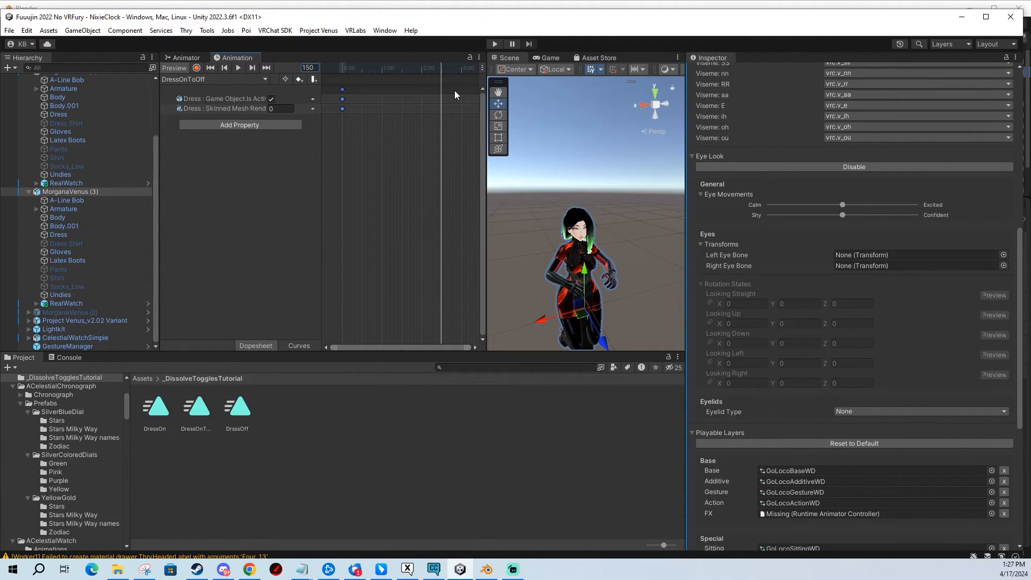
mouse_move(422, 110)
type("1")
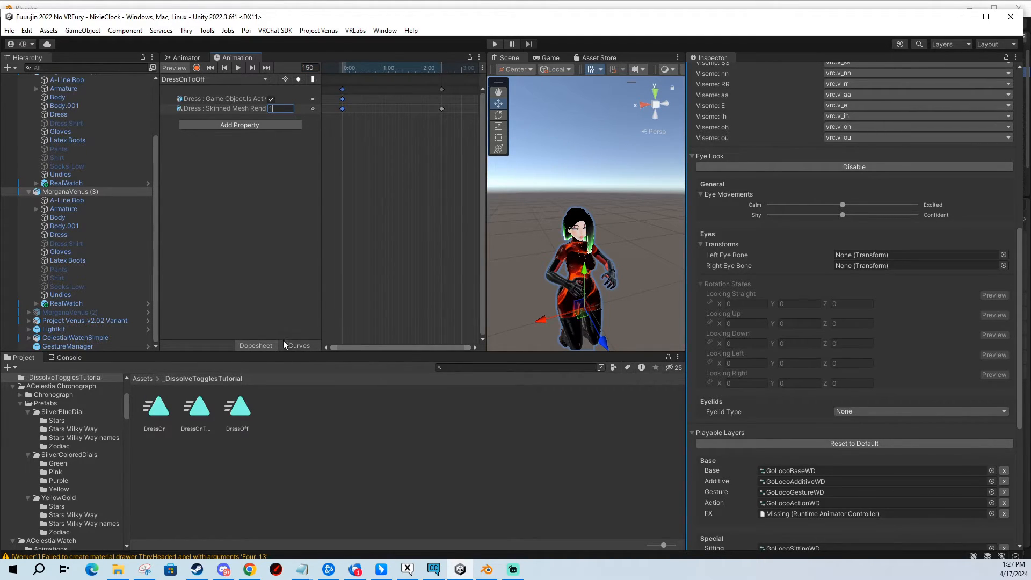
left_click(298, 345)
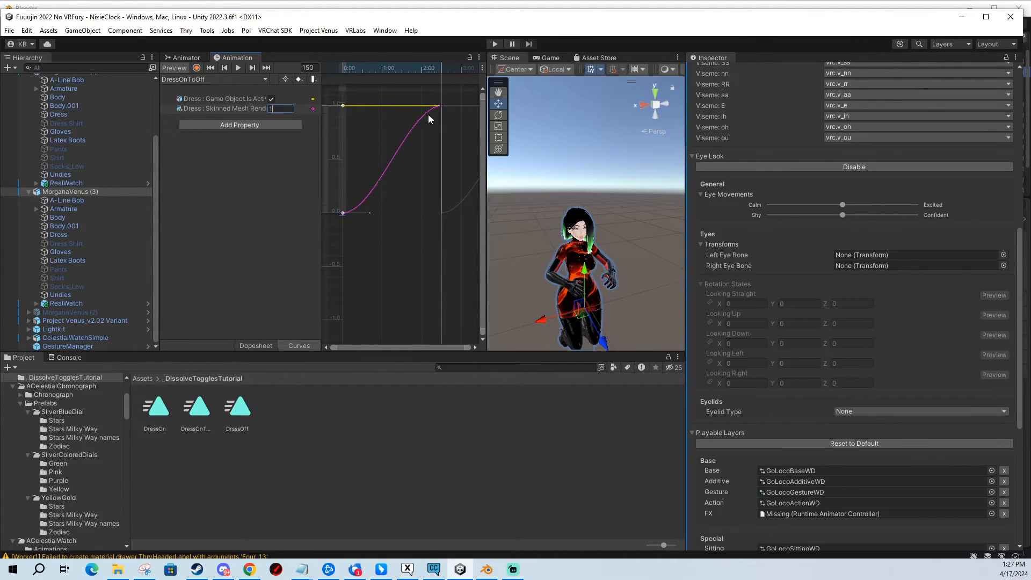
mouse_move(328, 117)
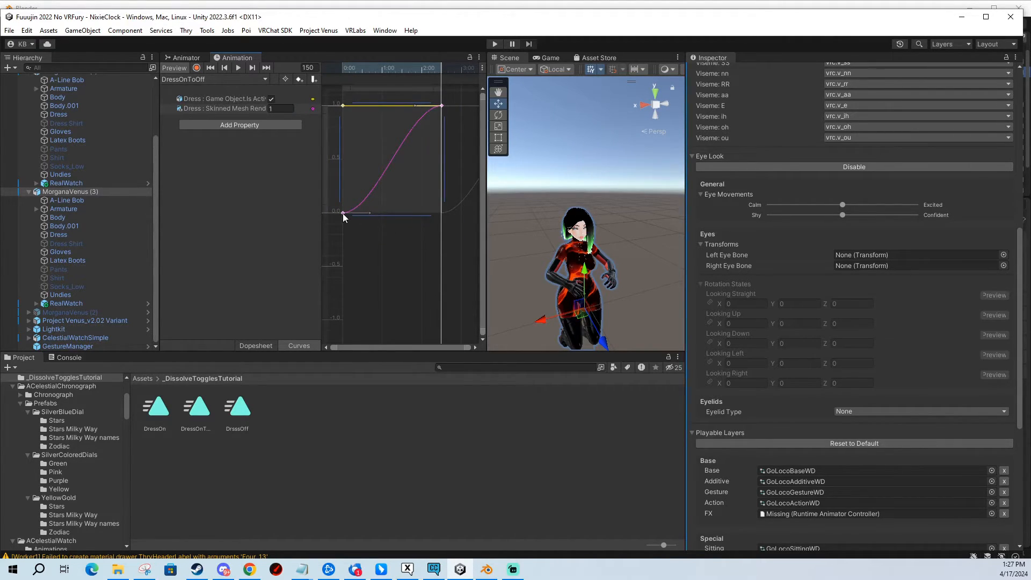
right_click(343, 217)
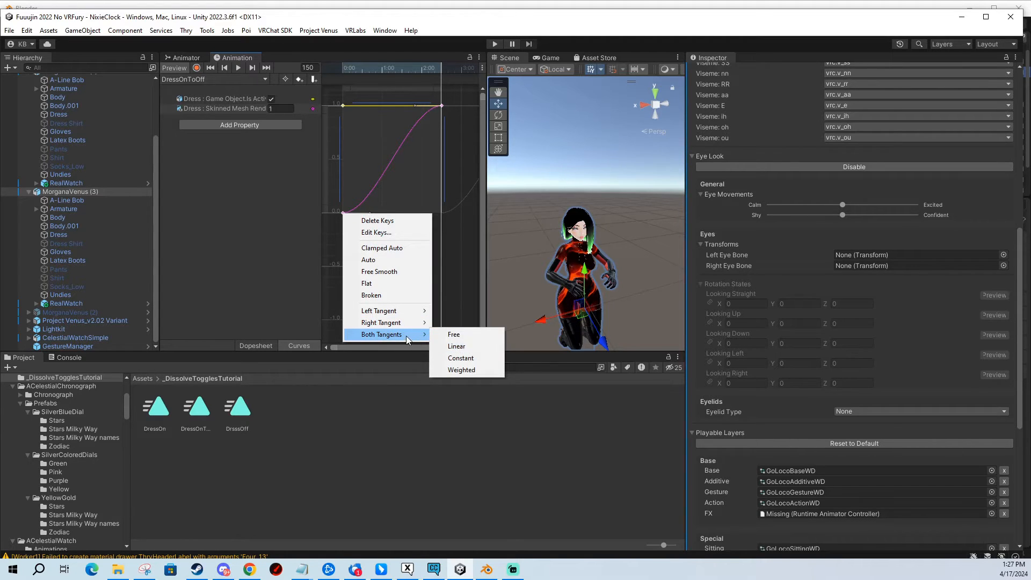
left_click(457, 346)
type("DressOffT")
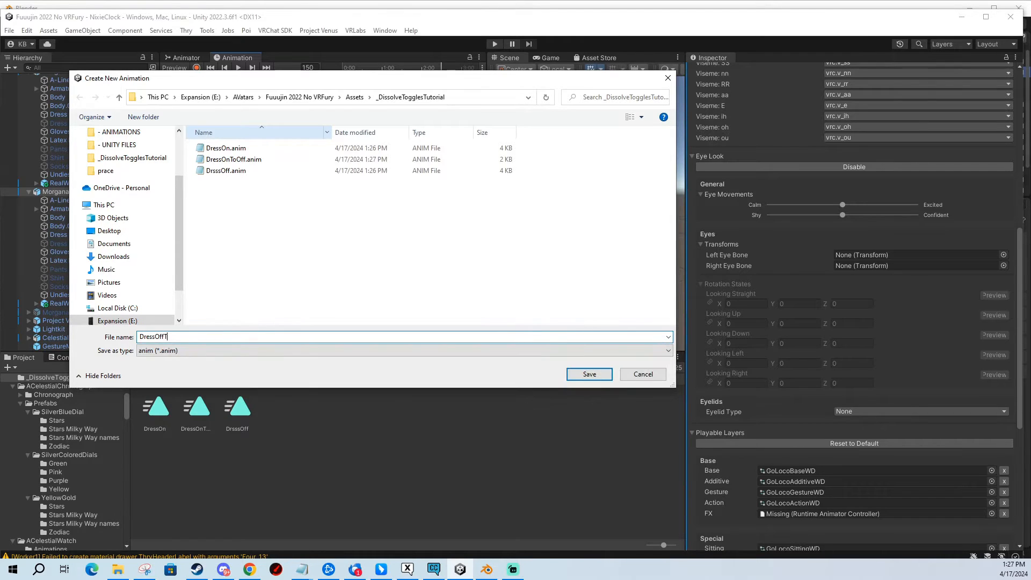
Save the DressOffToOn clip animating Dissolve Alpha 1 to 0, briefly checking the Animator layers.
left_click(587, 373)
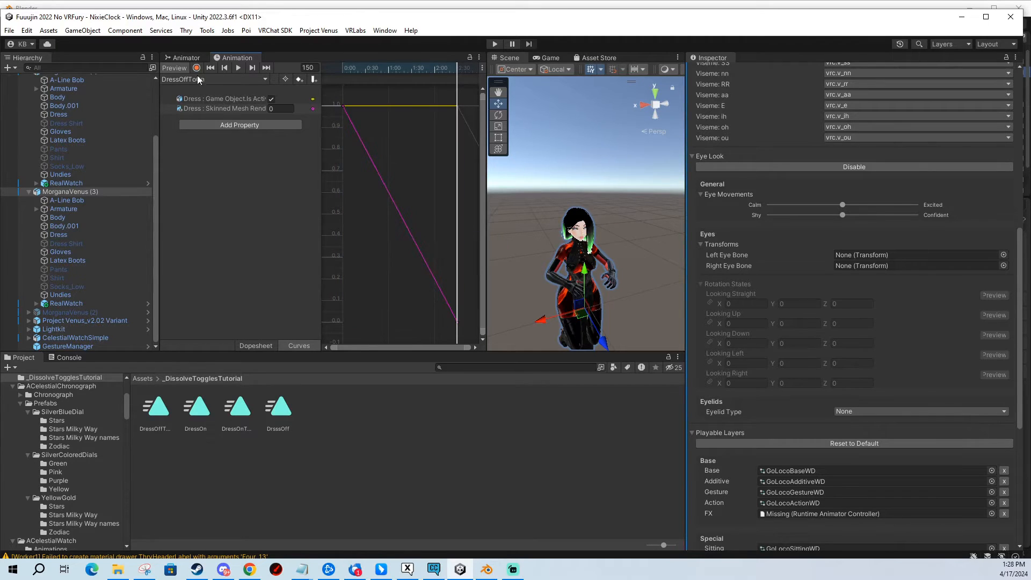
left_click(186, 57)
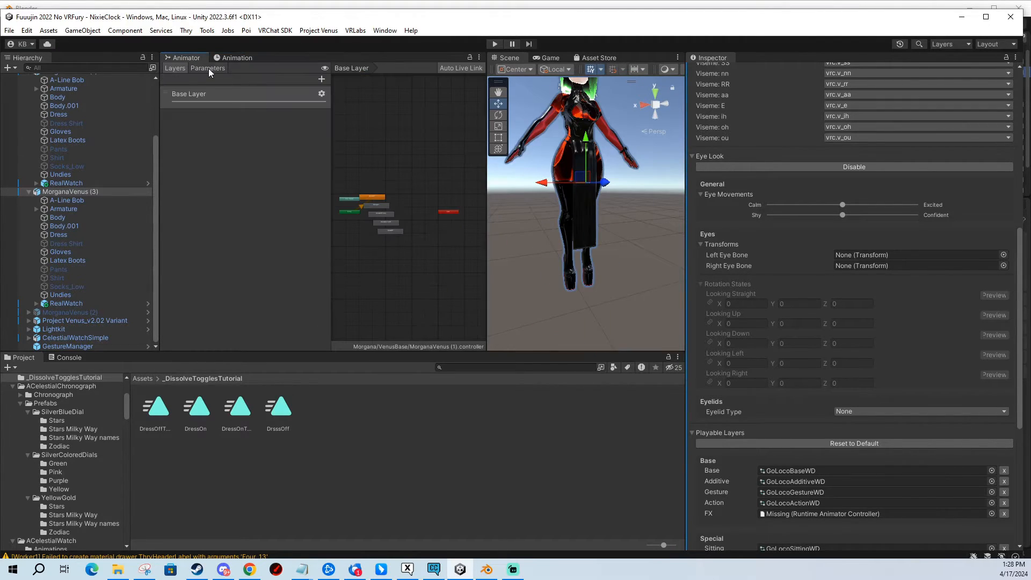
left_click(238, 56)
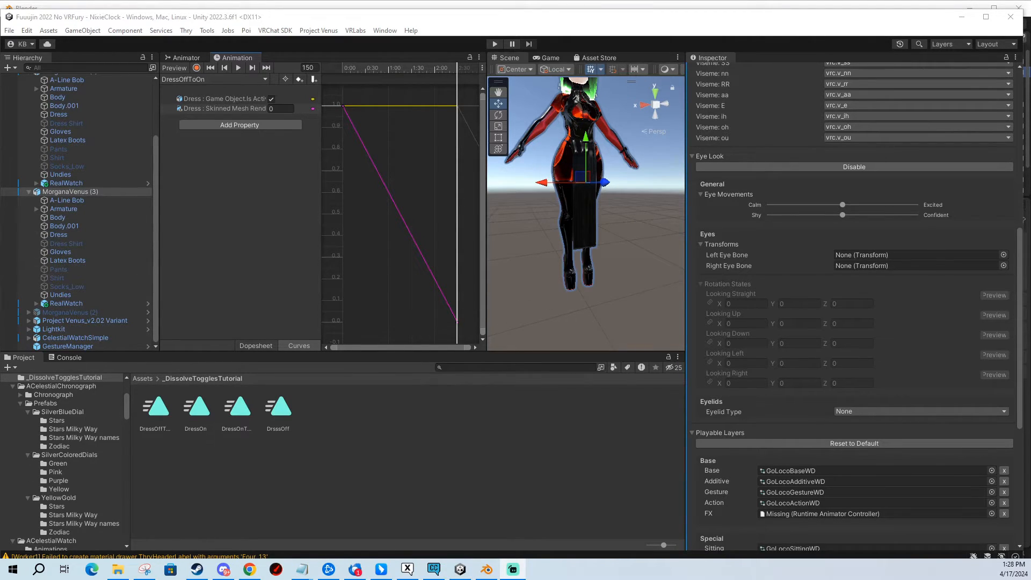
Create an Expression Parameters asset with a Bool parameter named DressToggle.
right_click(204, 378)
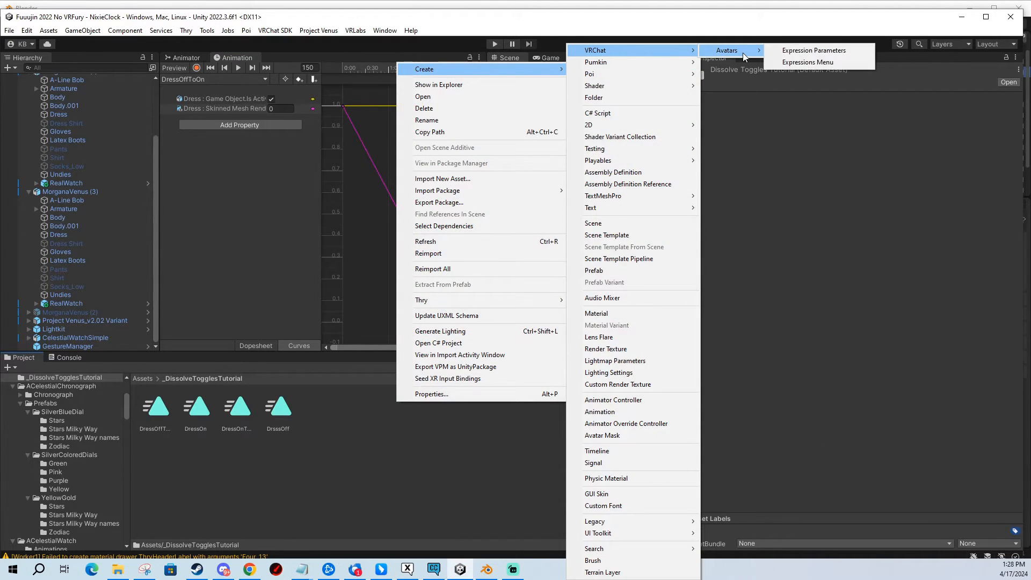
mouse_move(814, 50)
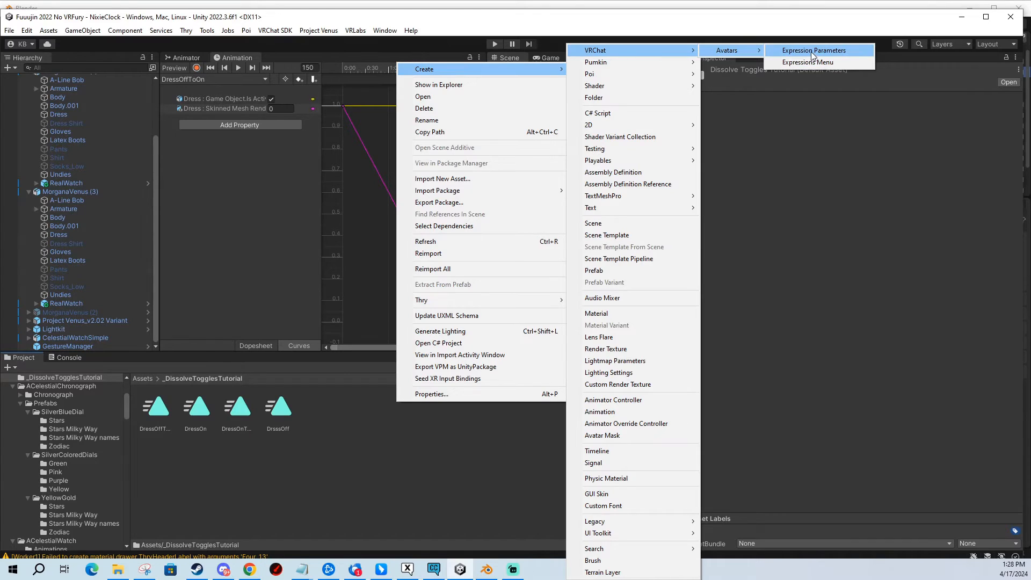
left_click(814, 51)
type("ToggleTutorialParameters")
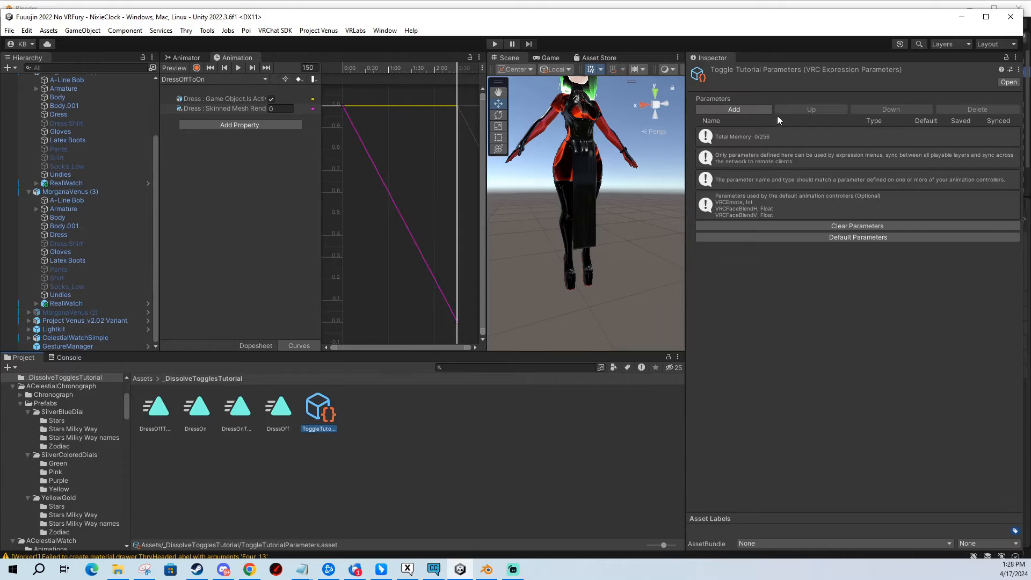
left_click(733, 109)
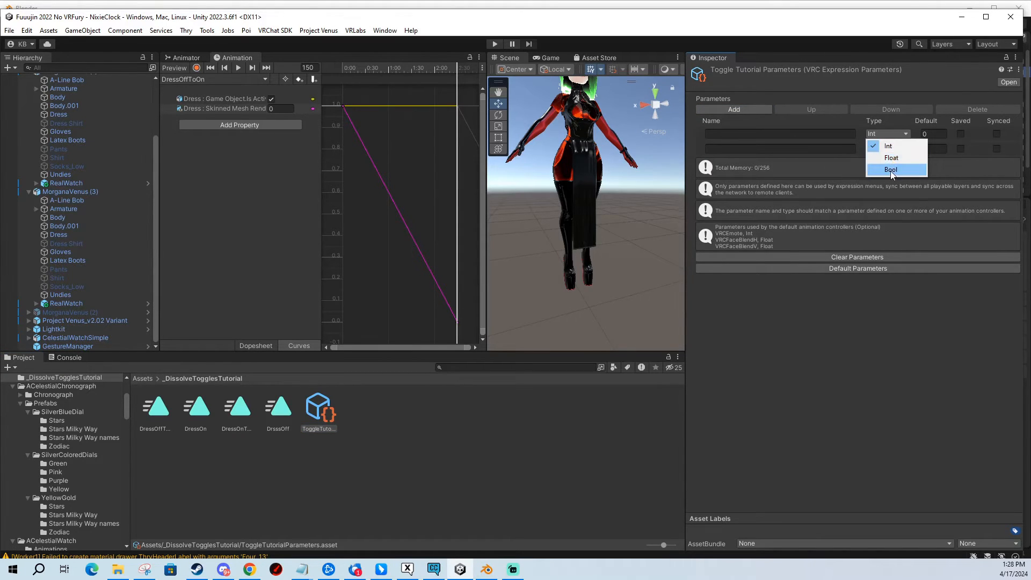
left_click(892, 170)
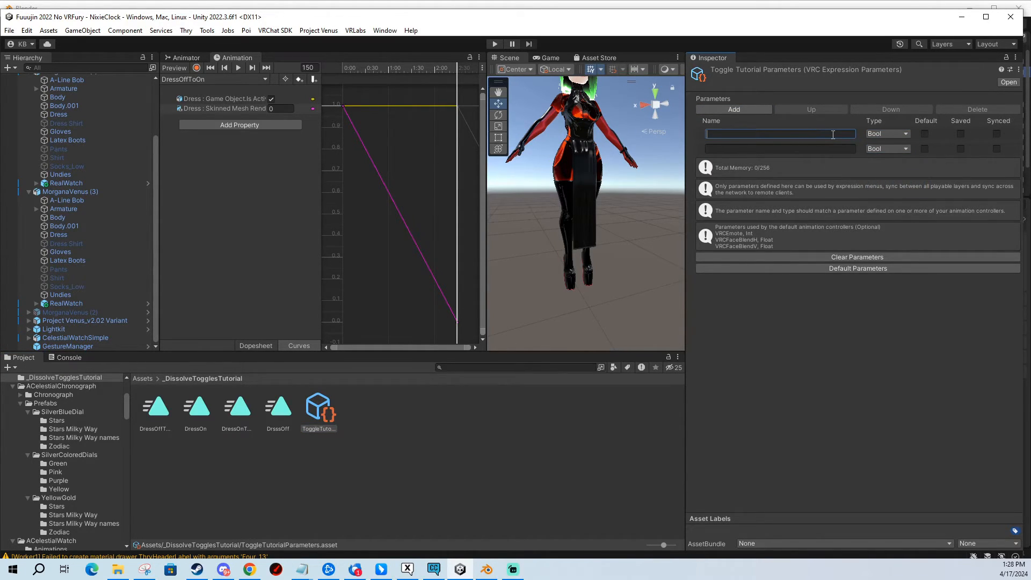
type("DressToggle")
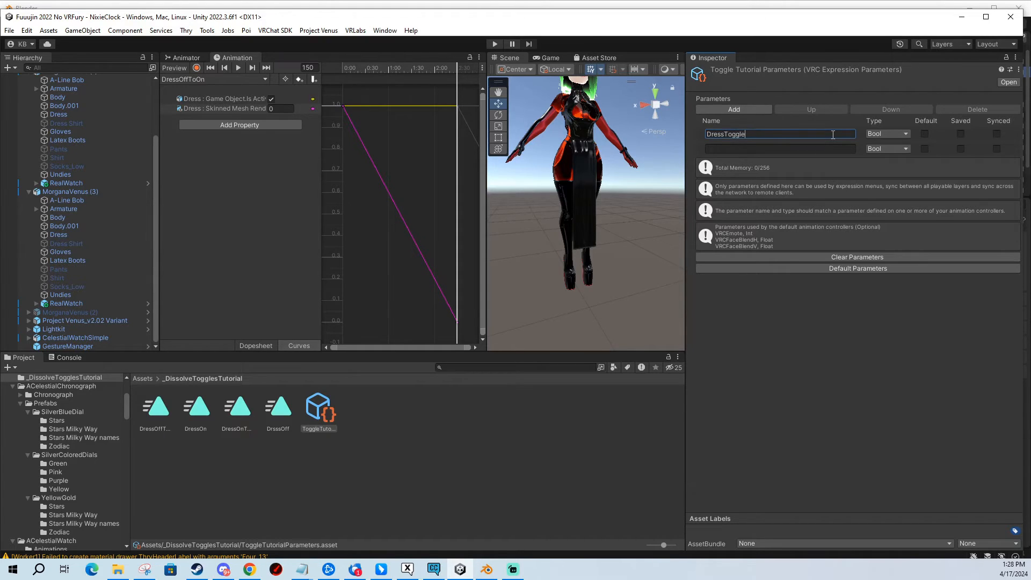
Add a HasLoaded Bool parameter and mark the parameters Synced with DressToggle saved.
type("HasLoaded")
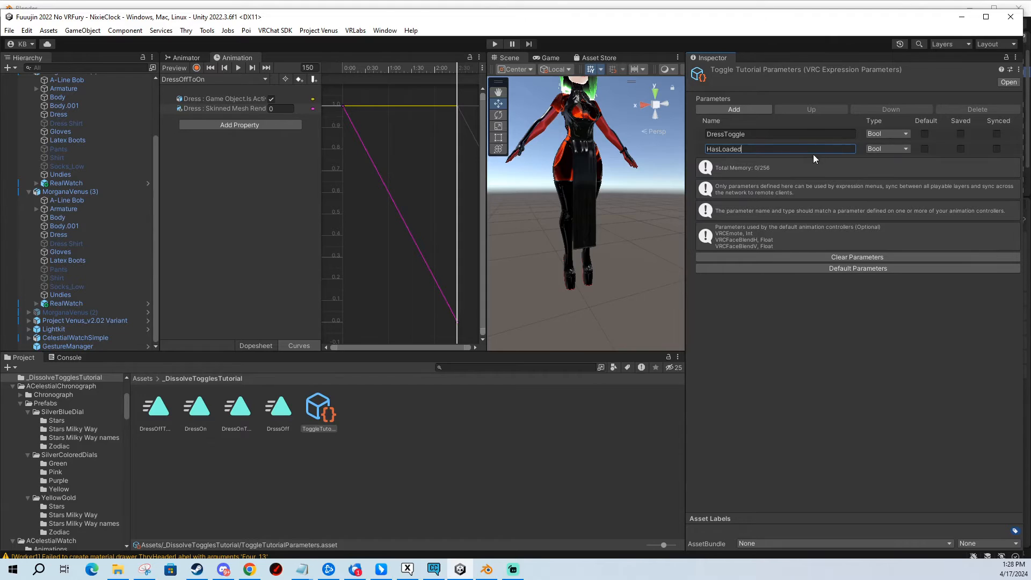
left_click(763, 133)
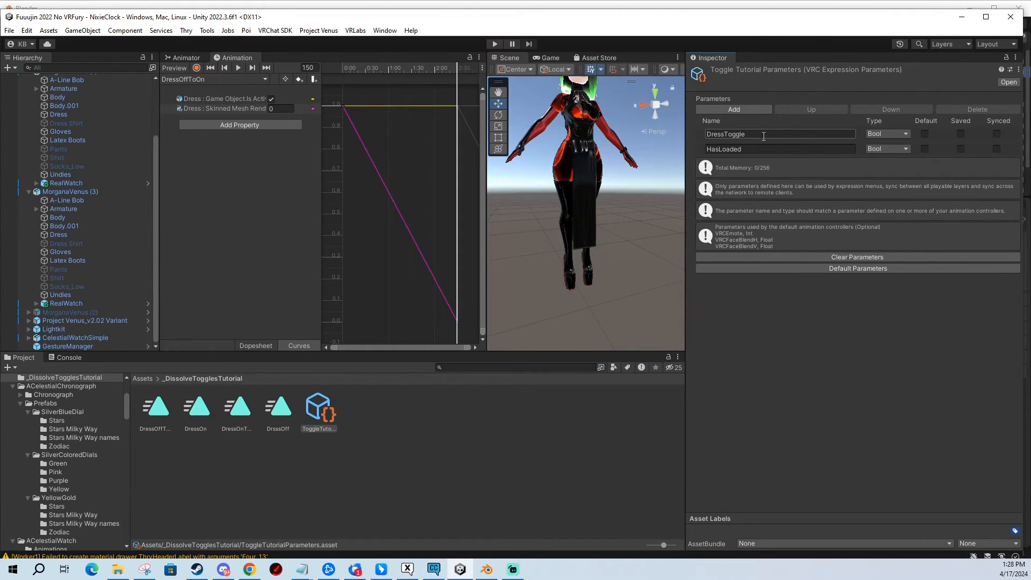
left_click(997, 149)
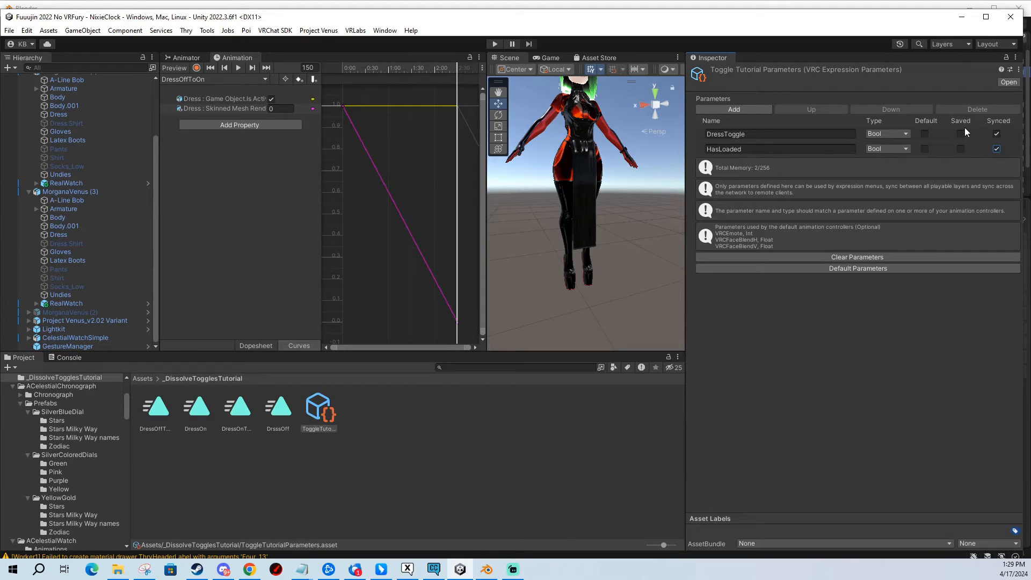
left_click(960, 134)
type("Toggle")
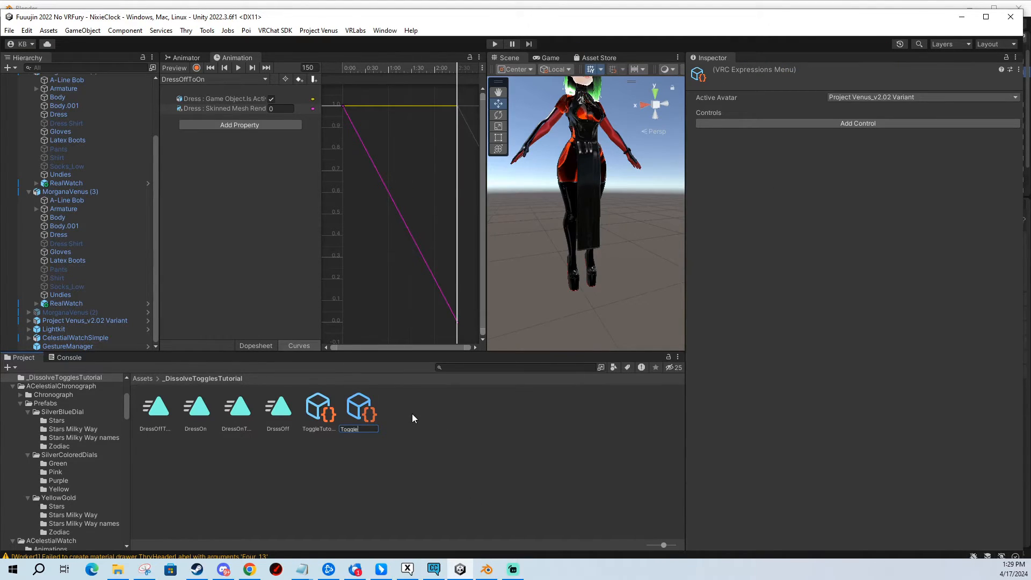
Name the new expressions menu TutorialMenu and add a control named Dress Toggle.
type("TutorialMenu")
type("Dr")
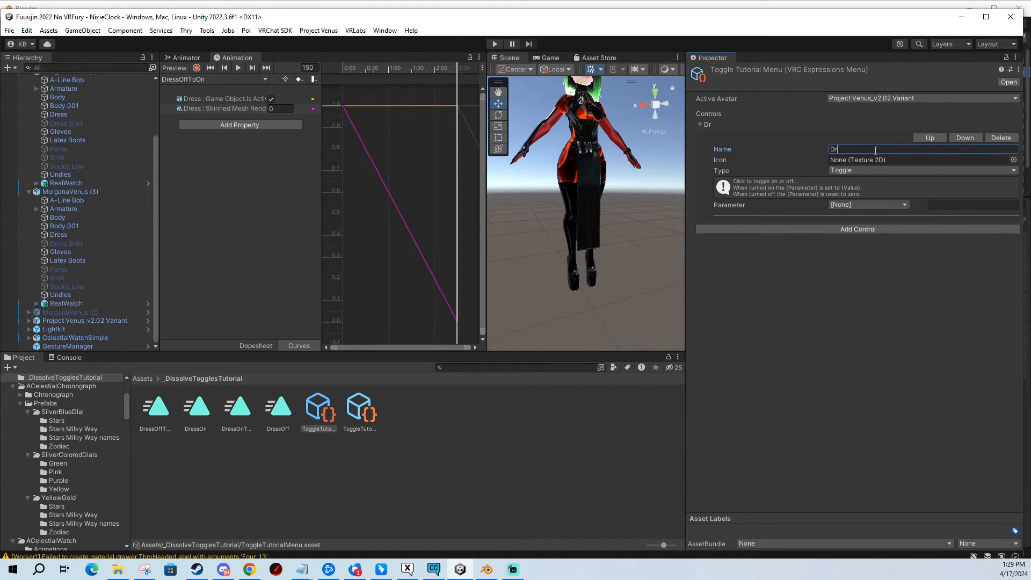
type("ess Toggle")
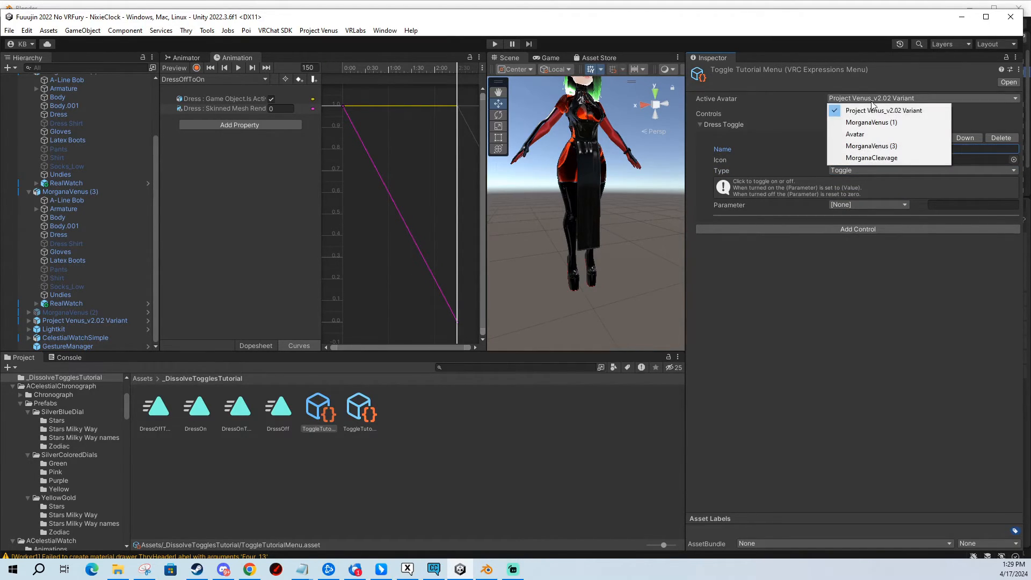
Set MorganaVenus (3) as the menu's Active Avatar with the control driving DressToggle.
left_click(70, 192)
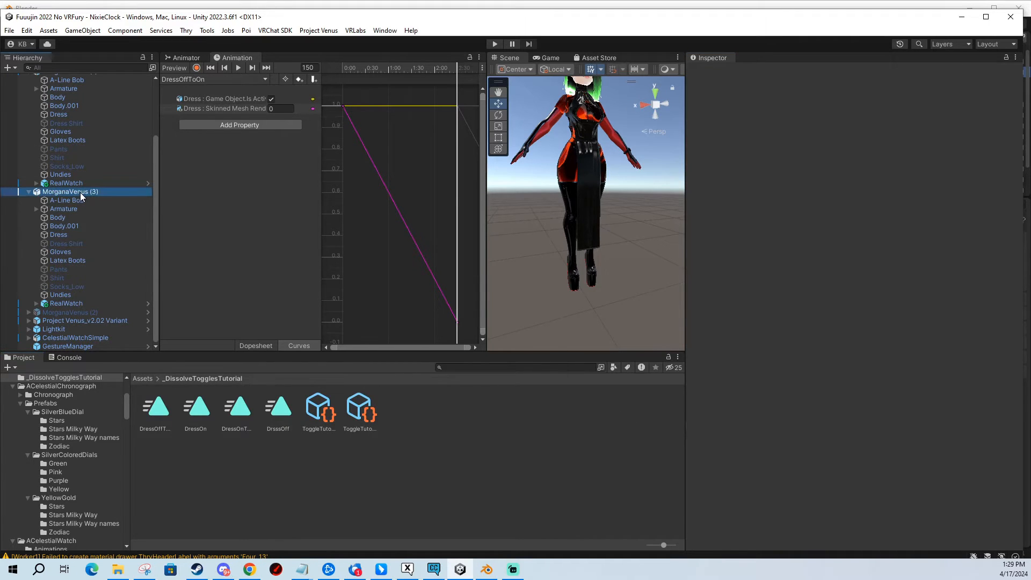
left_click(70, 191)
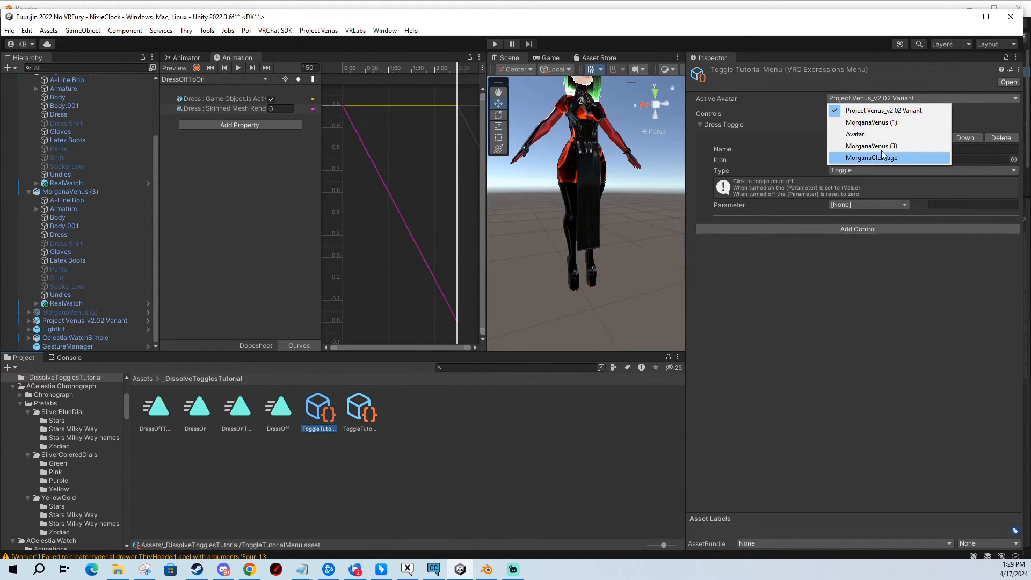
left_click(871, 145)
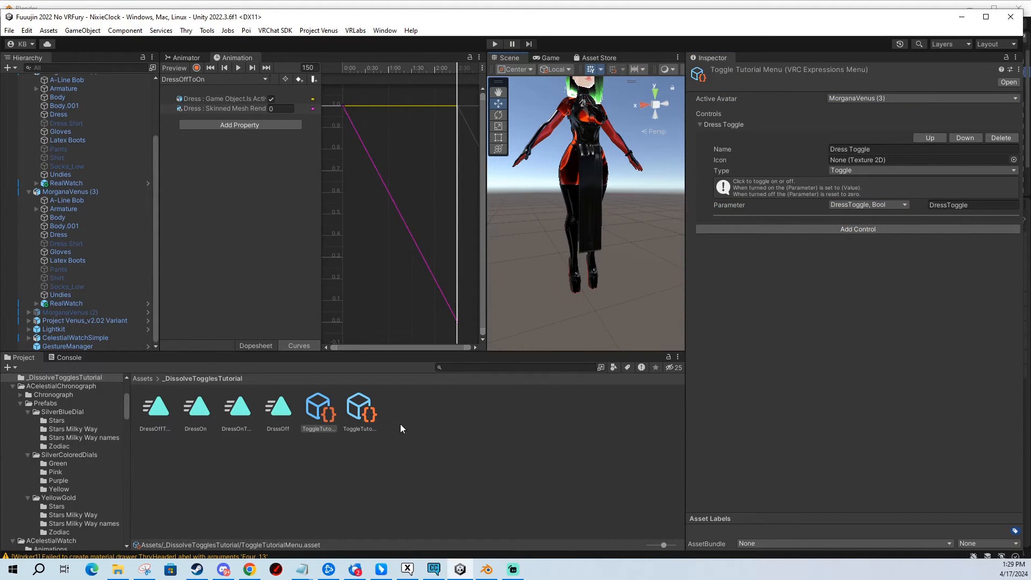
Create the Dress Tutorial FX animator controller in the tutorial folder and view its empty Base Layer graph.
right_click(400, 429)
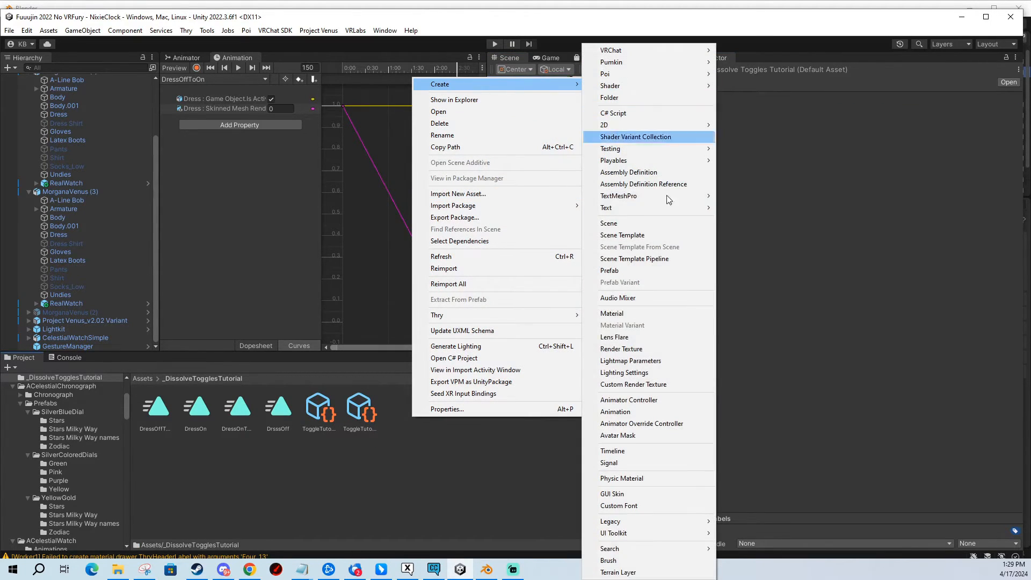
left_click(629, 399)
type("DressTutorialFX")
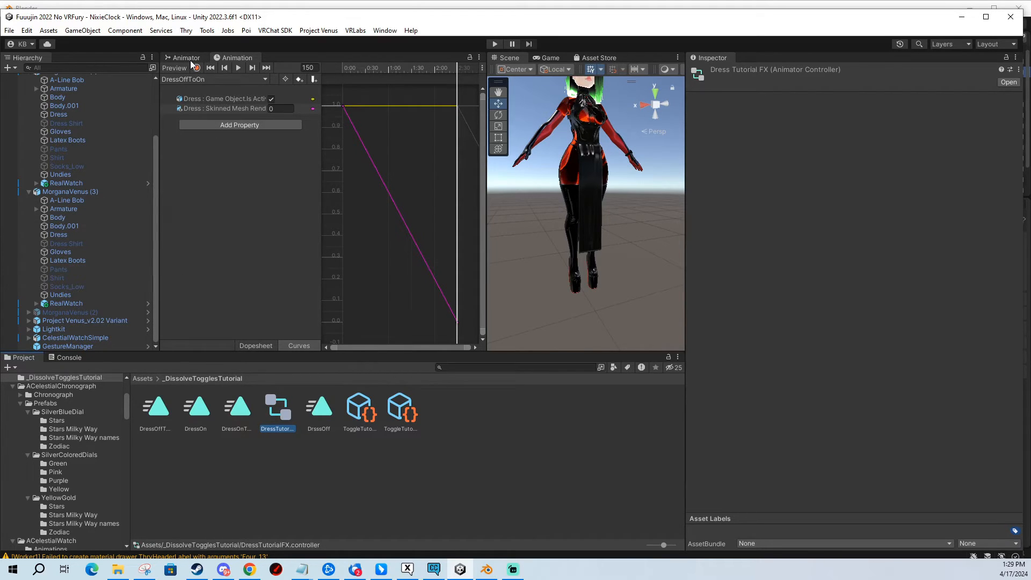
left_click(186, 57)
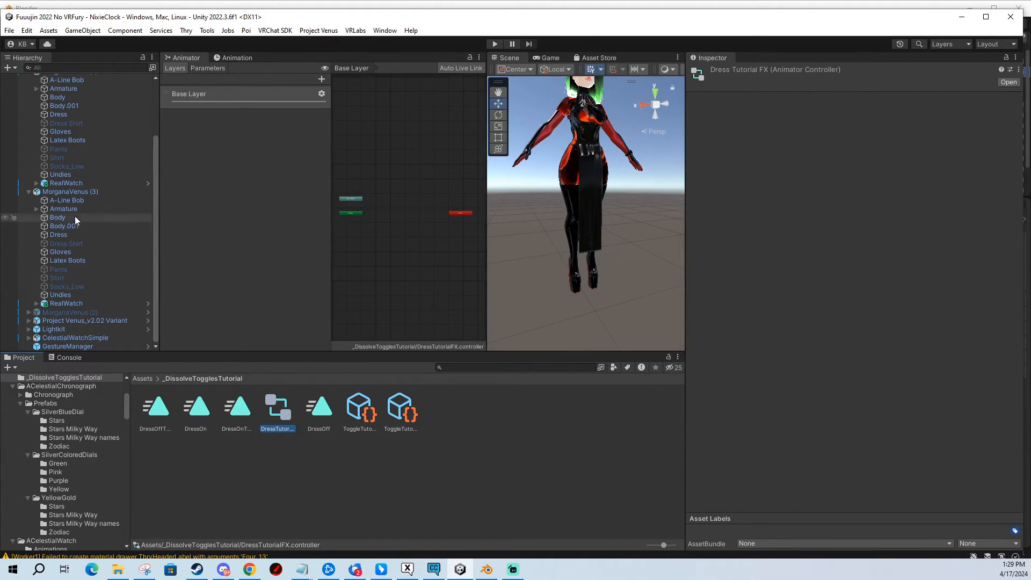
left_click(70, 191)
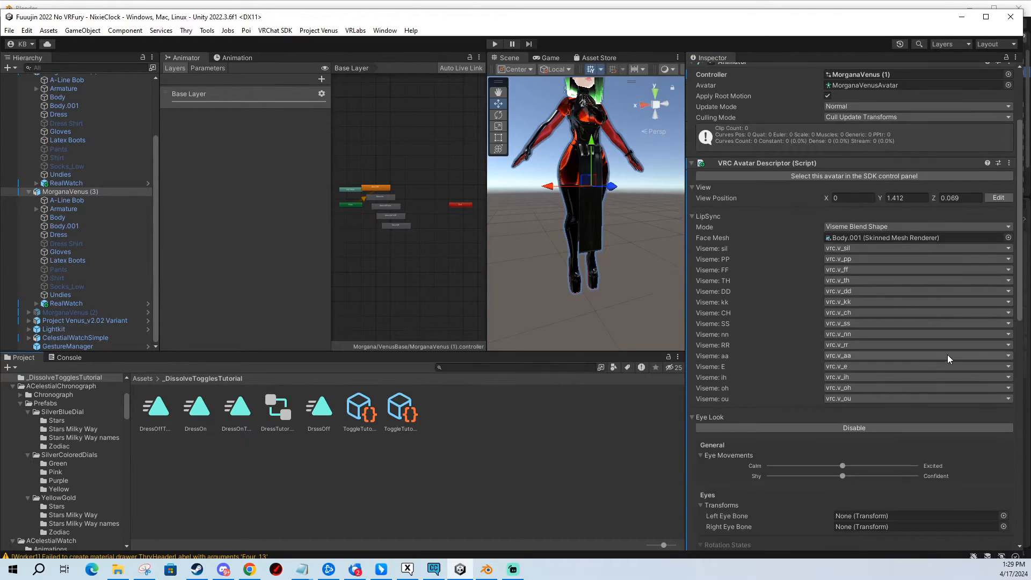
scroll("down", 3)
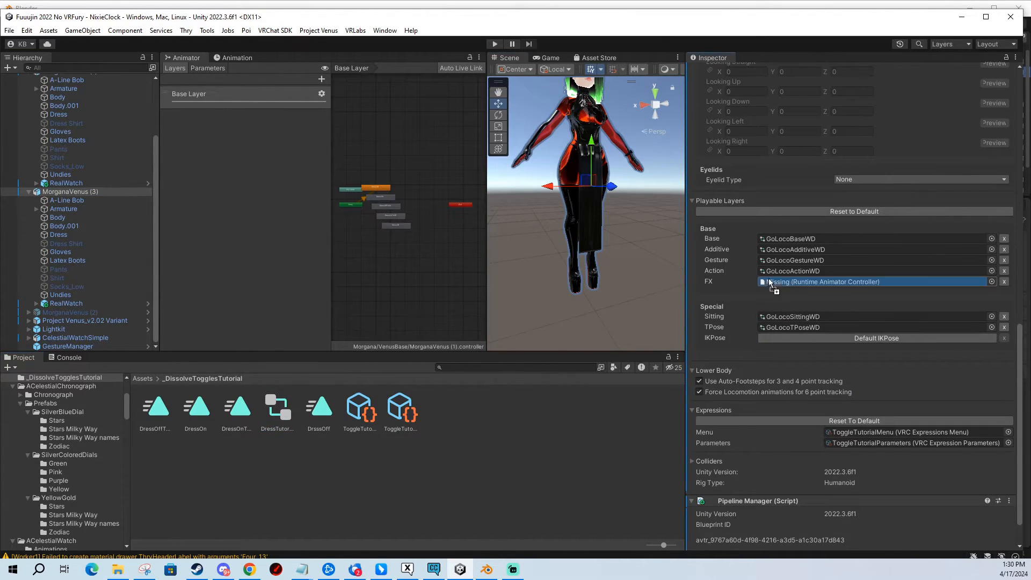
left_click(277, 403)
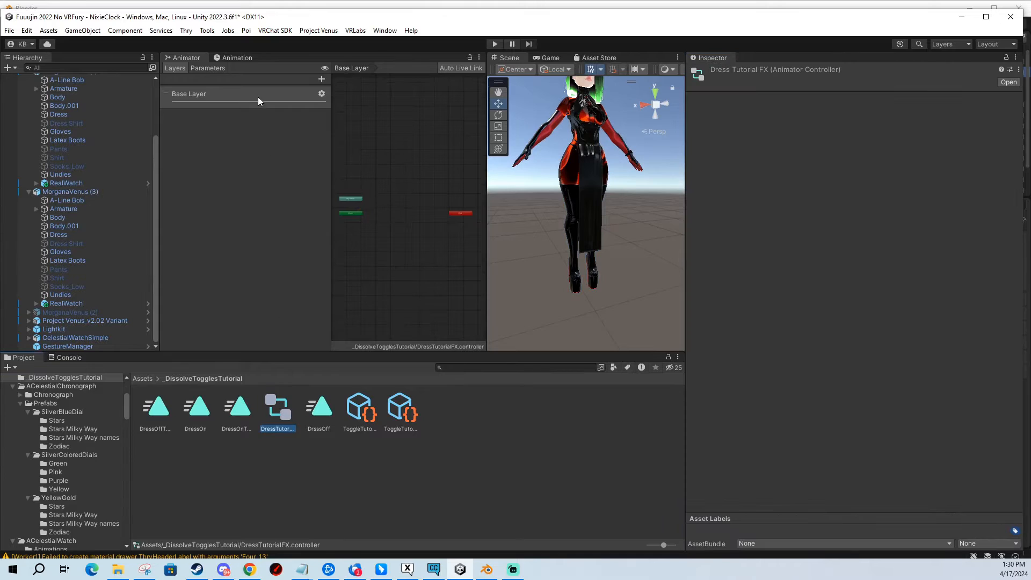
Add Bool parameters DressToggle, HasLoaded and IsLocal, then return to the layer list.
left_click(319, 78)
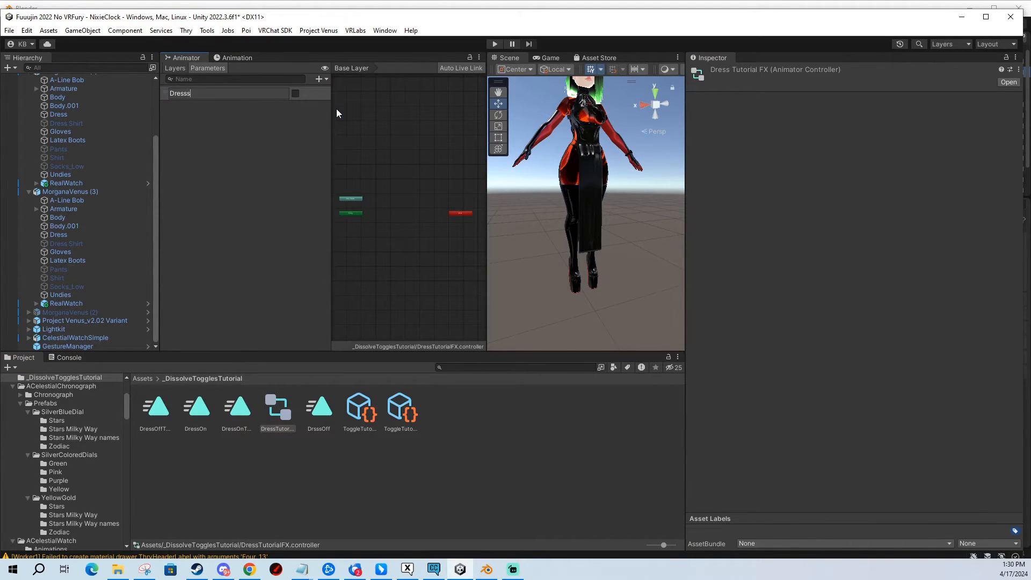
type("DressToggle")
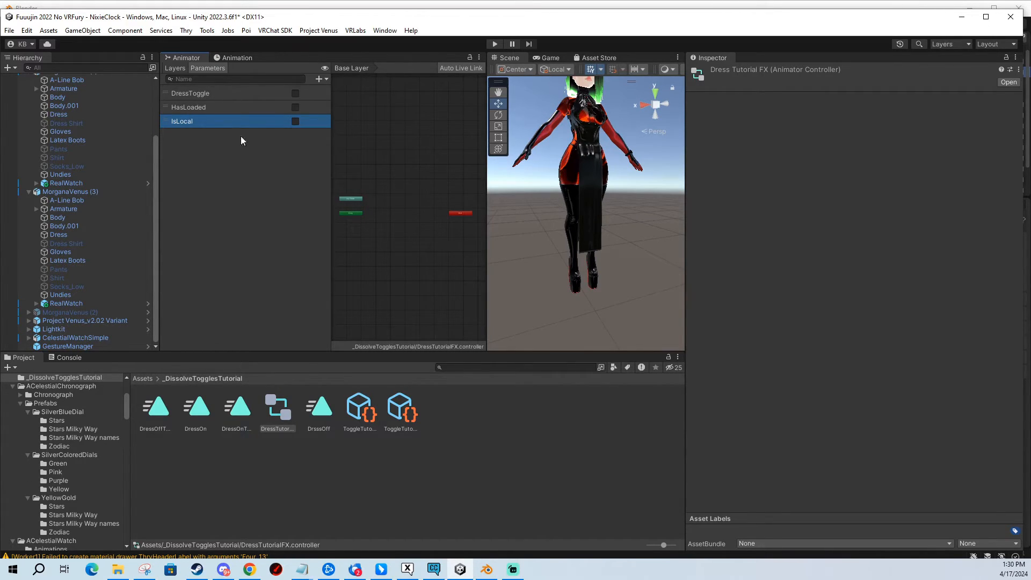
left_click(400, 408)
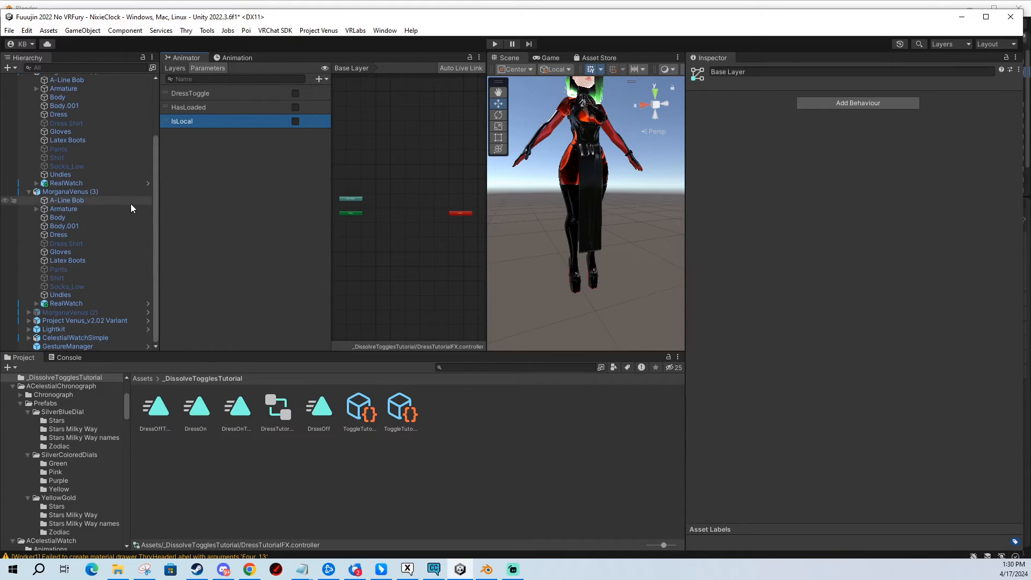
left_click(71, 191)
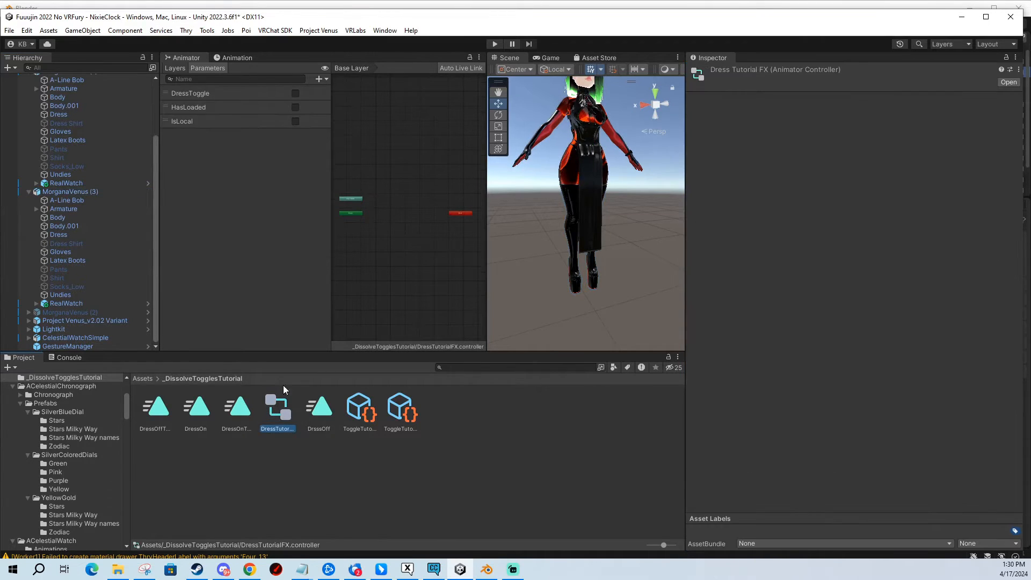
left_click(174, 67)
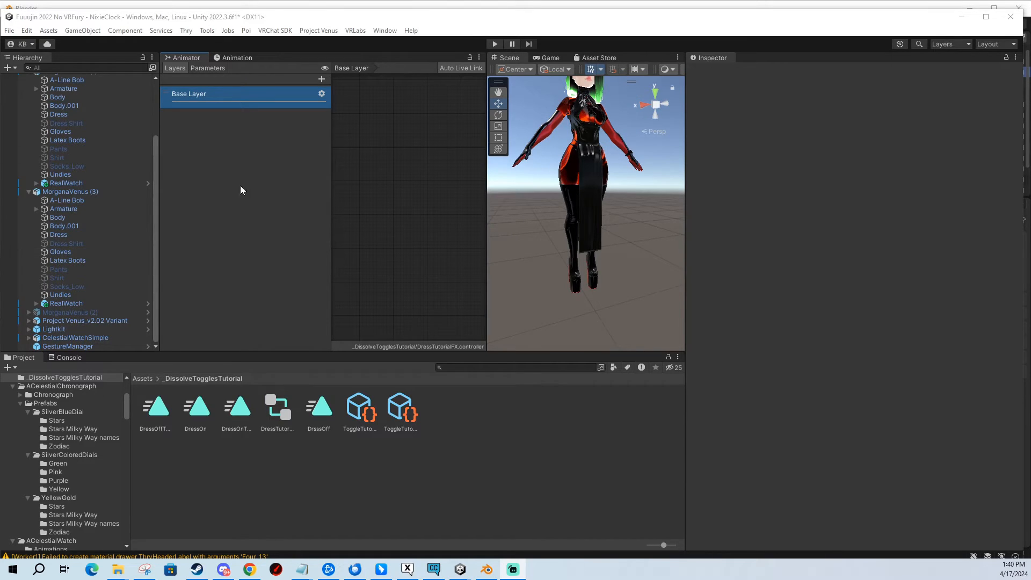
Add two empty states to the HasLoaded layer alongside the default state.
left_click(71, 191)
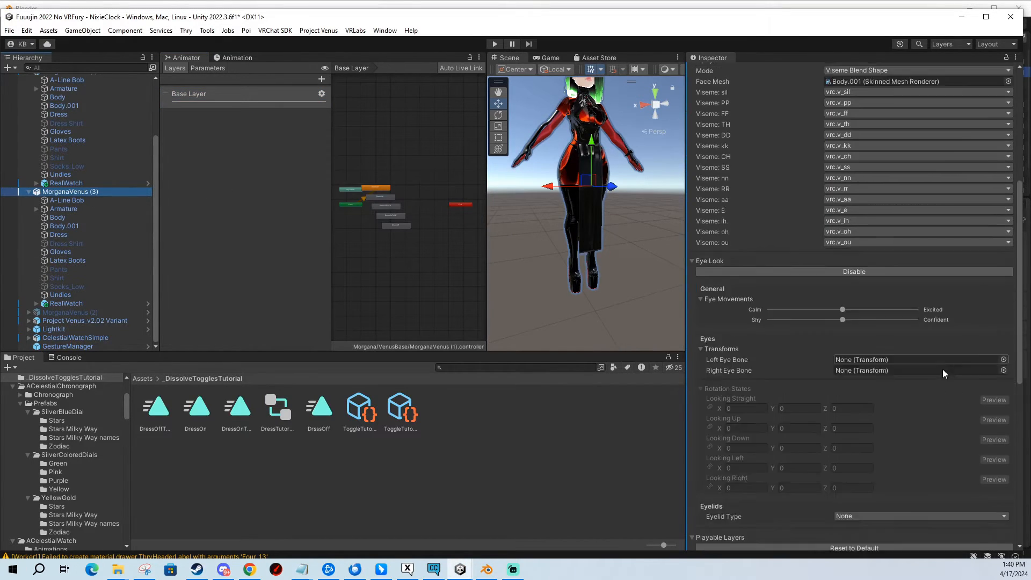
left_click(277, 404)
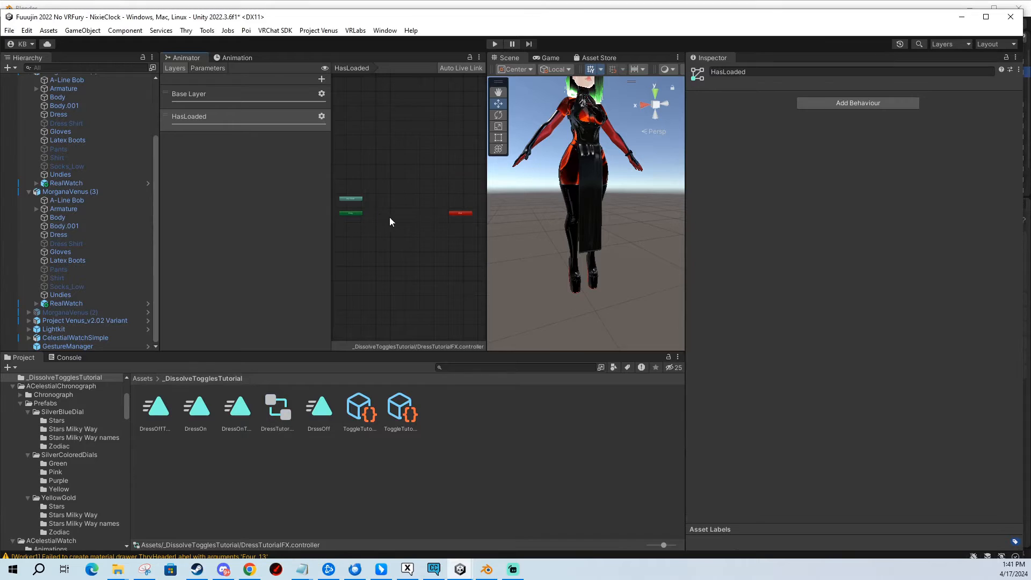
right_click(390, 222)
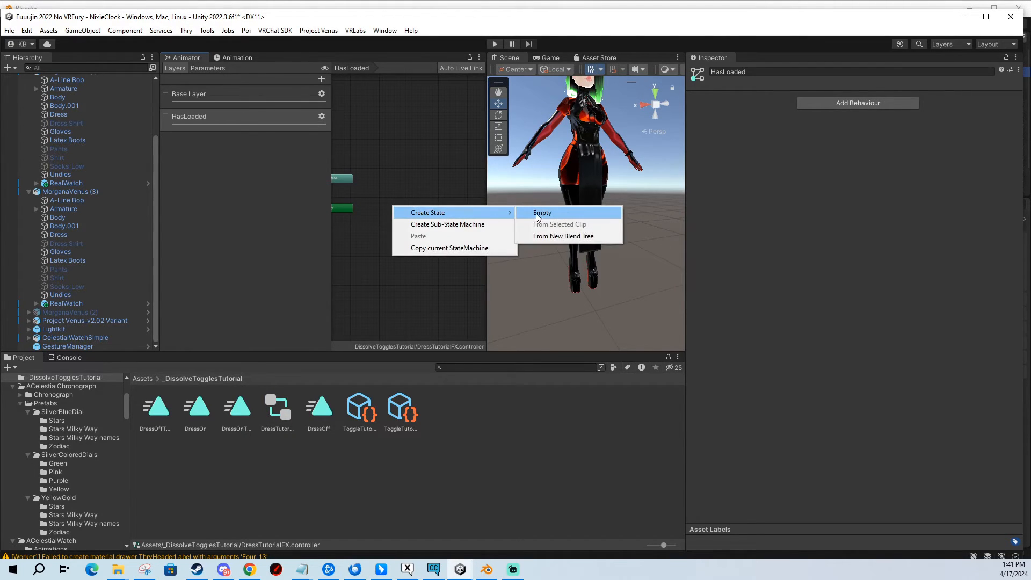
left_click(541, 212)
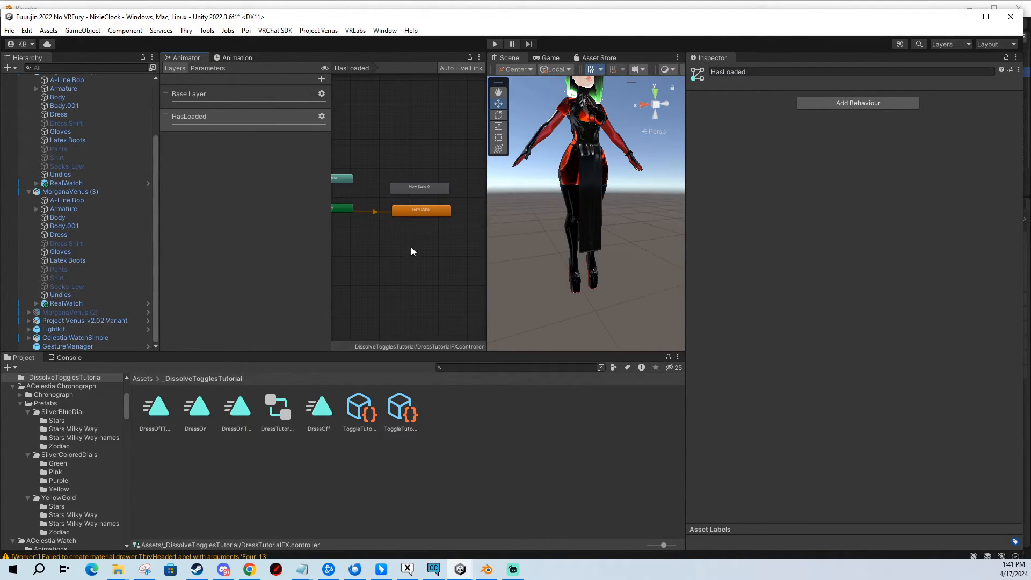
right_click(411, 250)
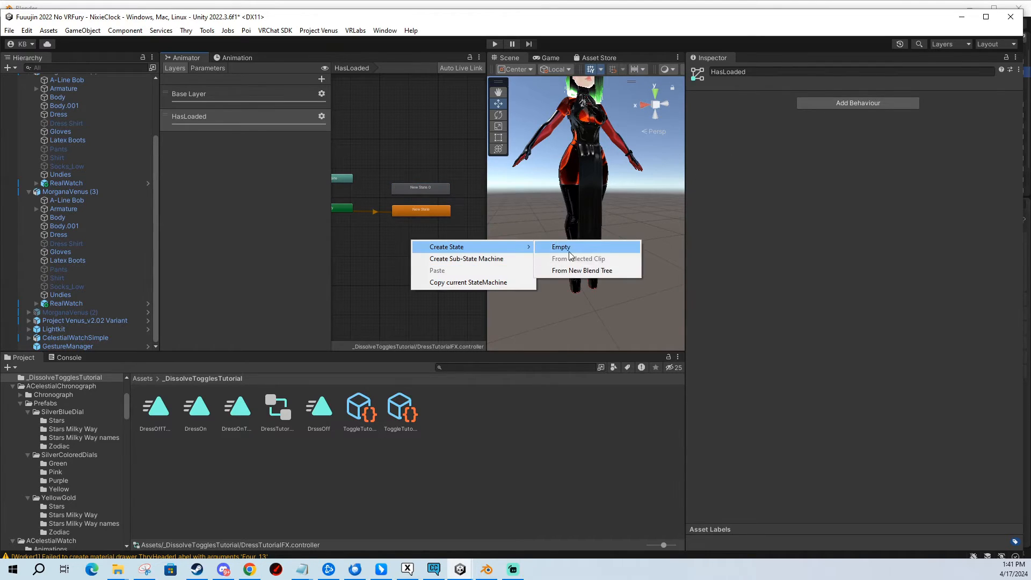
left_click(560, 247)
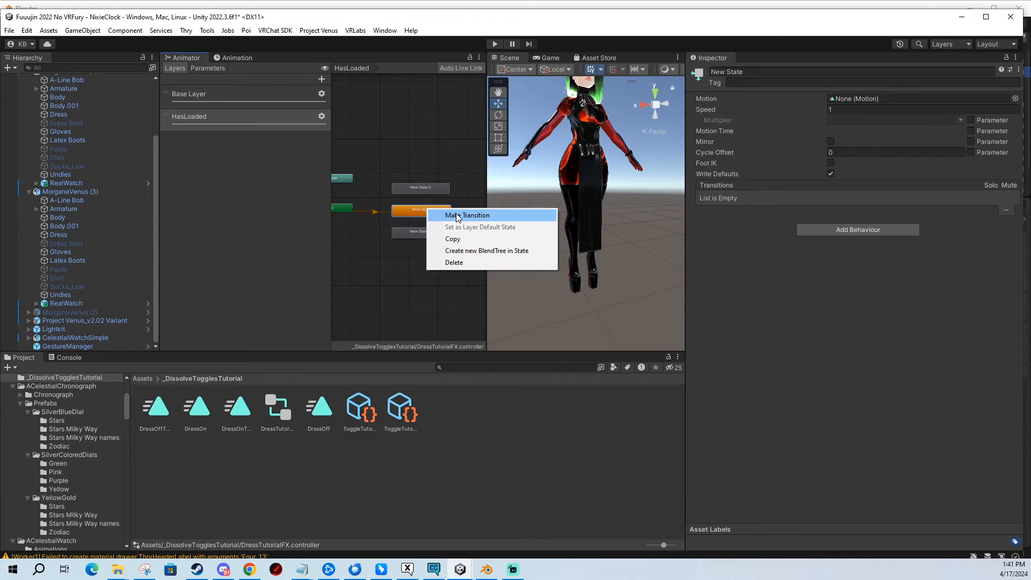
Wire instant transitions from the default state with no exit time or fixed duration, conditioned on IsLocal false and true.
left_click(468, 215)
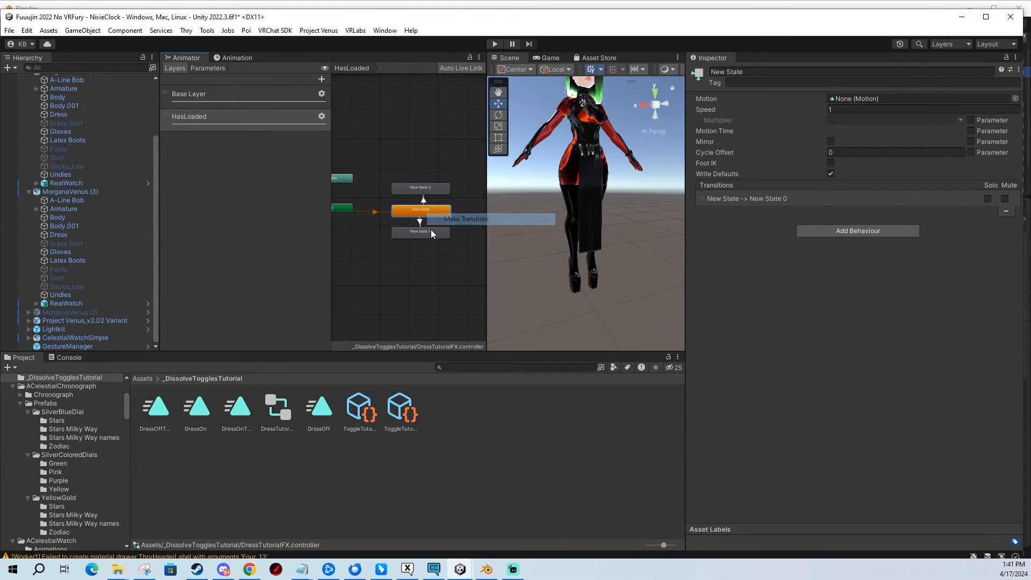
left_click(420, 211)
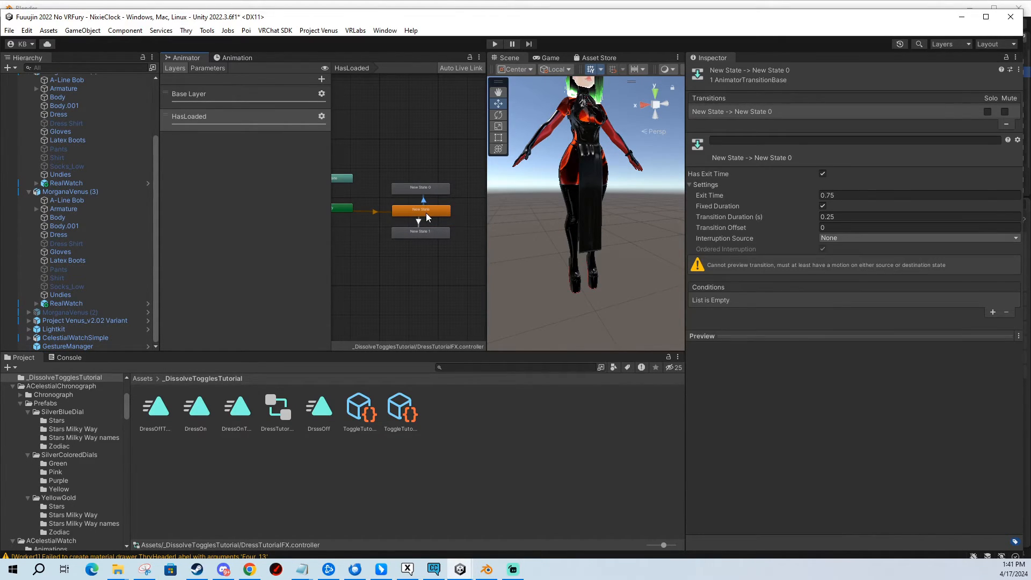
left_click(822, 174)
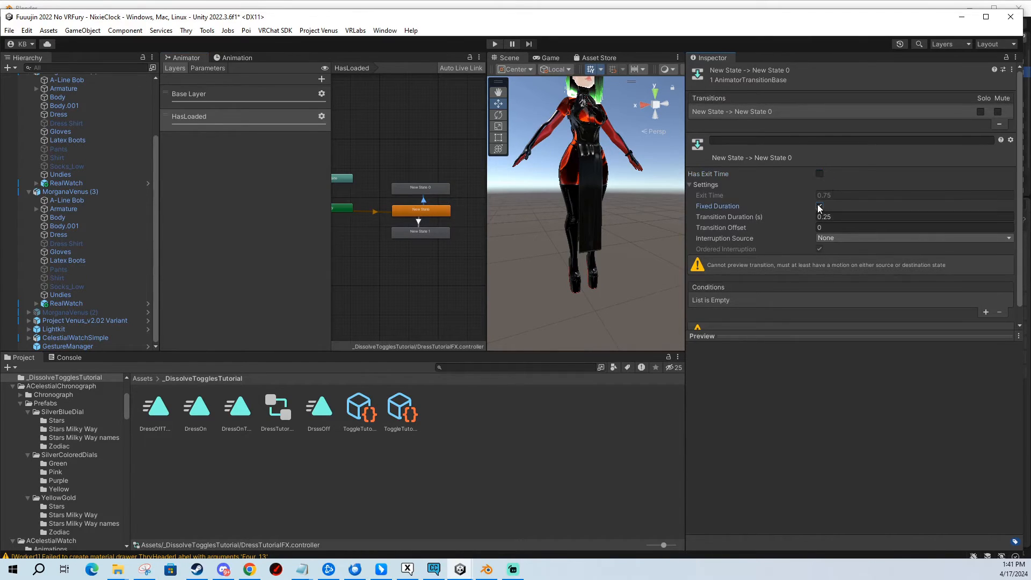
left_click(819, 207)
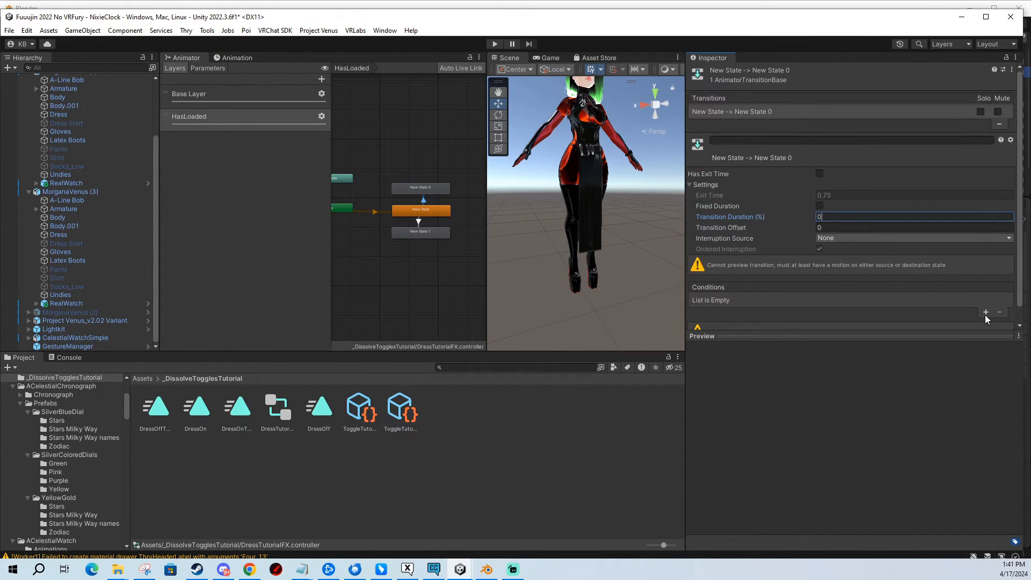
left_click(986, 312)
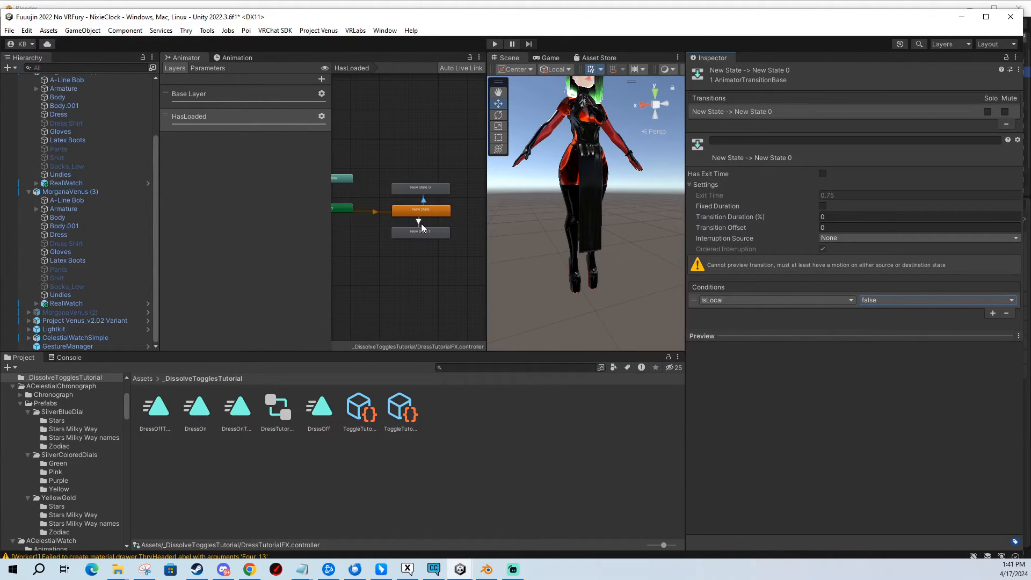
left_click(421, 232)
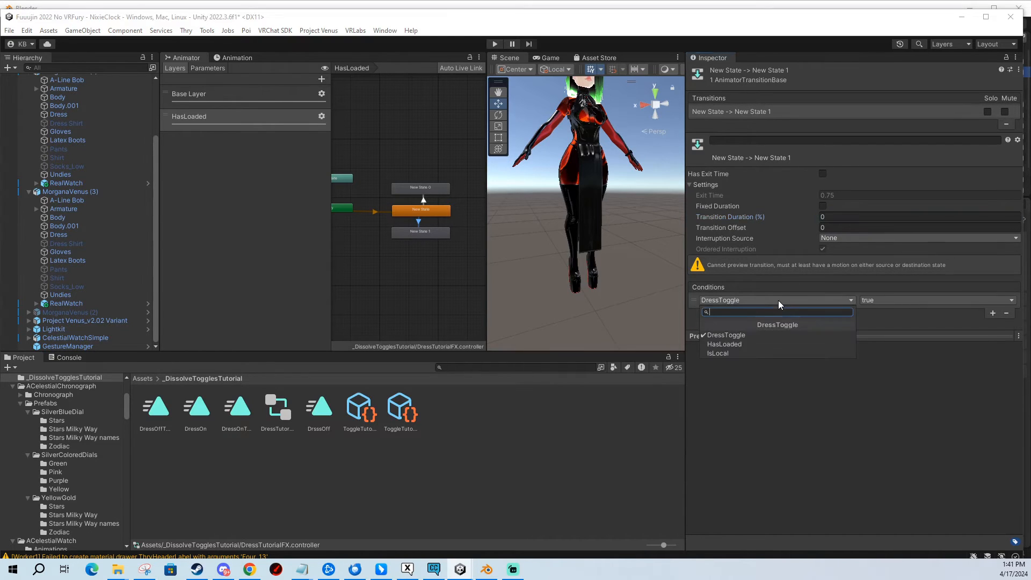
left_click(718, 353)
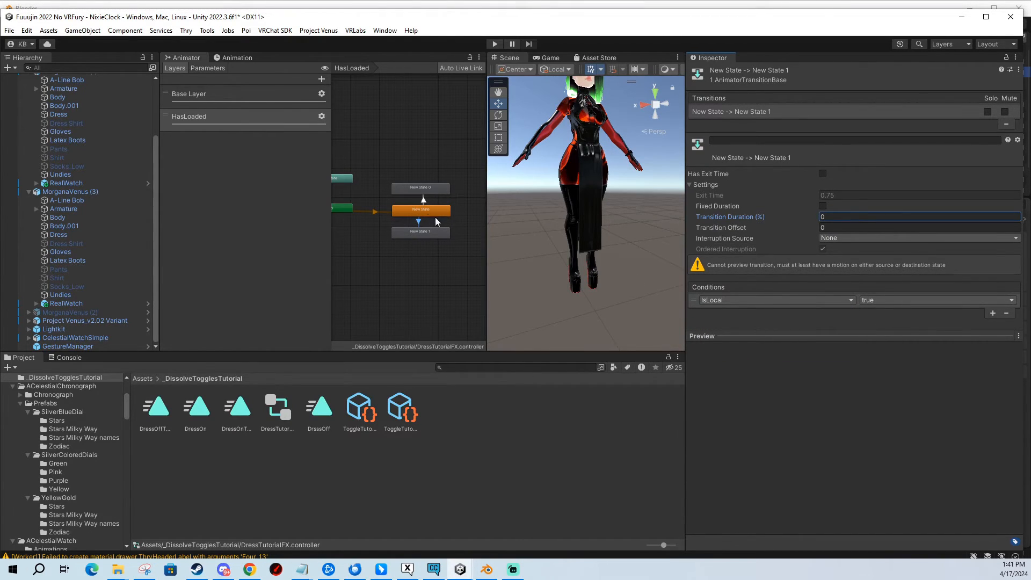
Give New State 1 a VRC Avatar Parameter Driver with a Set entry targeting an avatar parameter.
left_click(420, 233)
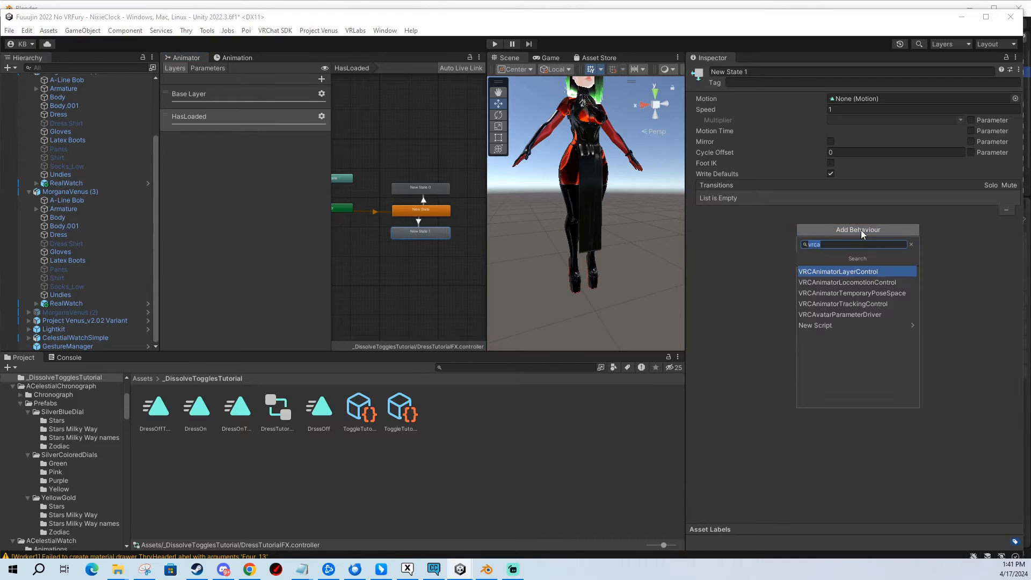
mouse_move(840, 315)
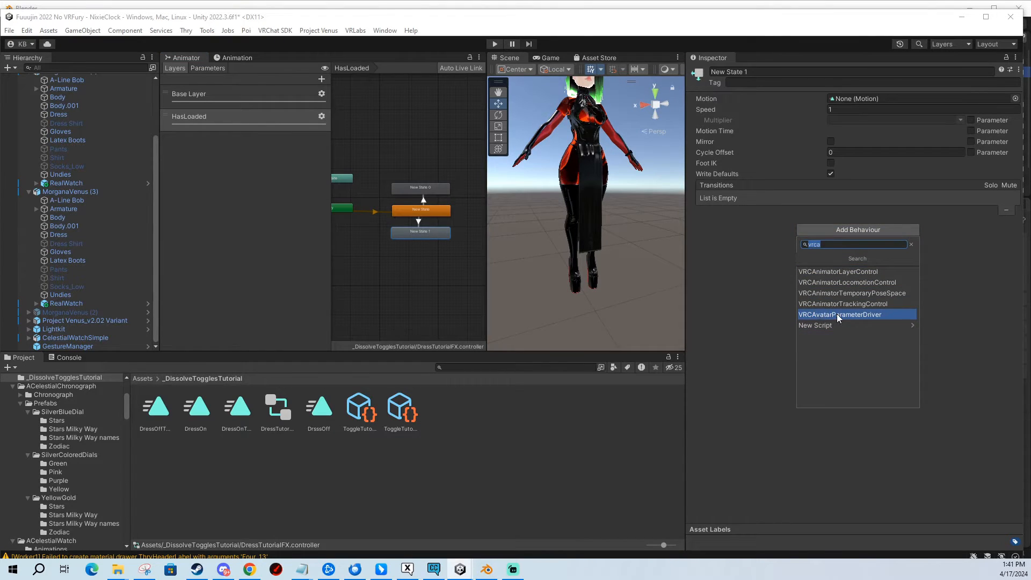
left_click(840, 314)
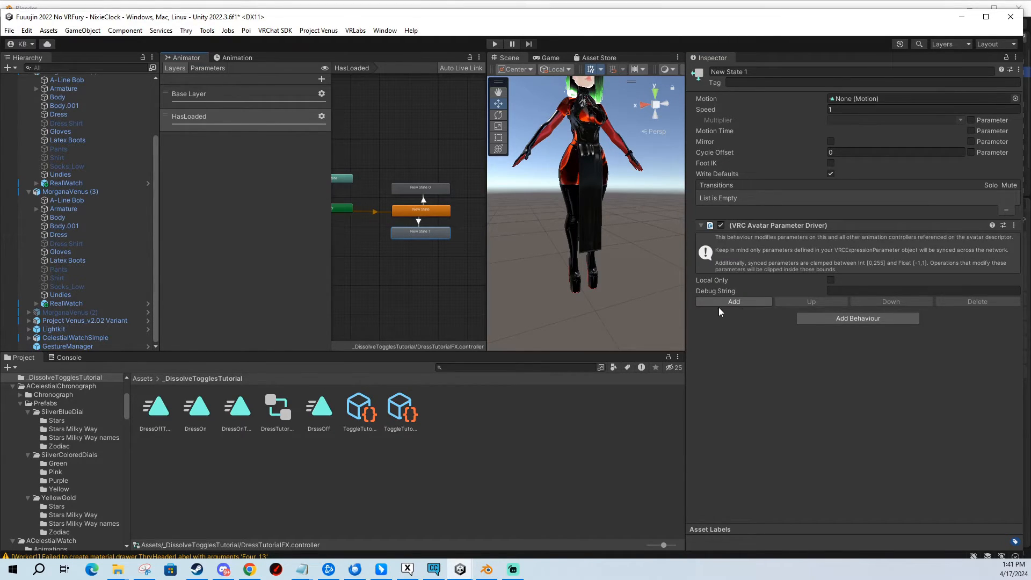
left_click(733, 300)
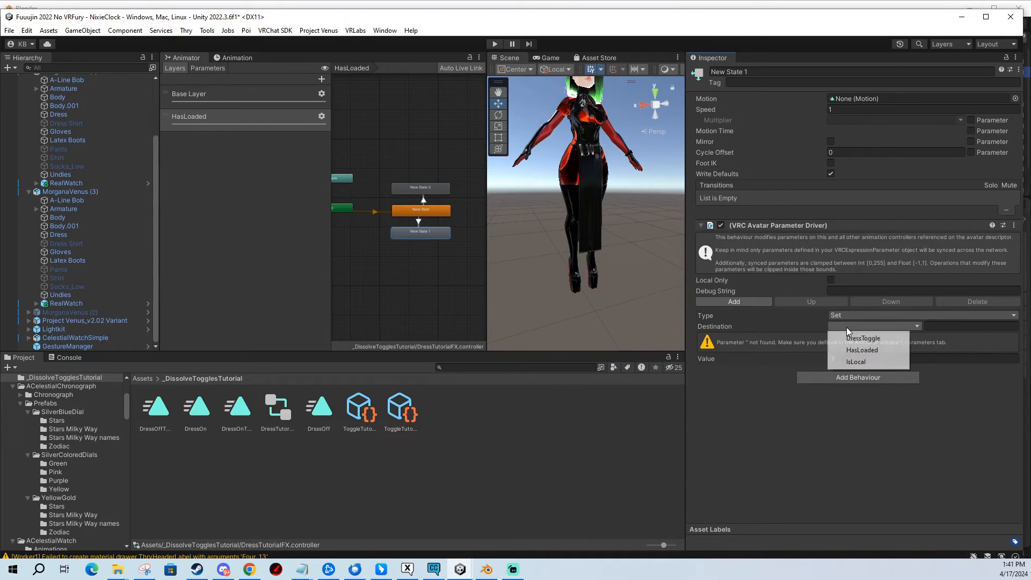
left_click(862, 350)
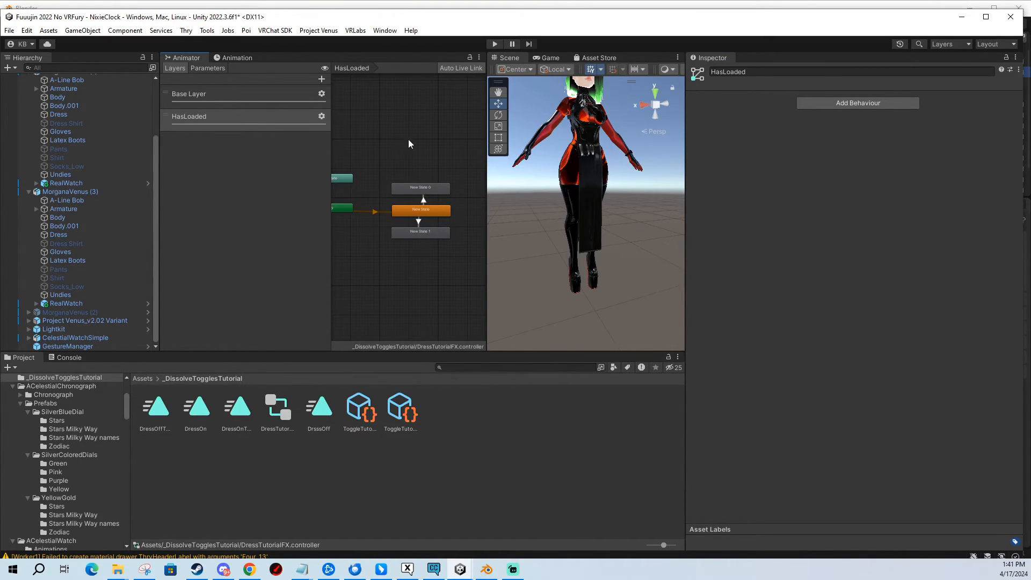
mouse_move(310, 172)
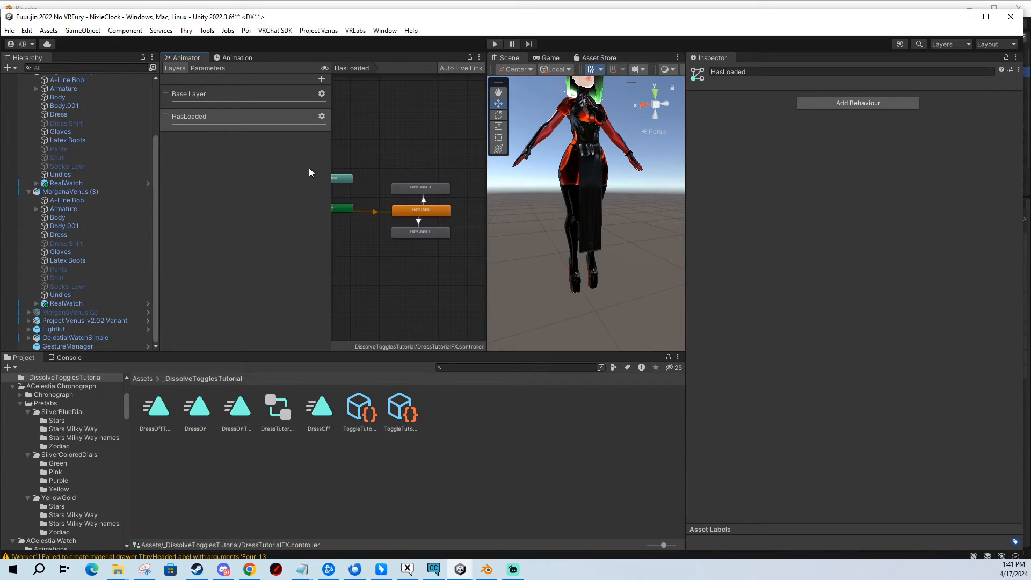
mouse_move(386, 156)
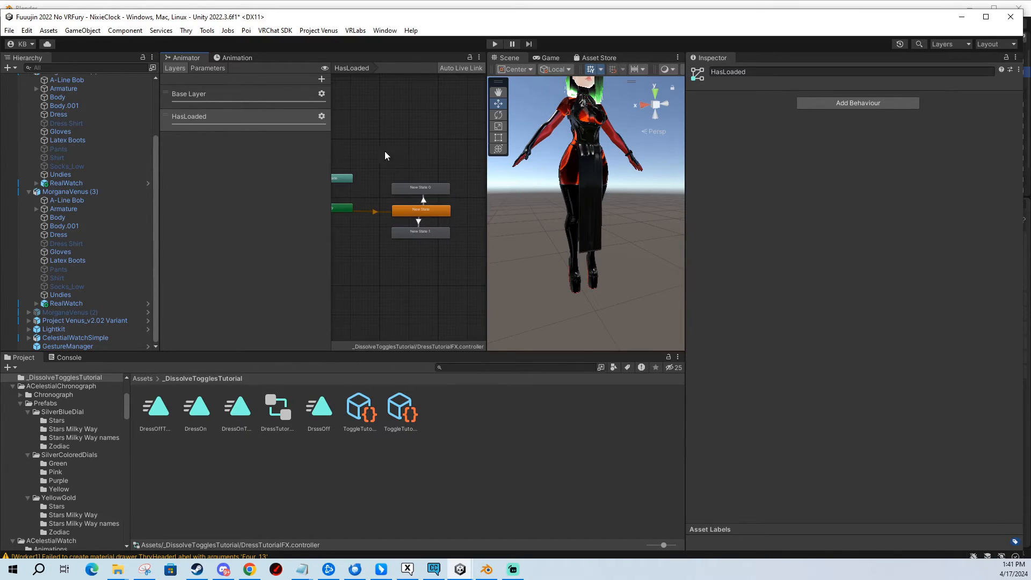
Add a DressToggle layer and raise its weight in the layer settings.
left_click(321, 78)
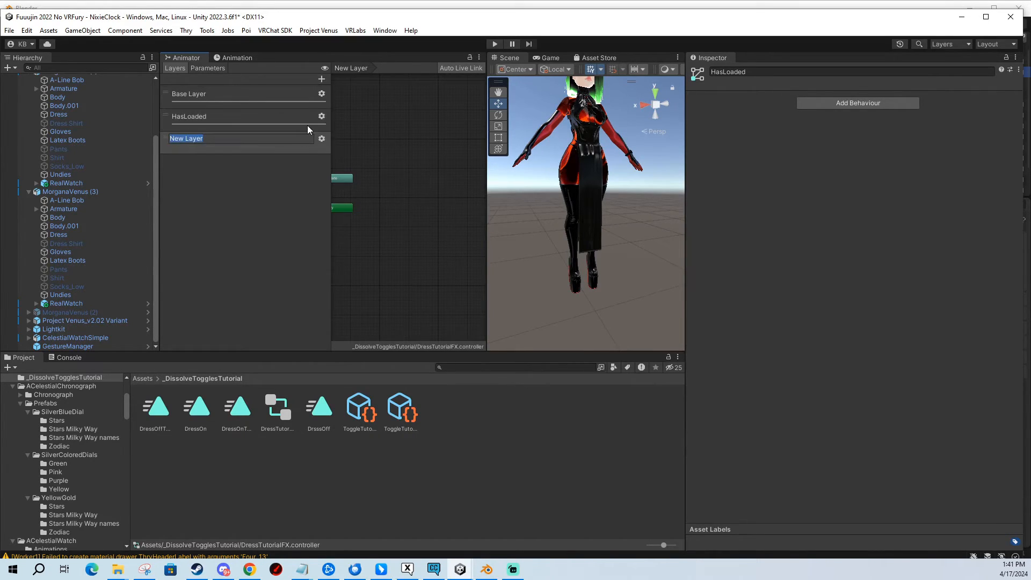
type("DressToggle")
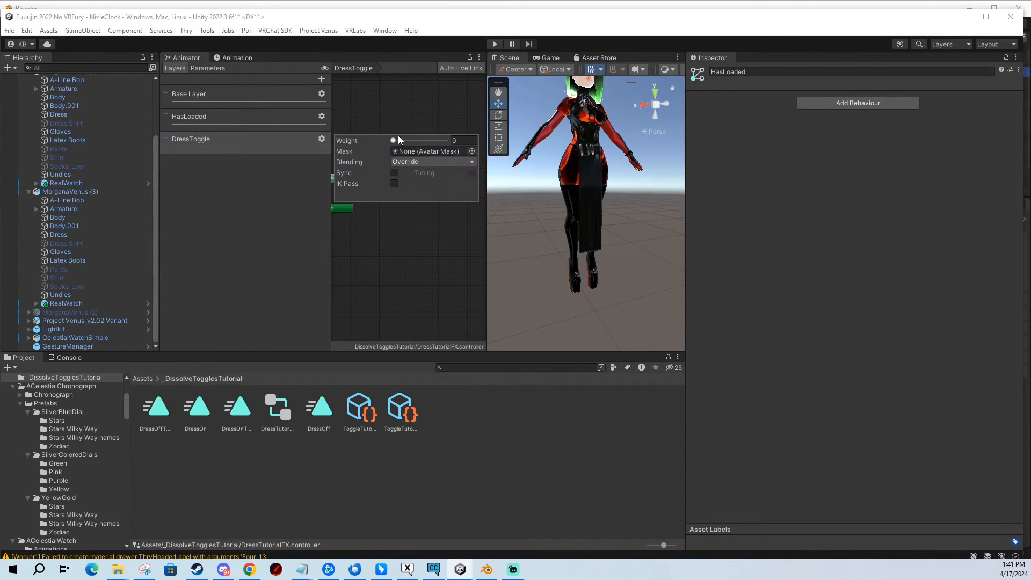
left_click(192, 138)
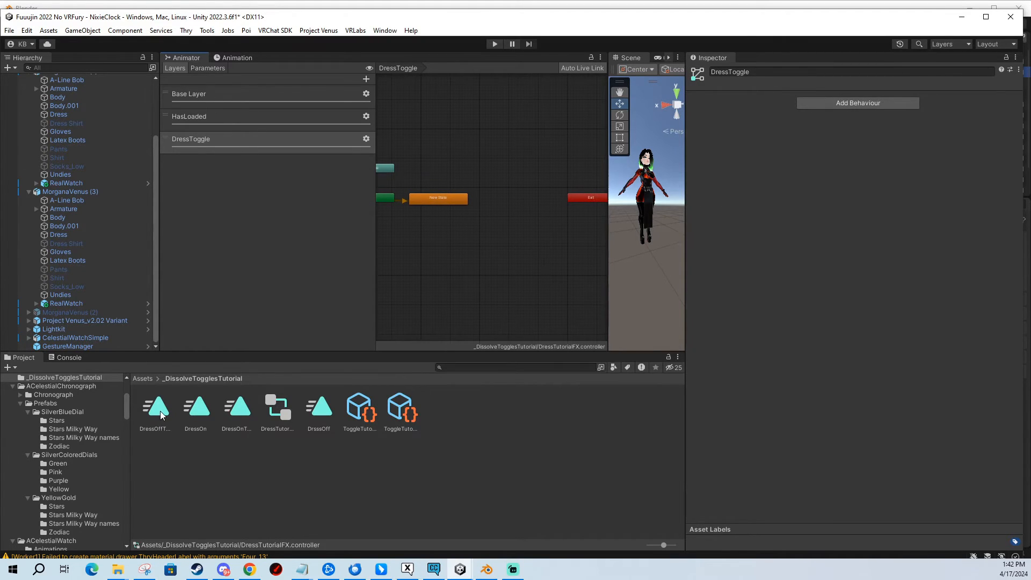
Drag the DressOff, DressOnToOff, DressOffToOn and DressOn clips into the graph as states and arrange them.
left_click(319, 405)
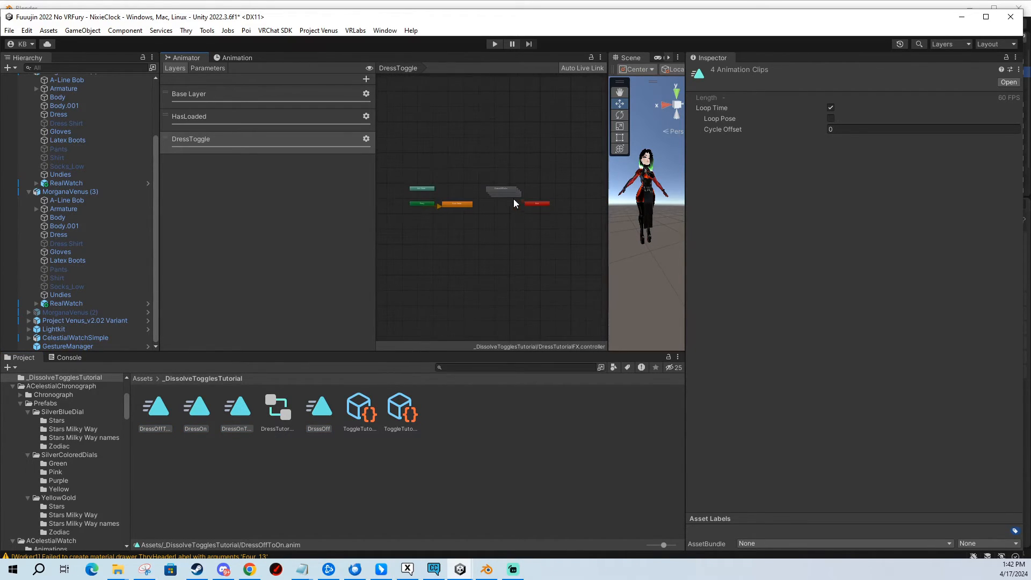
left_click(585, 217)
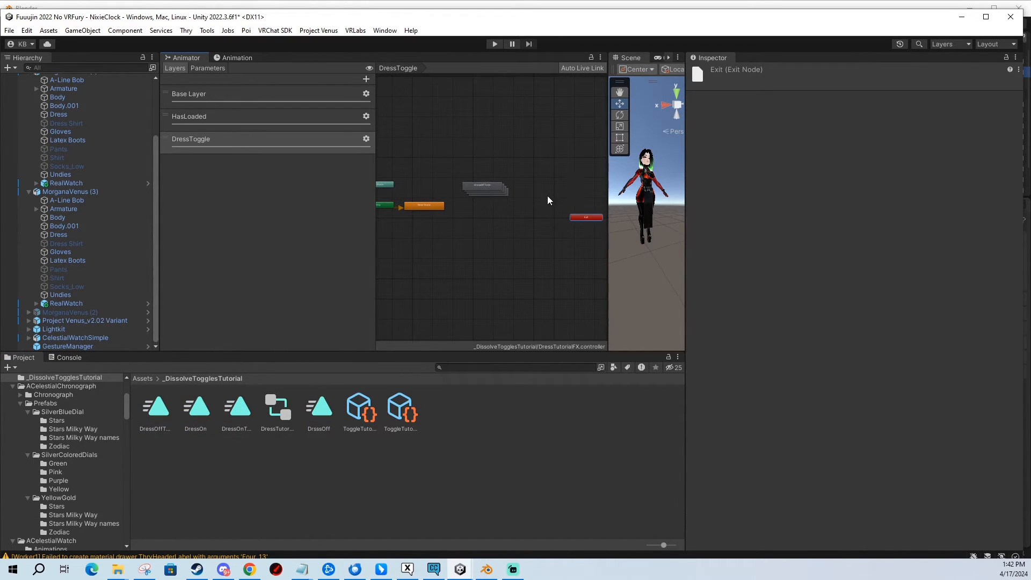
left_click(485, 163)
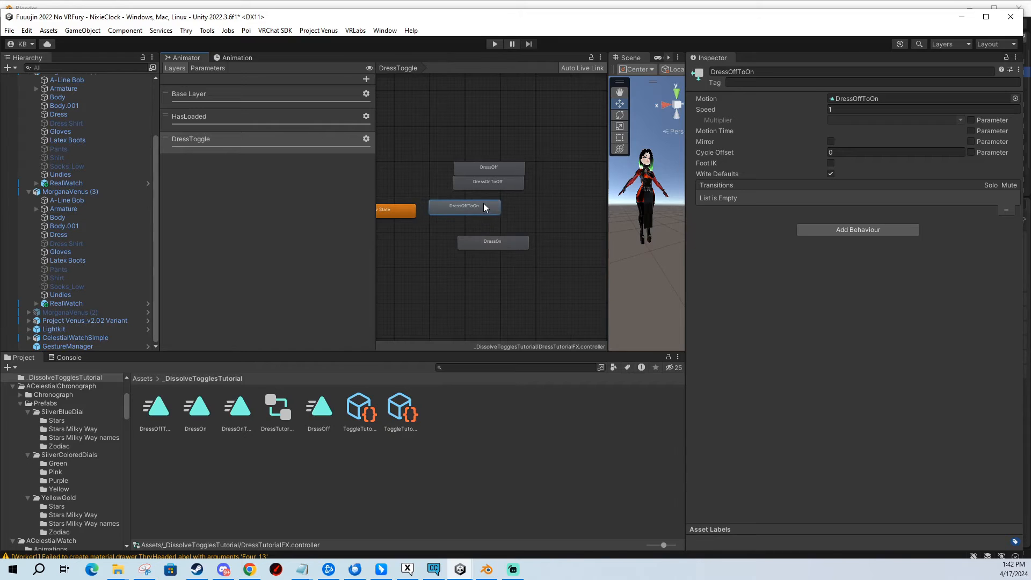
left_click(496, 168)
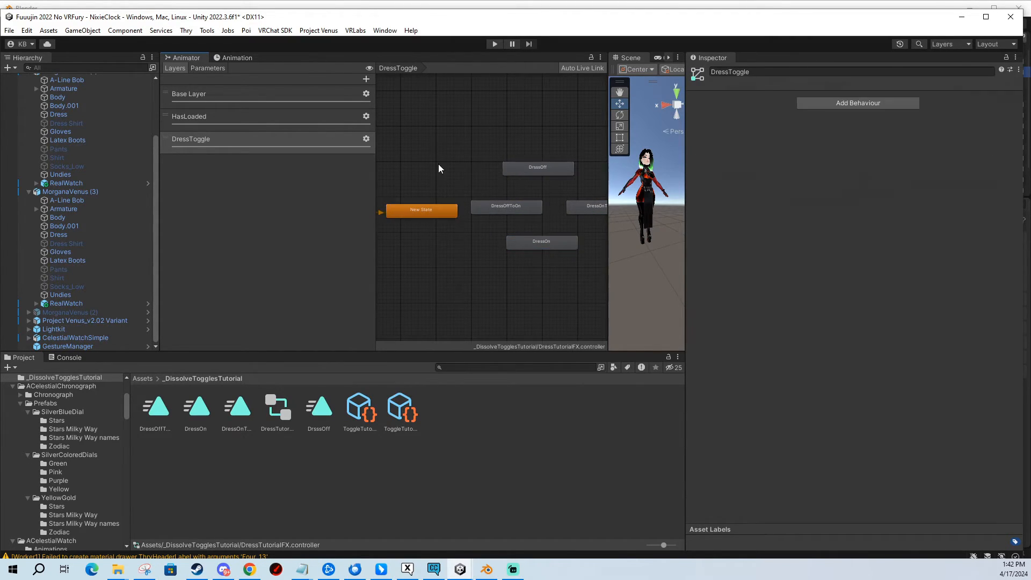
Connect the default state to DressOff and DressOn and join the dissolve states into a loop.
right_click(421, 209)
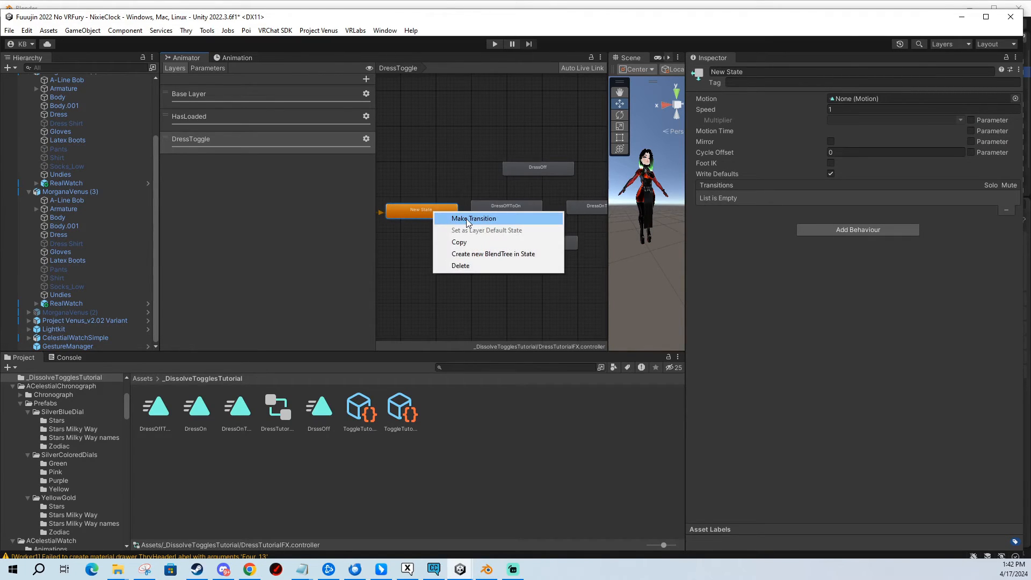
left_click(473, 218)
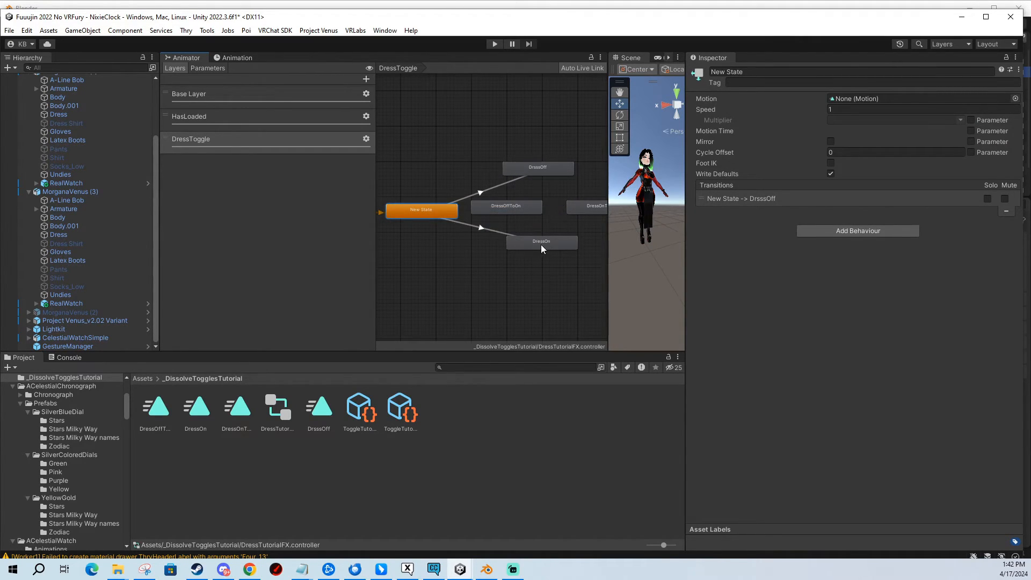
left_click(462, 192)
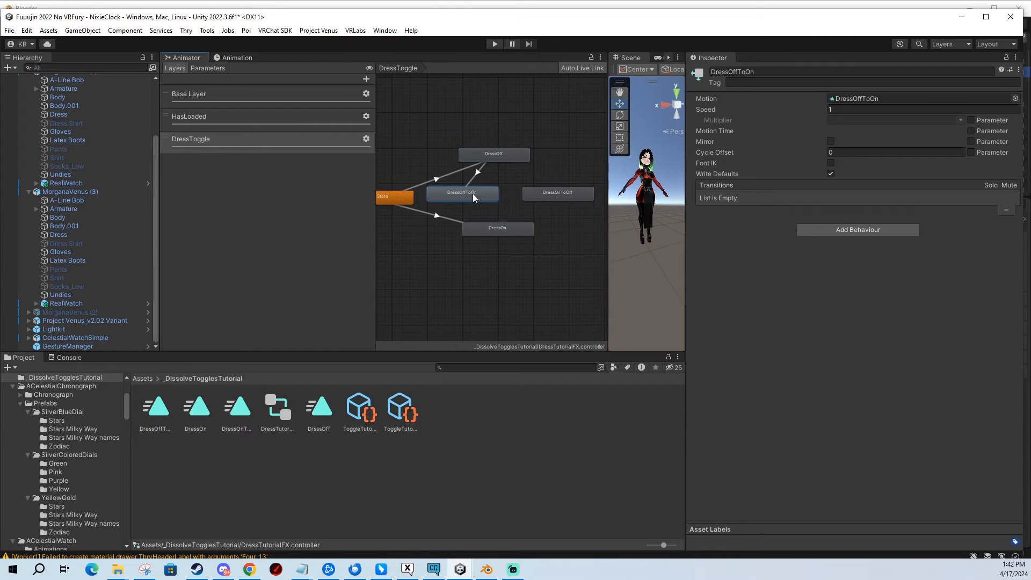
left_click(557, 193)
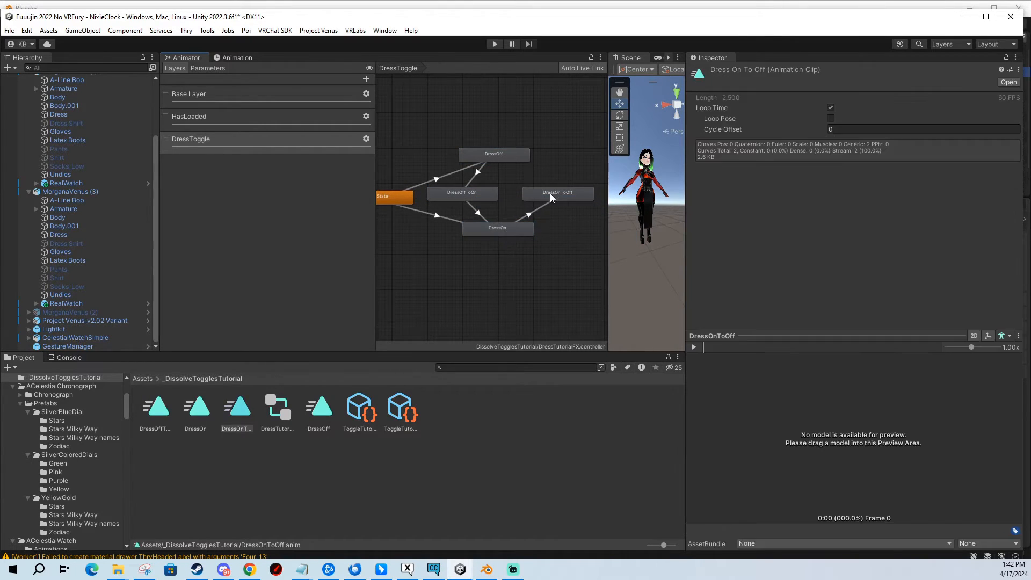
left_click(558, 192)
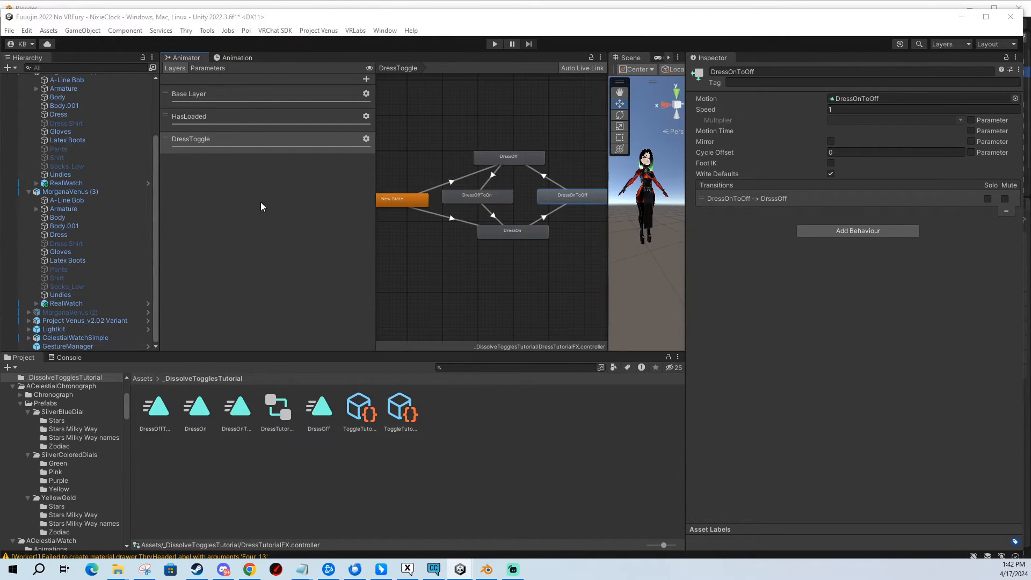
Make the default-state transitions instant with DressToggle false leading to DressOff and true to DressOn.
left_click(450, 182)
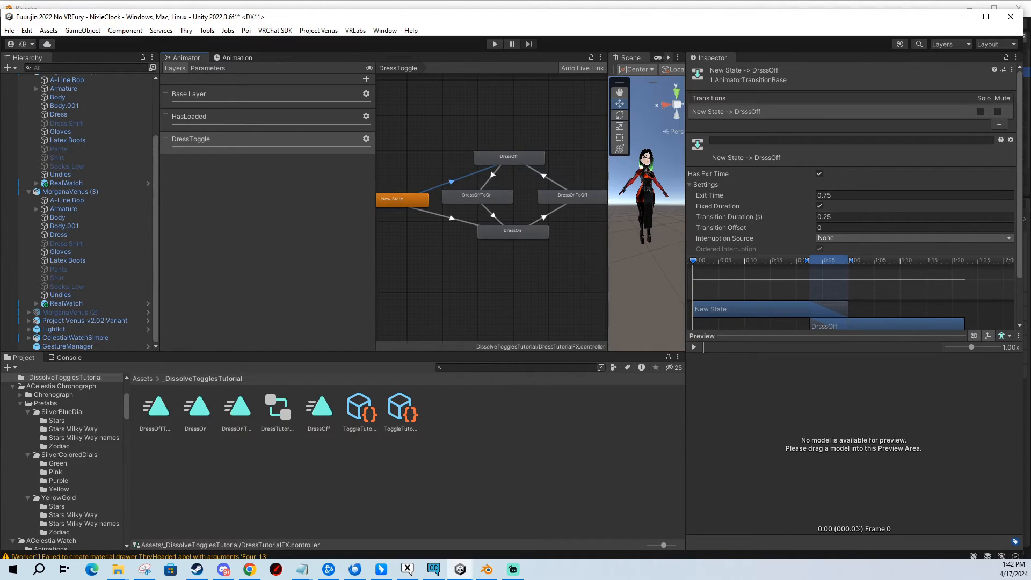
left_click(820, 174)
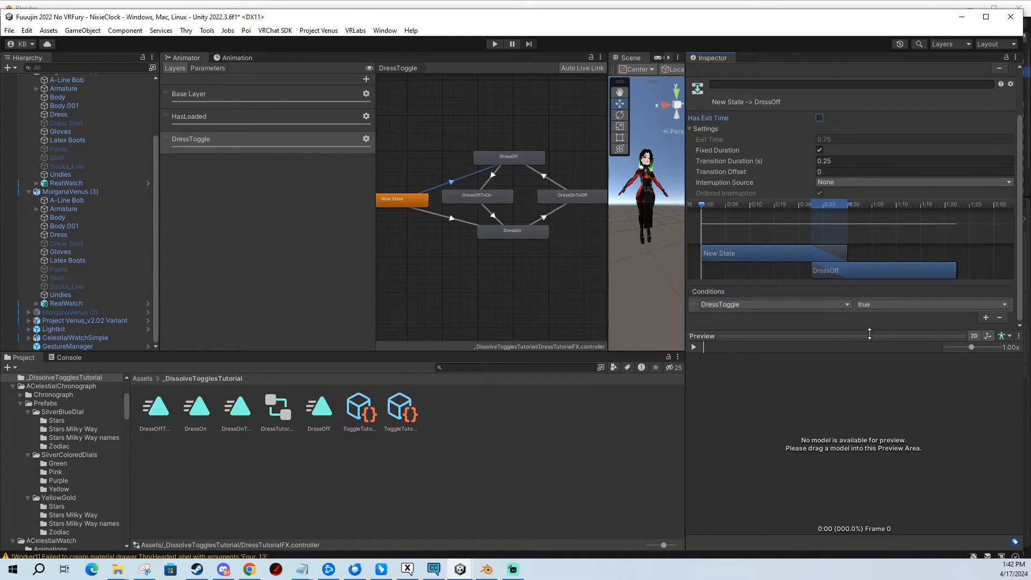
left_click(930, 304)
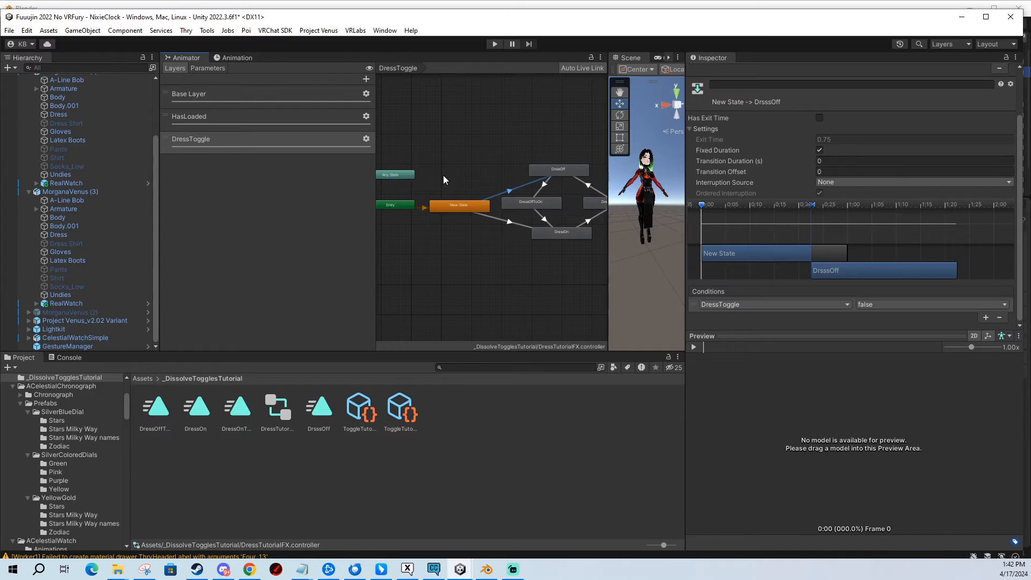
mouse_move(414, 212)
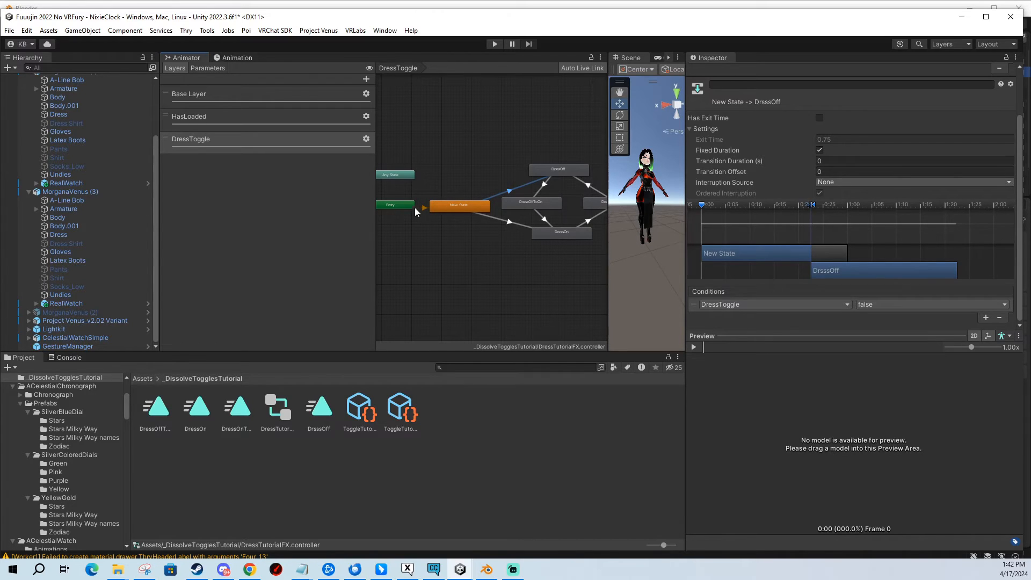
mouse_move(468, 213)
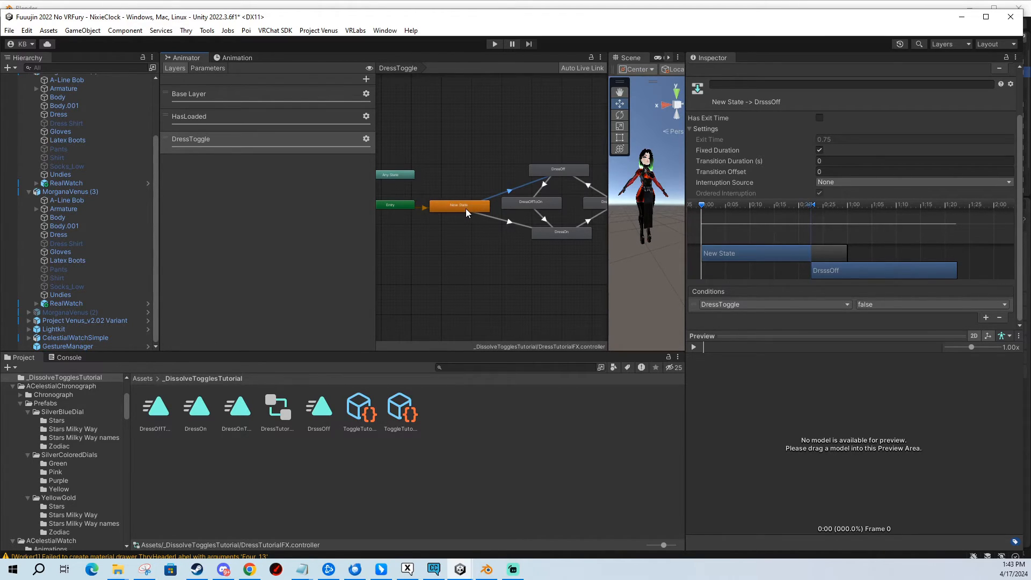
mouse_move(458, 211)
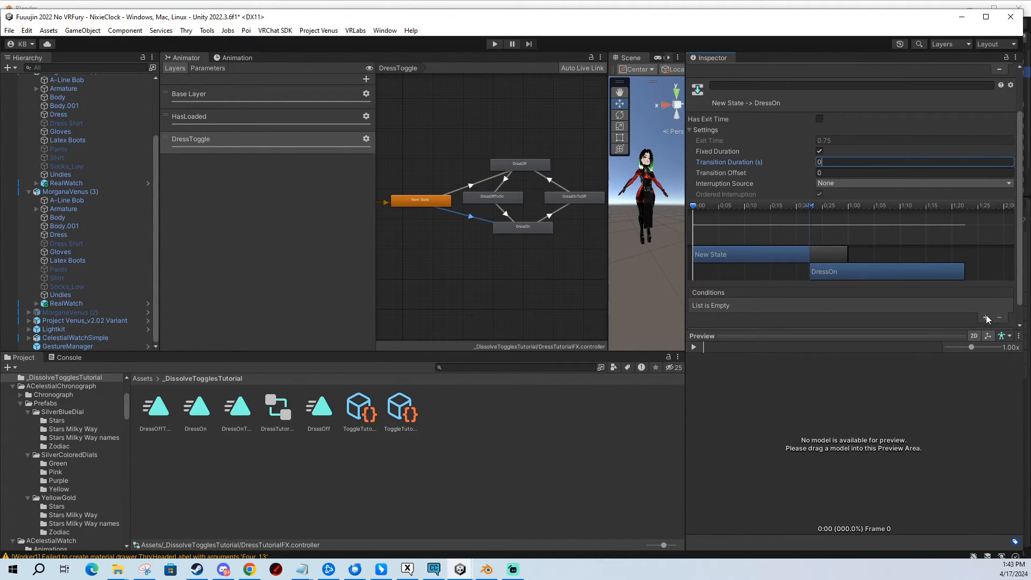
left_click(985, 318)
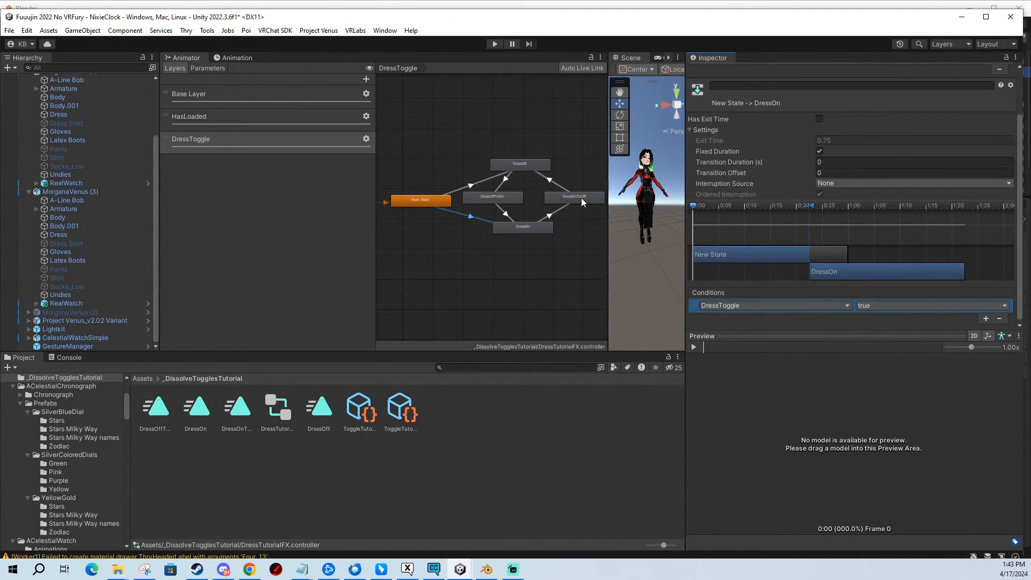
left_click(492, 195)
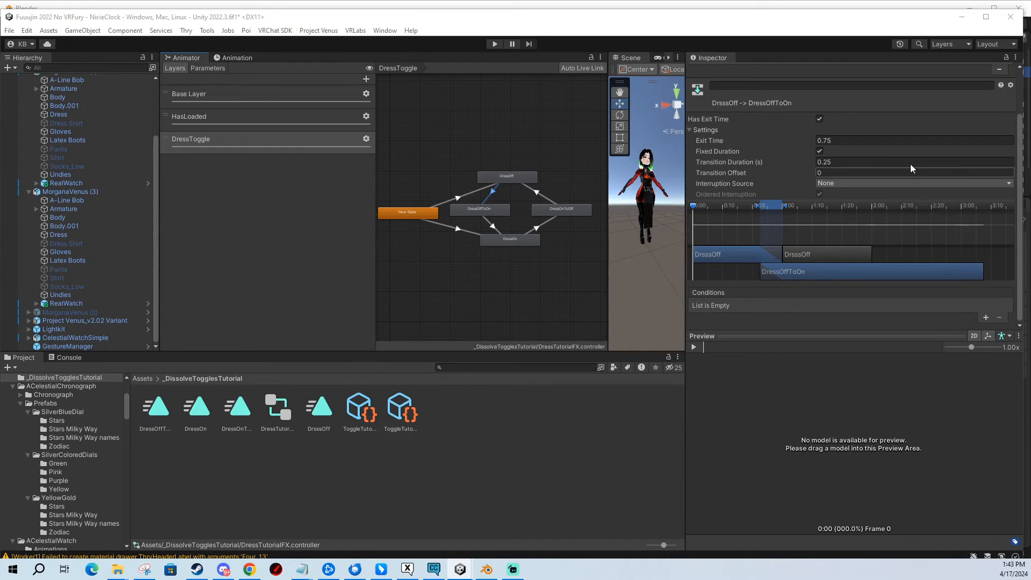
Make the DressOff→DressOffToOn and DressOn→DressOnToOff transitions instant, each conditioned on DressToggle.
left_click(819, 119)
type("0")
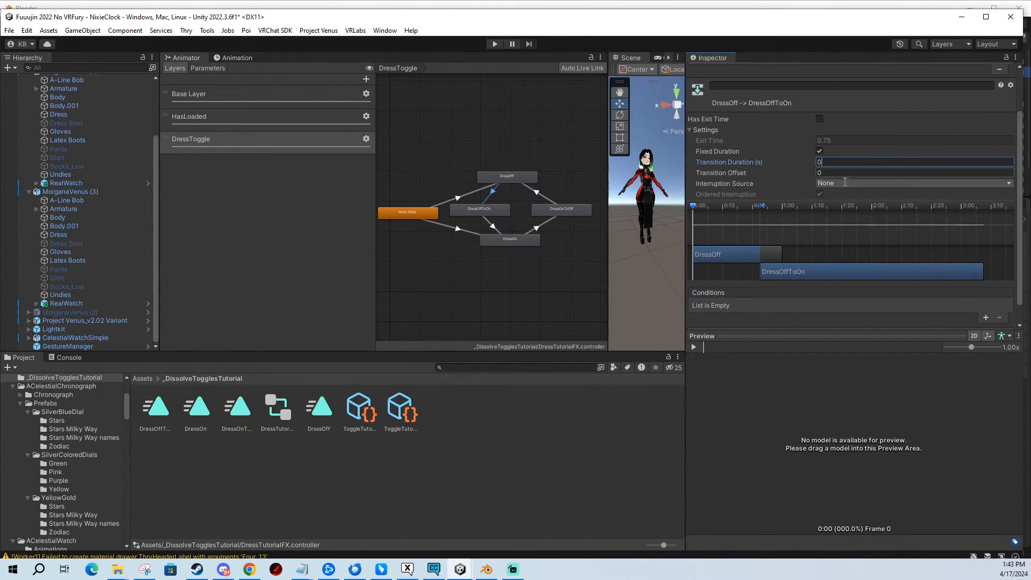
left_click(987, 319)
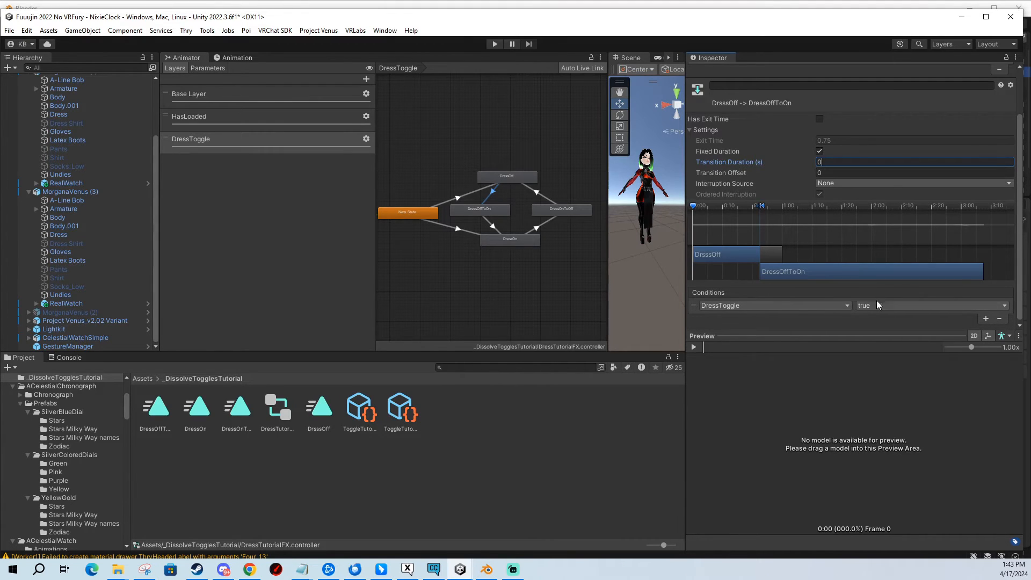
left_click(516, 218)
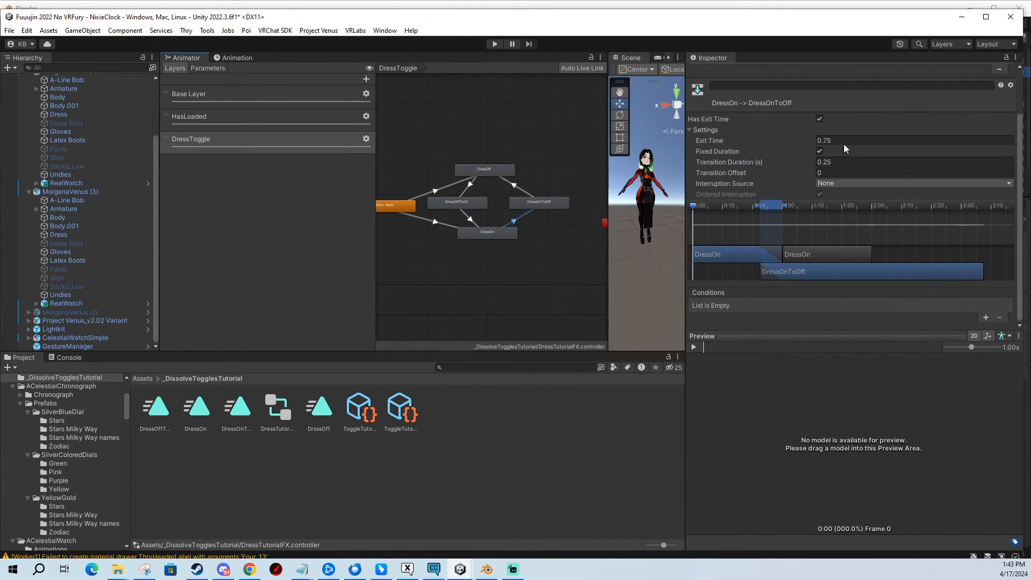
left_click(819, 119)
type("0")
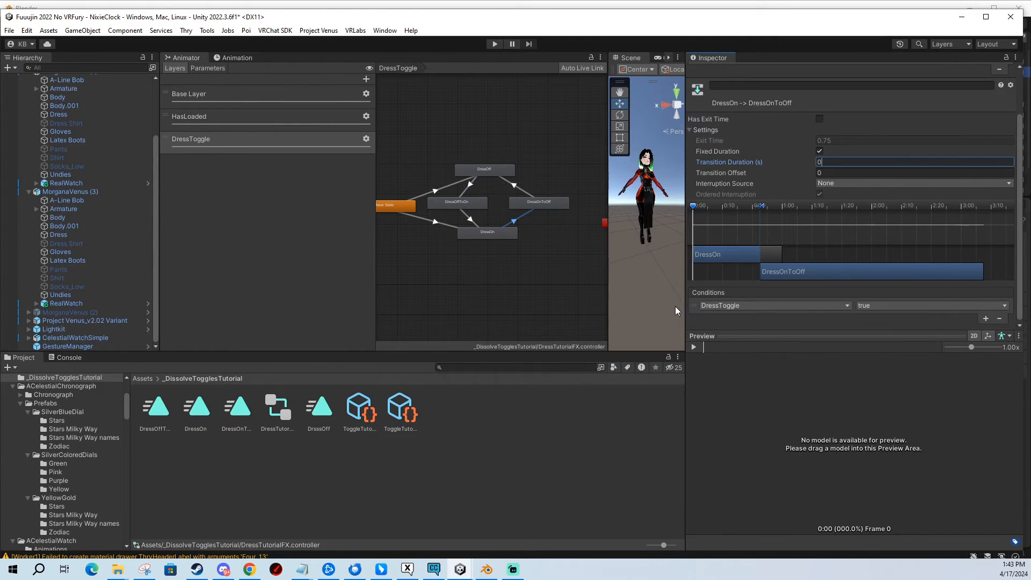
left_click(928, 305)
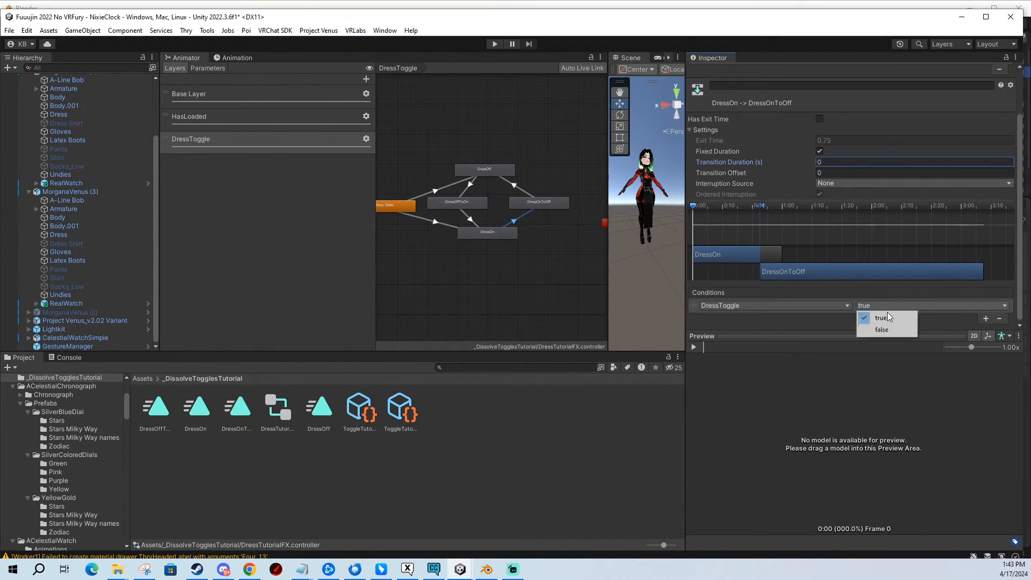
left_click(881, 328)
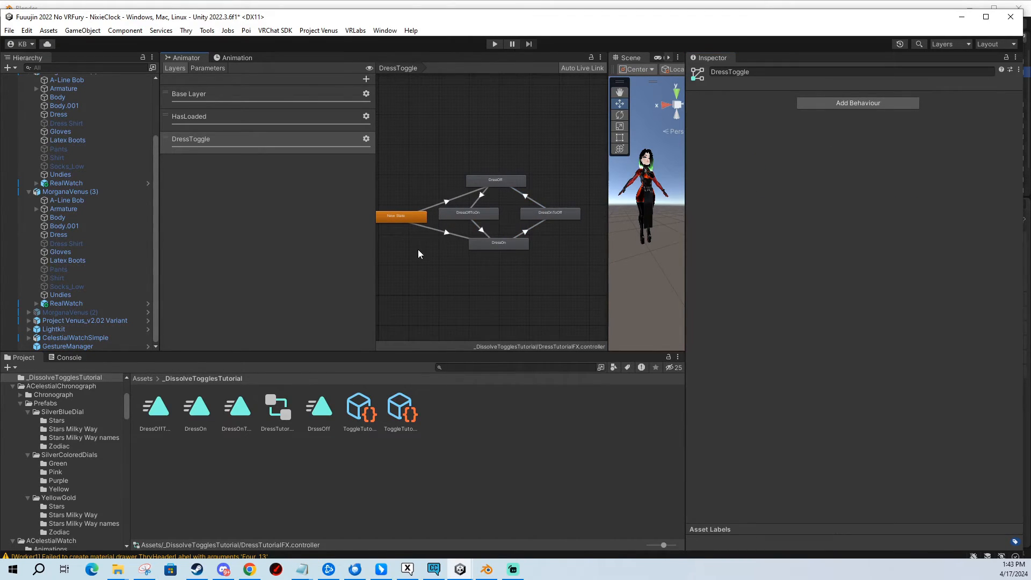
left_click(481, 230)
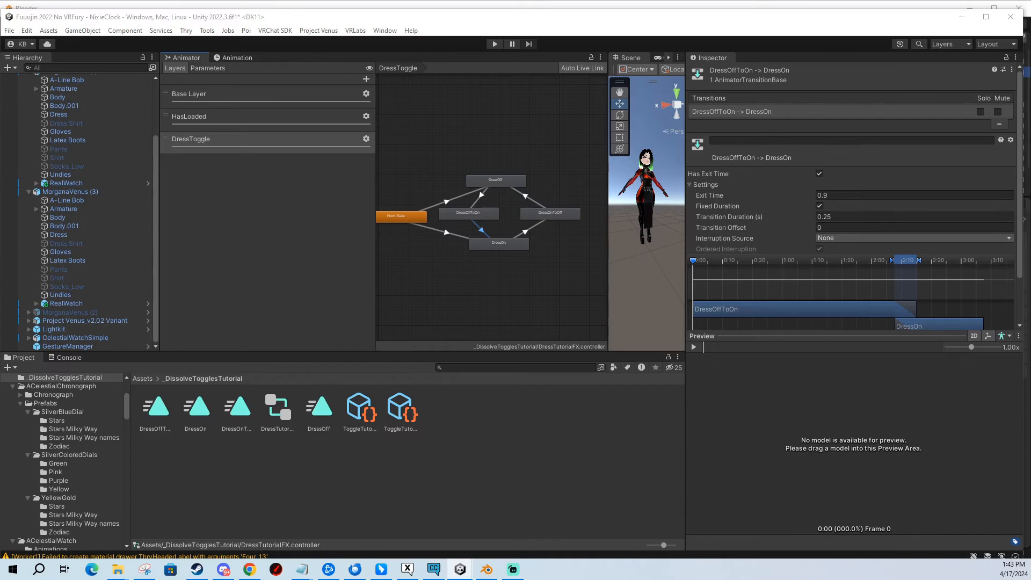
left_click(468, 213)
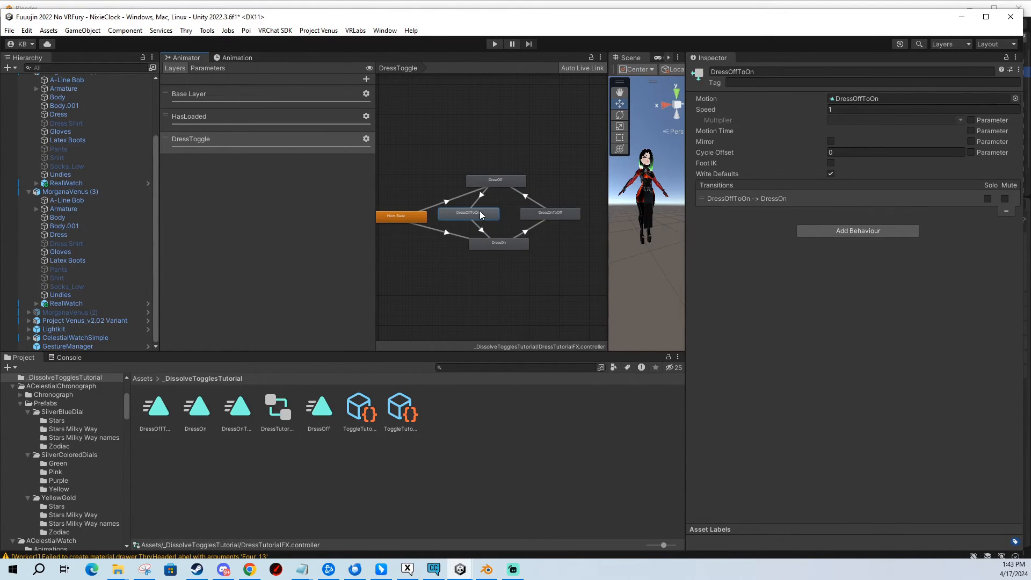
mouse_move(490, 211)
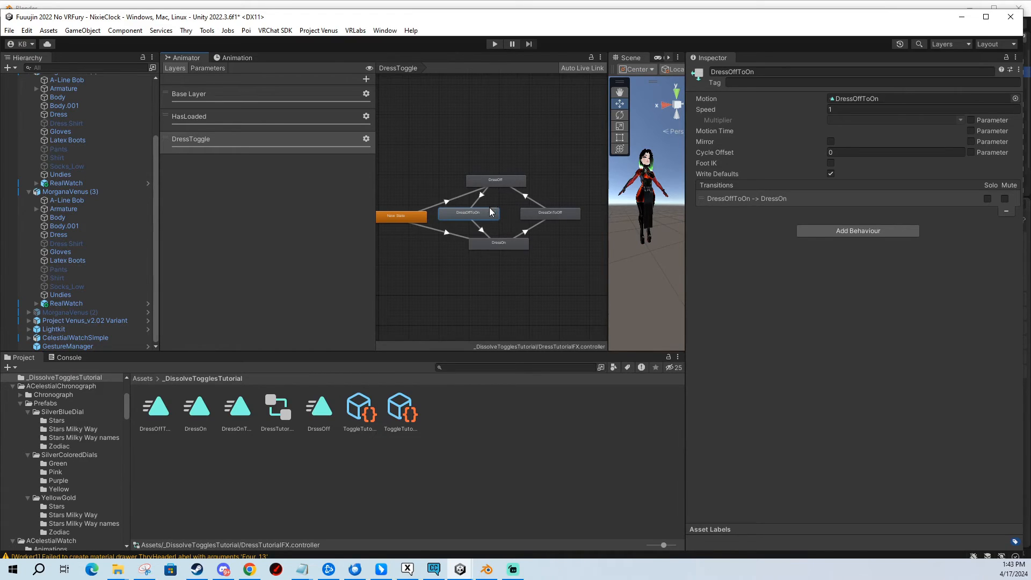
mouse_move(473, 219)
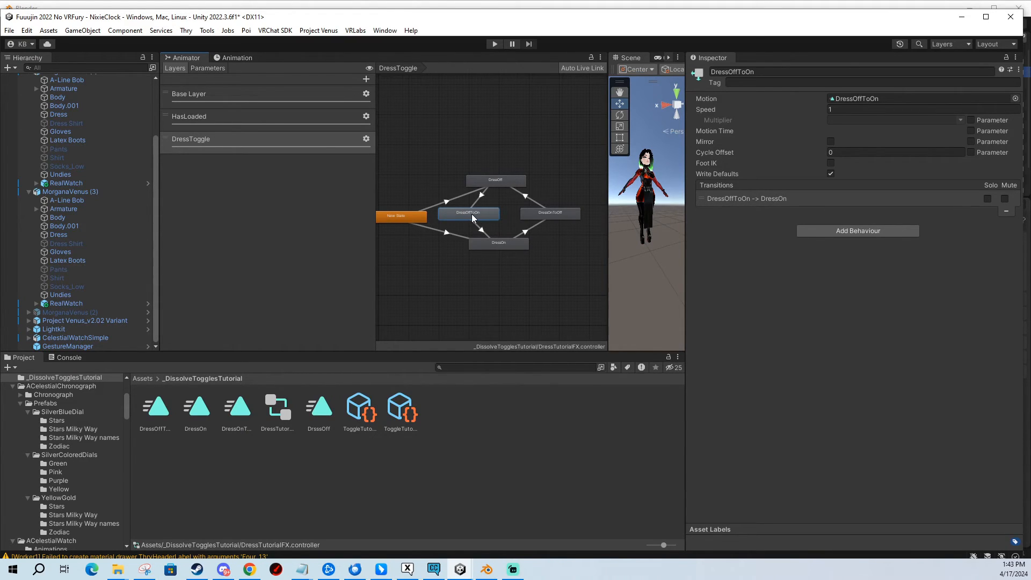
left_click(498, 243)
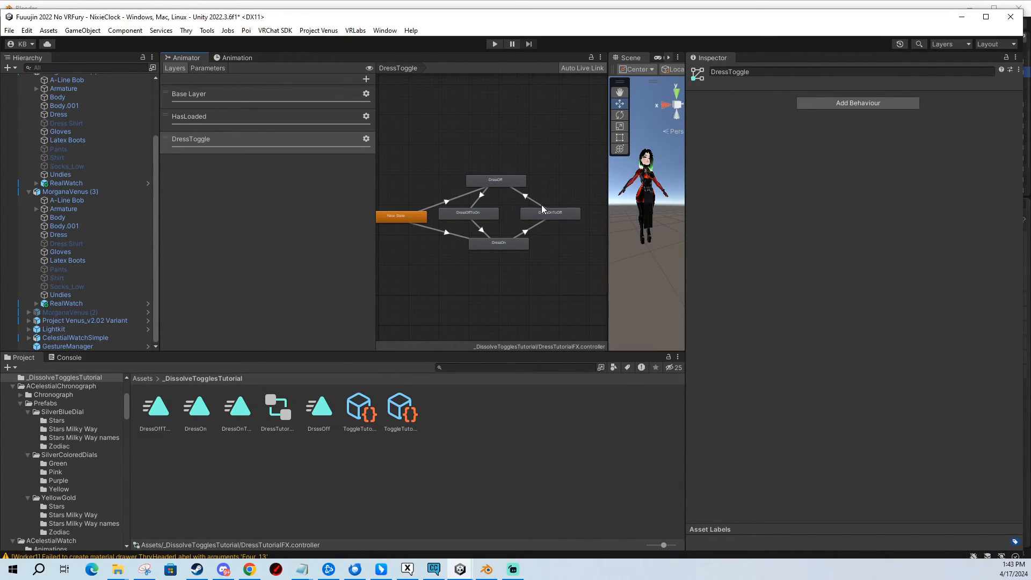
left_click(550, 213)
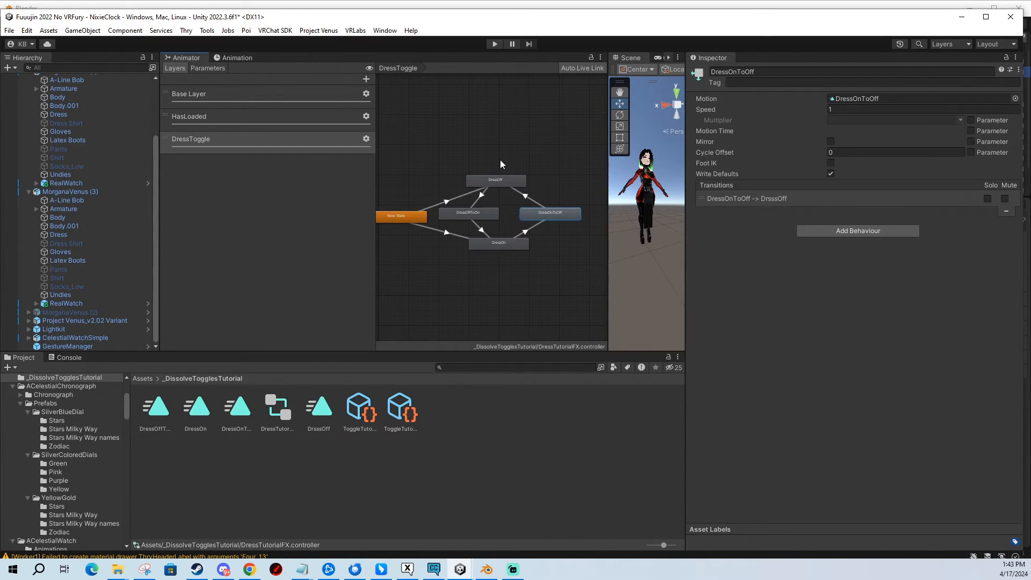
left_click(503, 214)
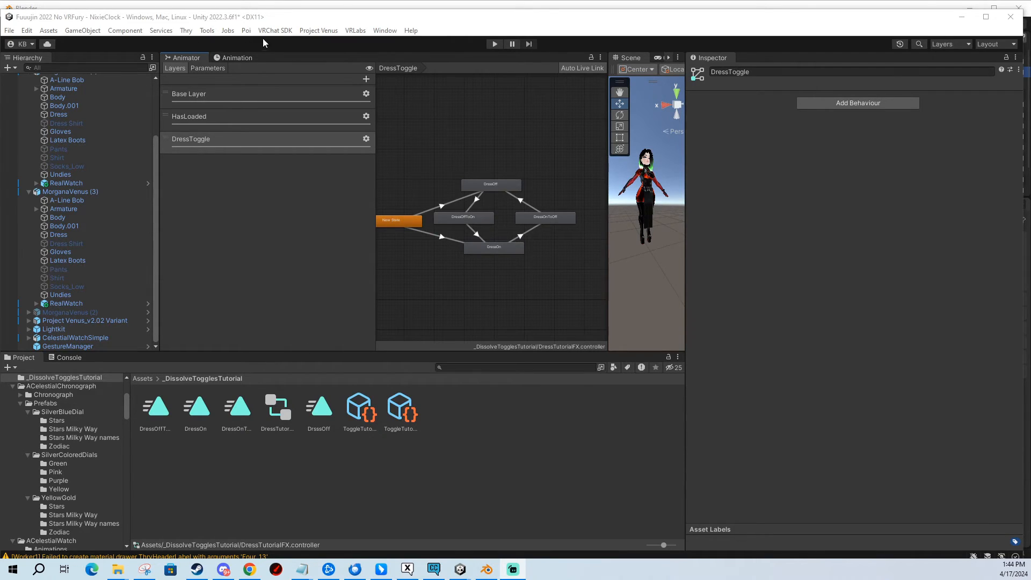
left_click(206, 30)
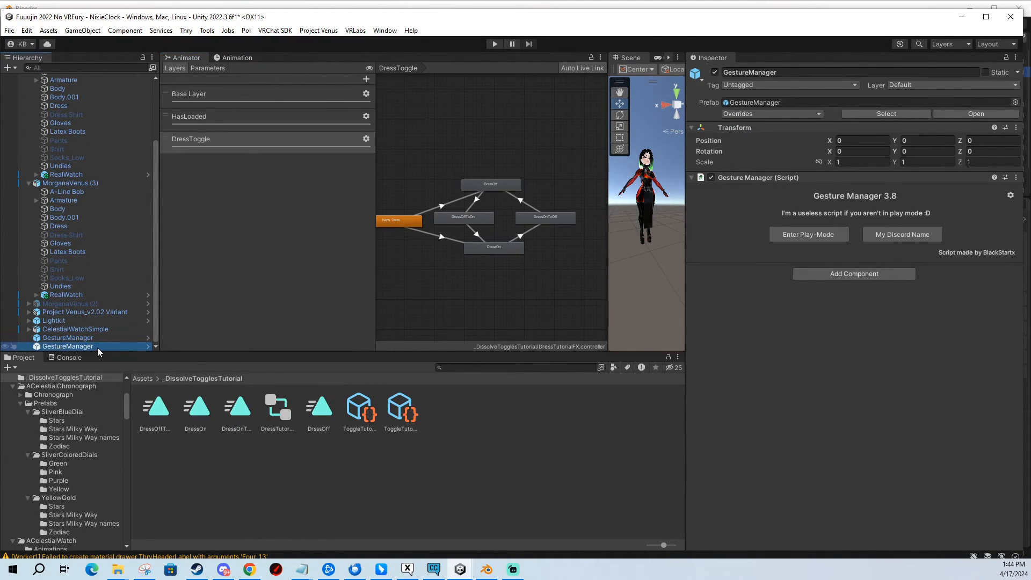
mouse_move(81, 350)
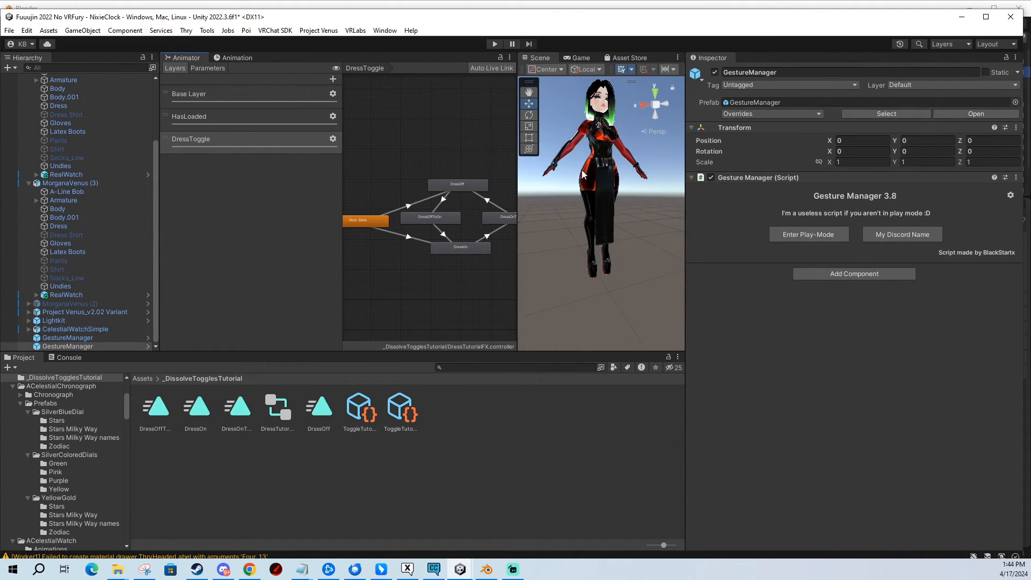
Select the GestureManager object and enter Play Mode to test the avatar.
left_click(67, 346)
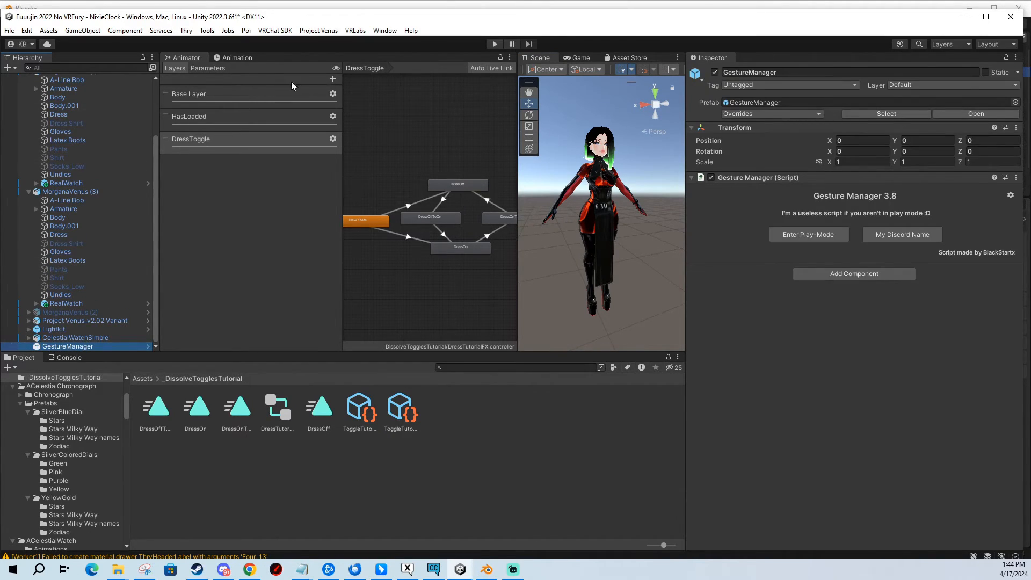
left_click(495, 43)
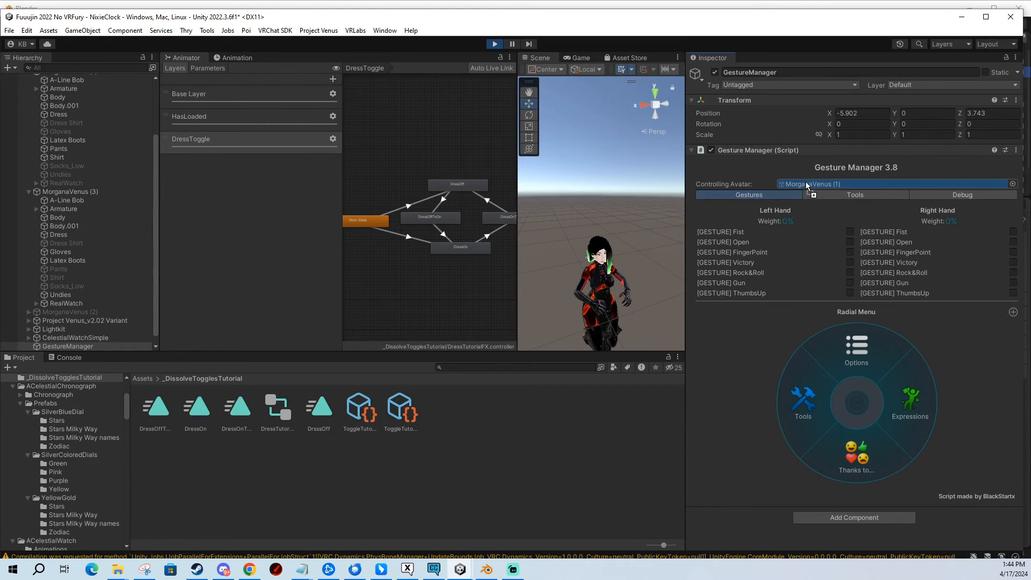
left_click(910, 400)
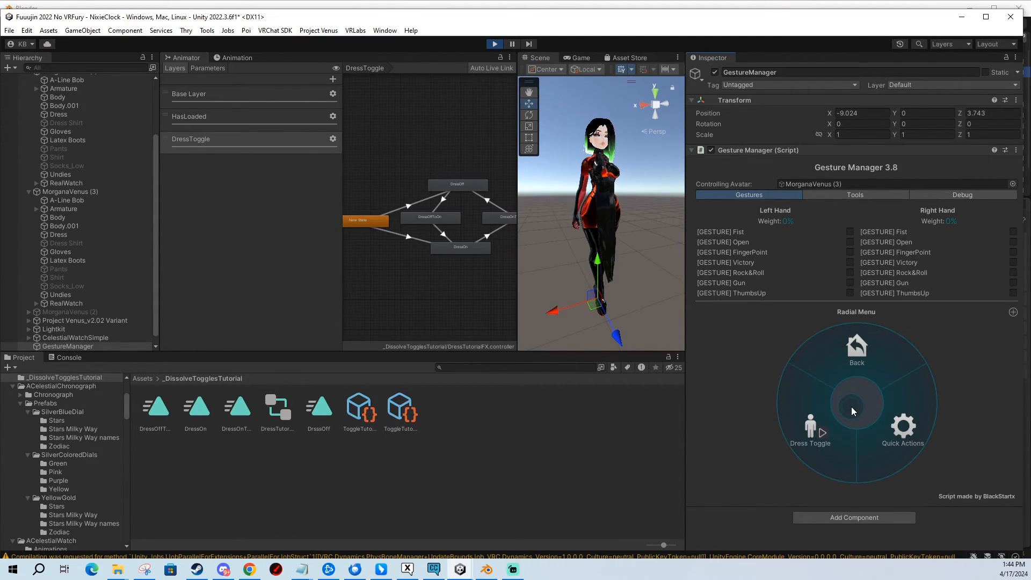
mouse_move(844, 408)
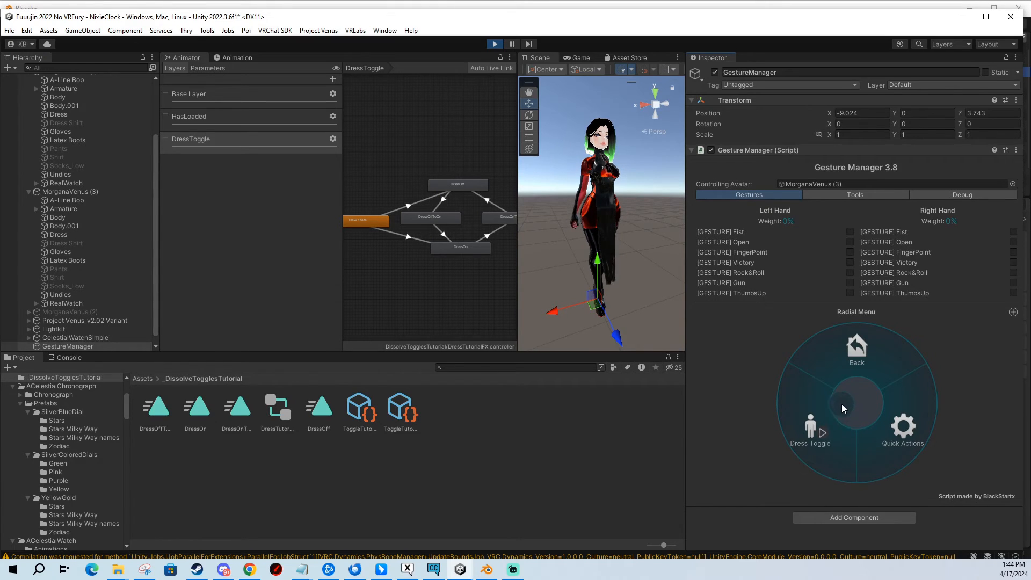
left_click(856, 403)
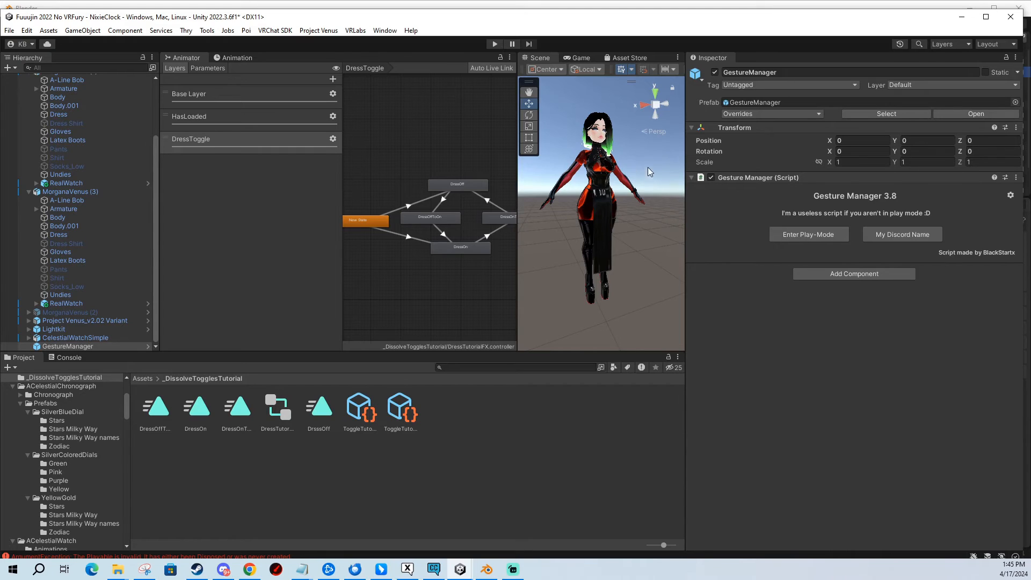
Review the keyframes of the DressOn, DressOff, DressOffToOn and DressOnToOff clips in the Animation view.
left_click(236, 58)
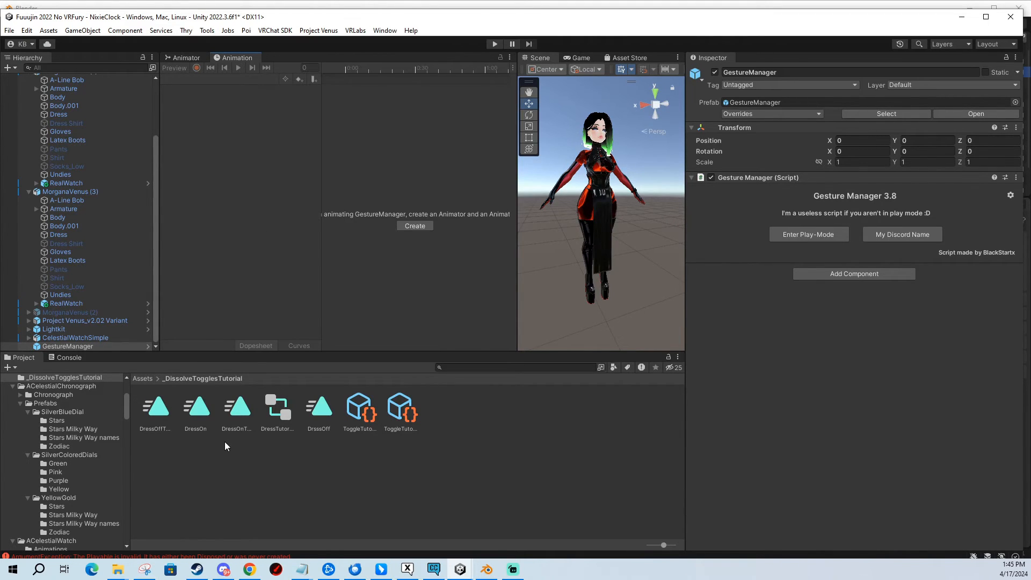
left_click(196, 406)
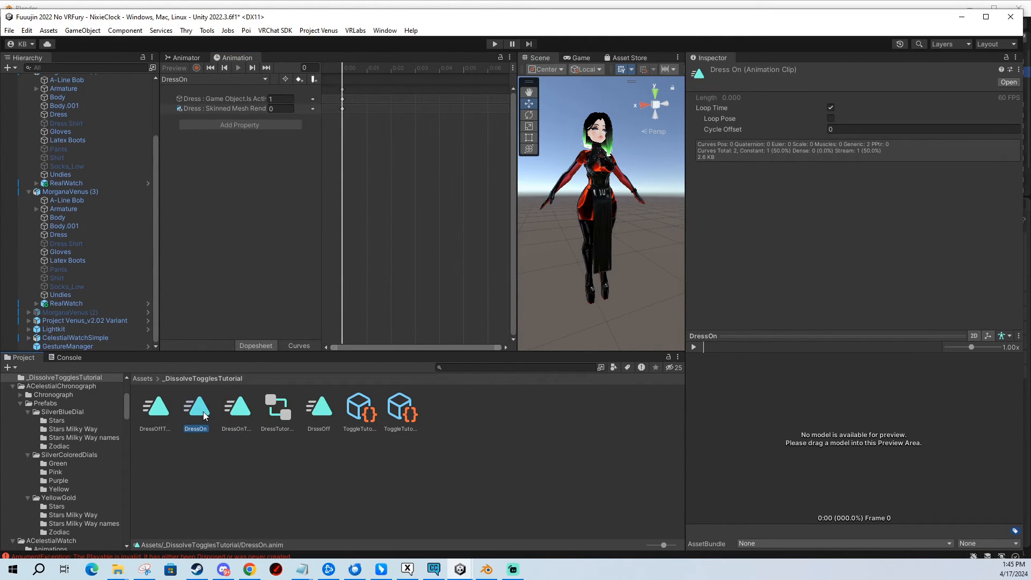
left_click(155, 404)
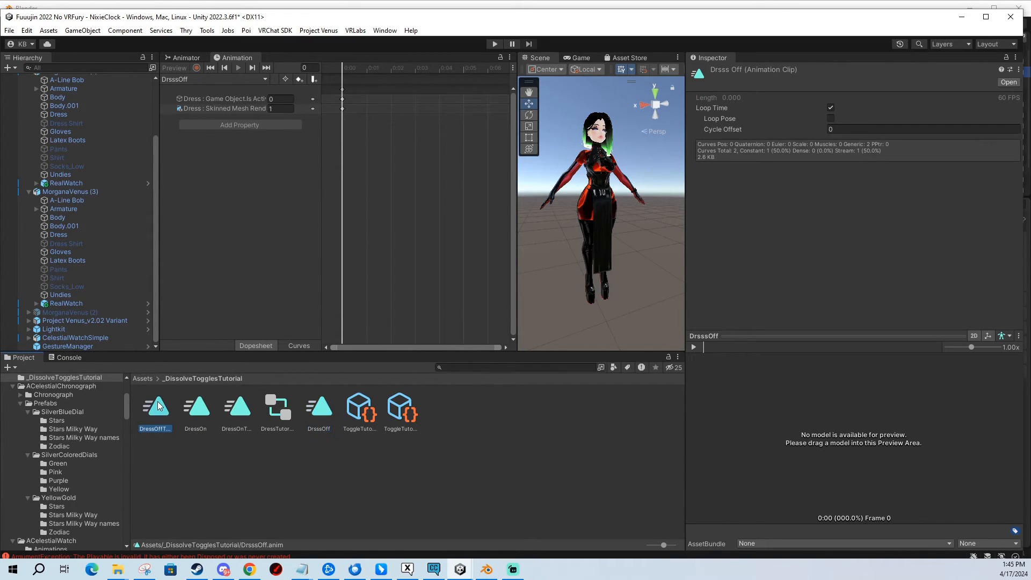
left_click(155, 407)
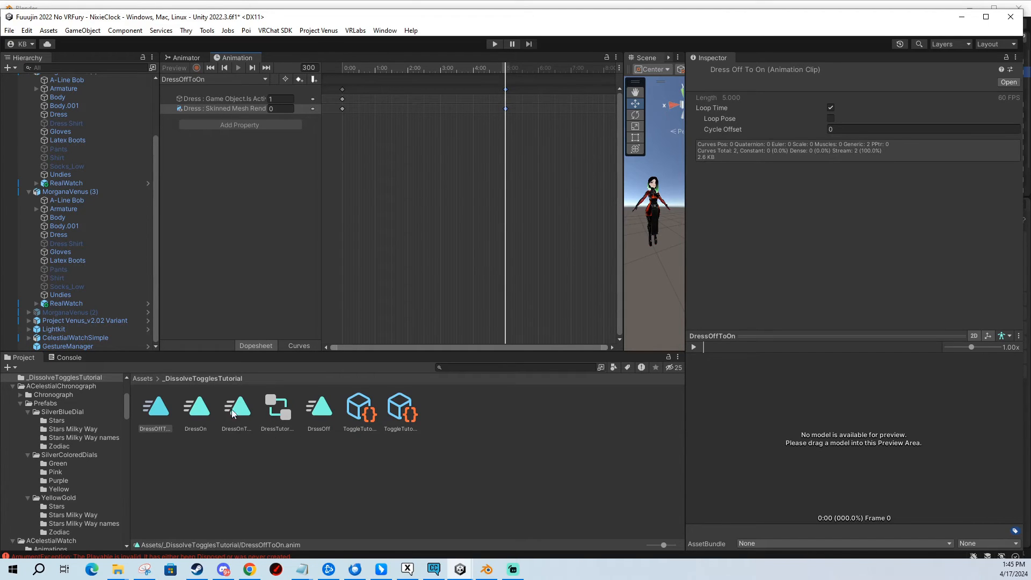
left_click(235, 406)
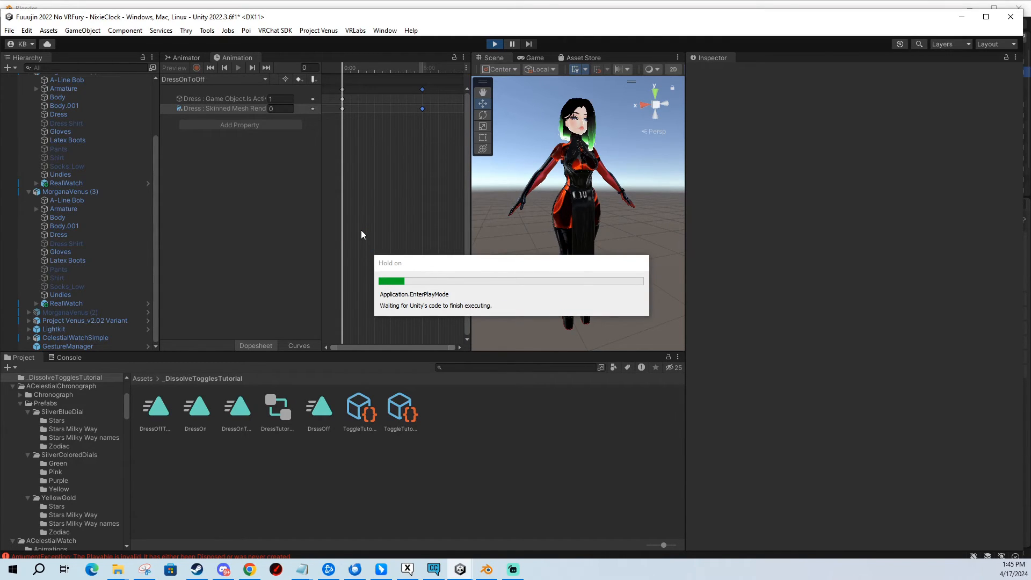
Enter play mode and make Gesture Manager control the MorganaVenus (3) avatar, showing its expressions menu.
left_click(494, 43)
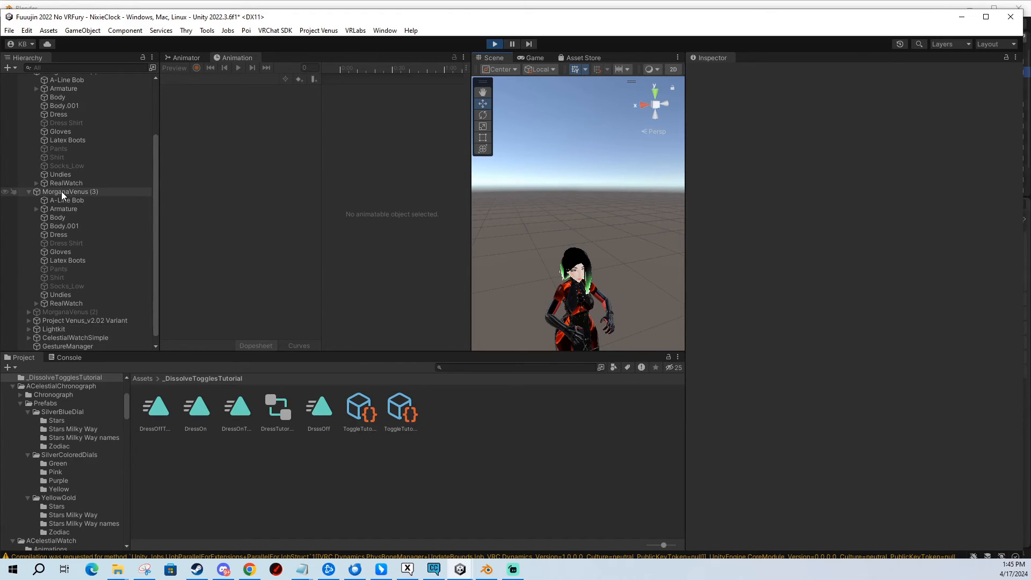
left_click(67, 346)
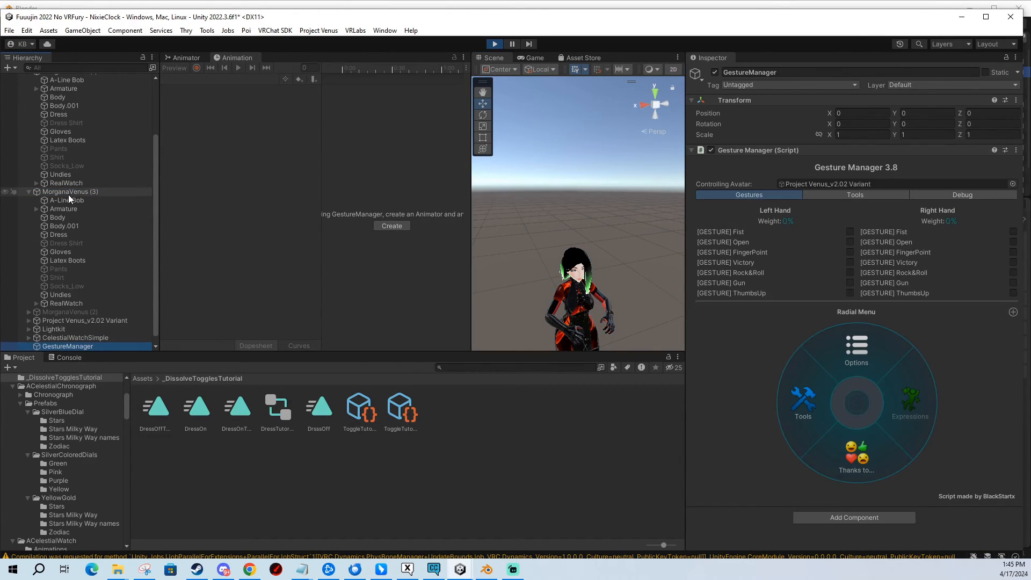
left_click(71, 191)
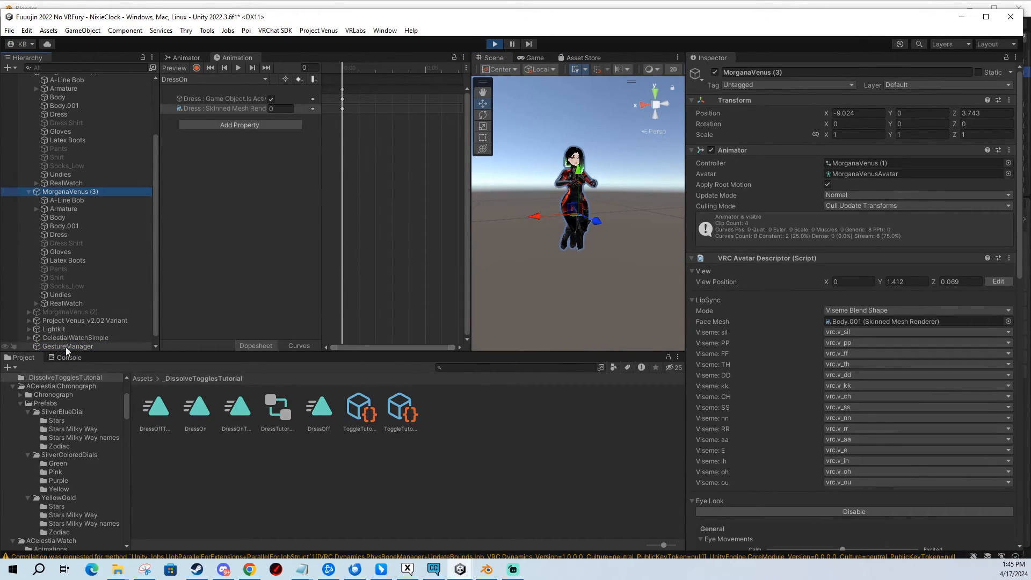
left_click(67, 346)
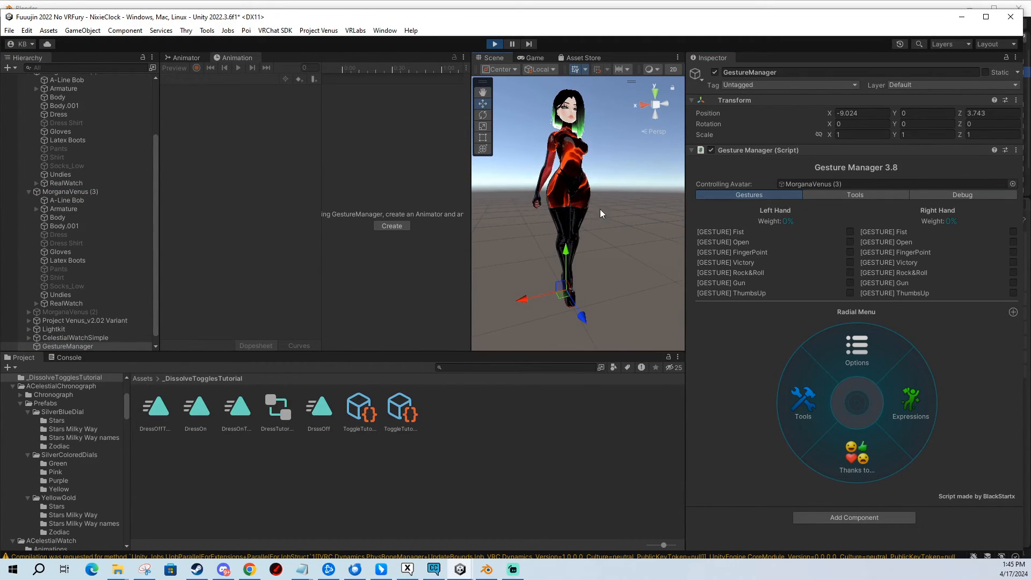
left_click(802, 402)
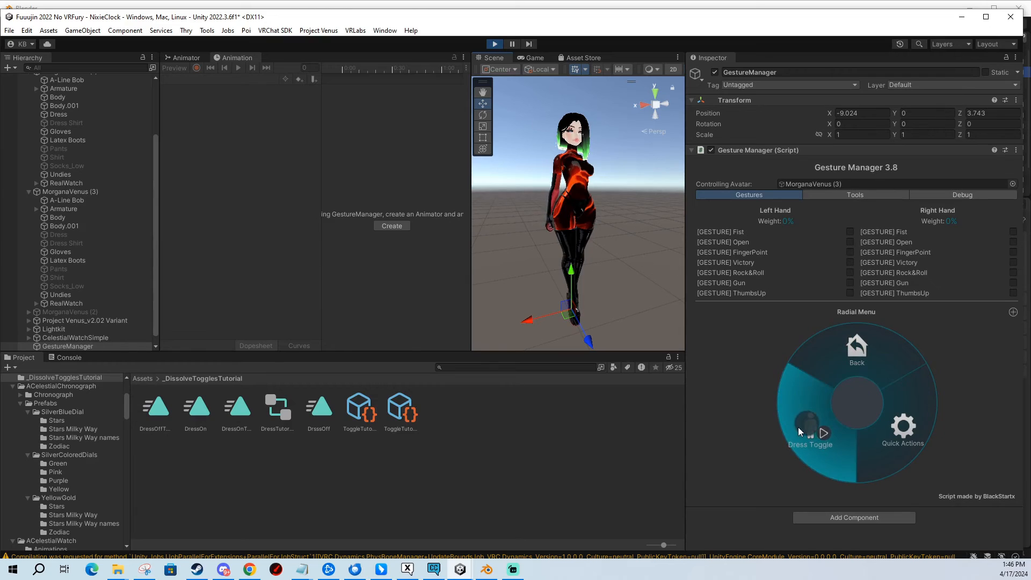
Trigger Dress Toggle from the radial menu and watch the dress dissolve in the Scene view.
left_click(810, 431)
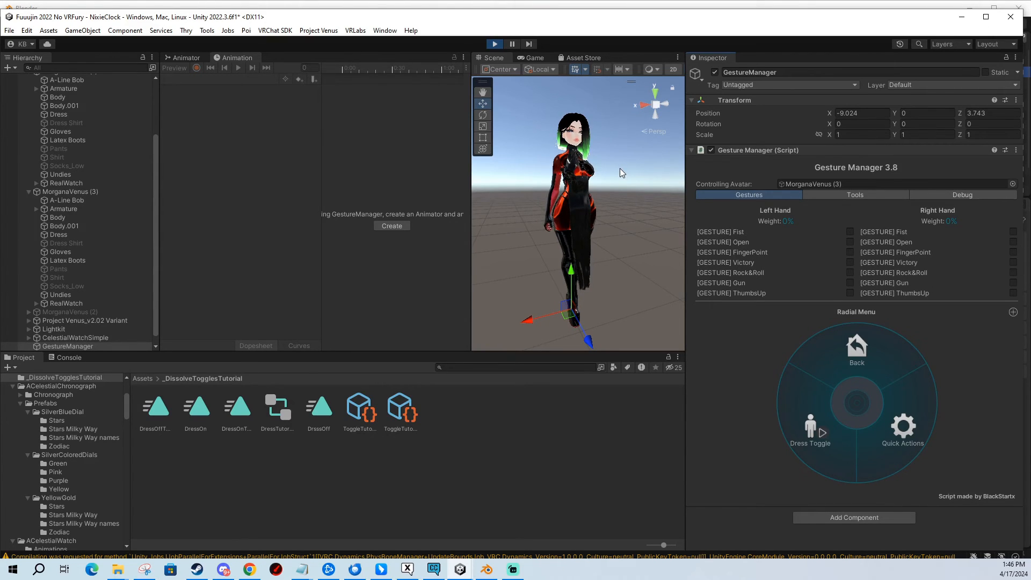
left_click(494, 43)
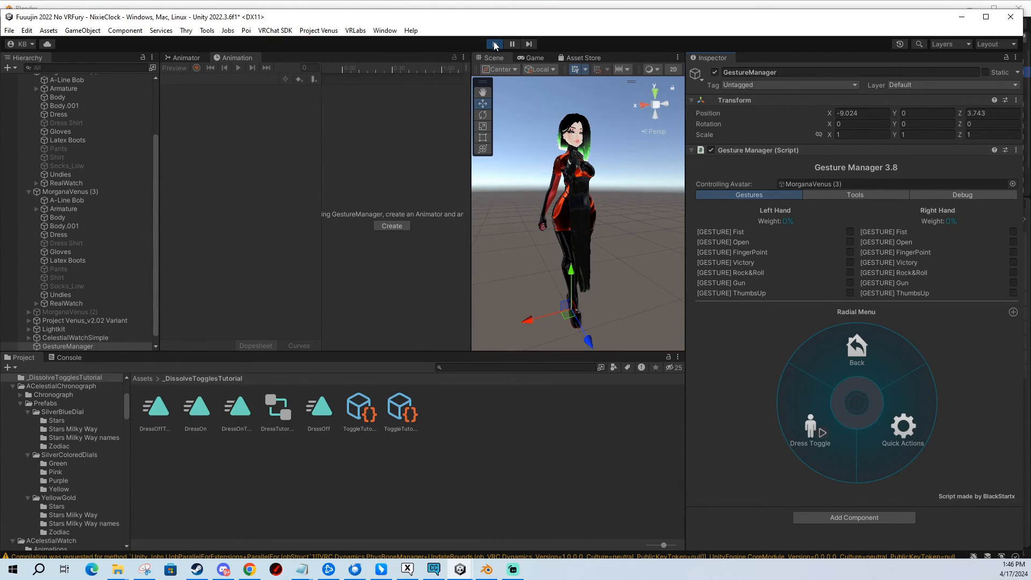
left_click(494, 44)
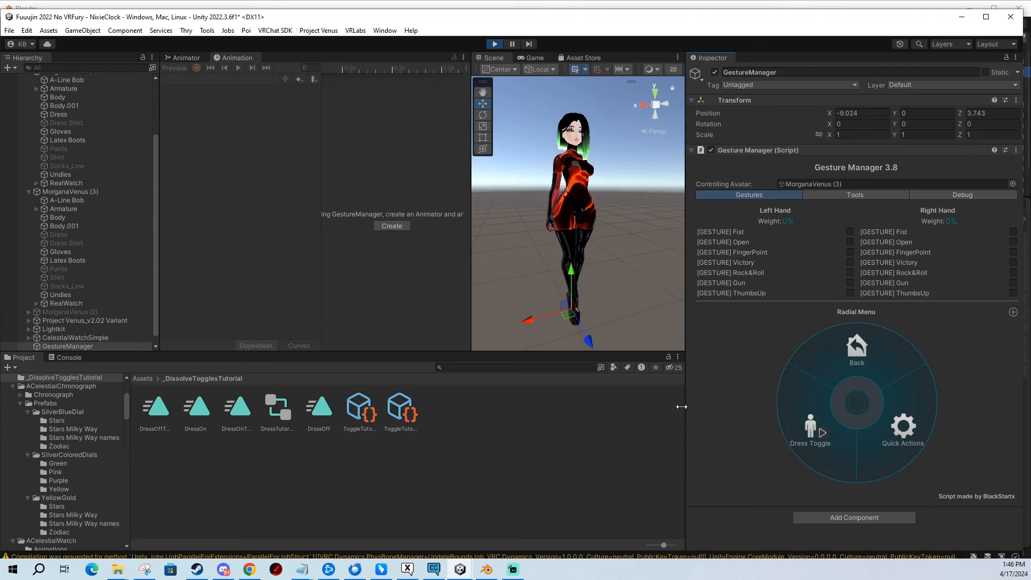
Stop play mode, select the Dress object and switch the Animation window to the DressOffToOn clip.
left_click(511, 44)
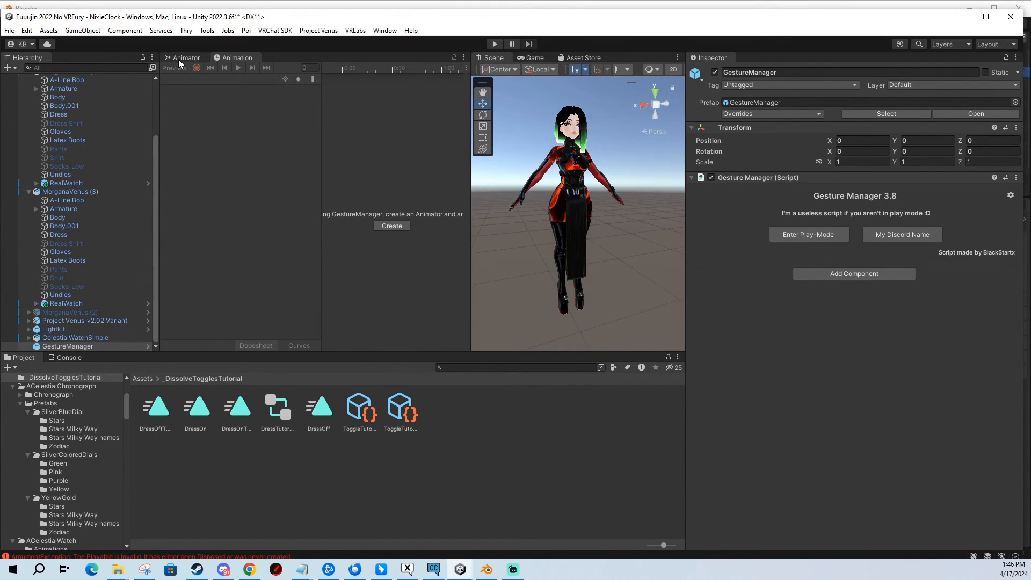
mouse_move(158, 172)
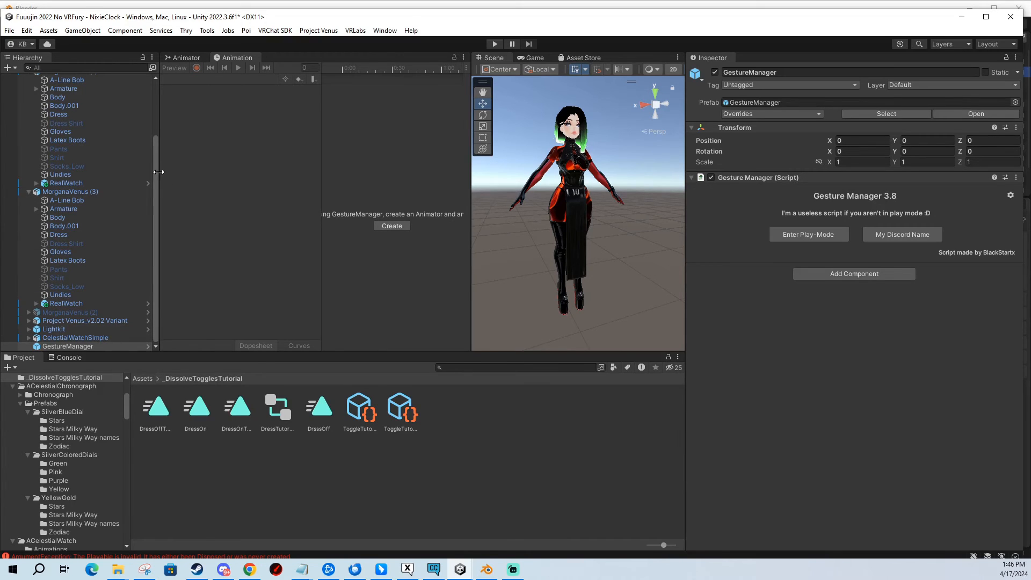
left_click(70, 191)
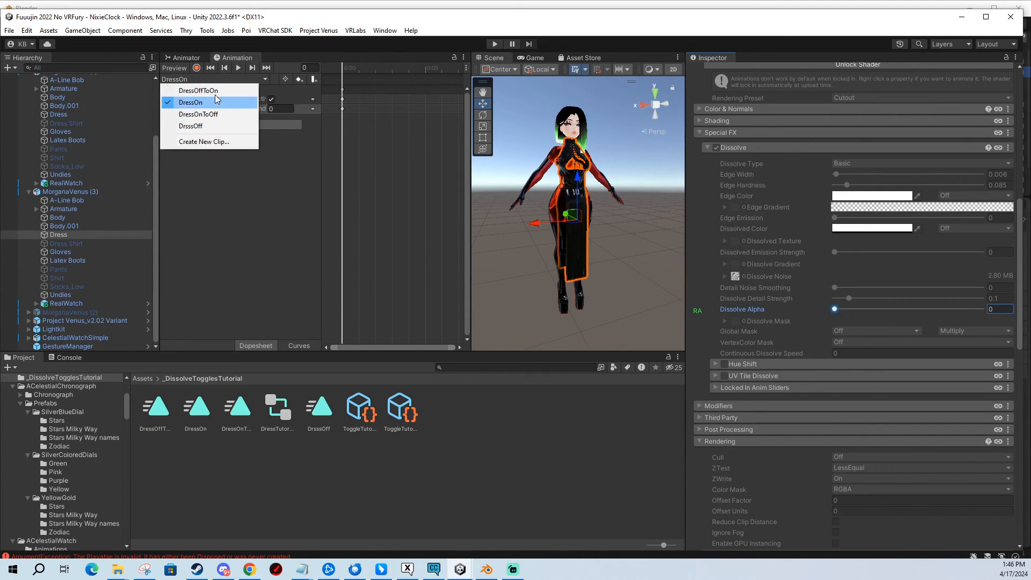
left_click(197, 90)
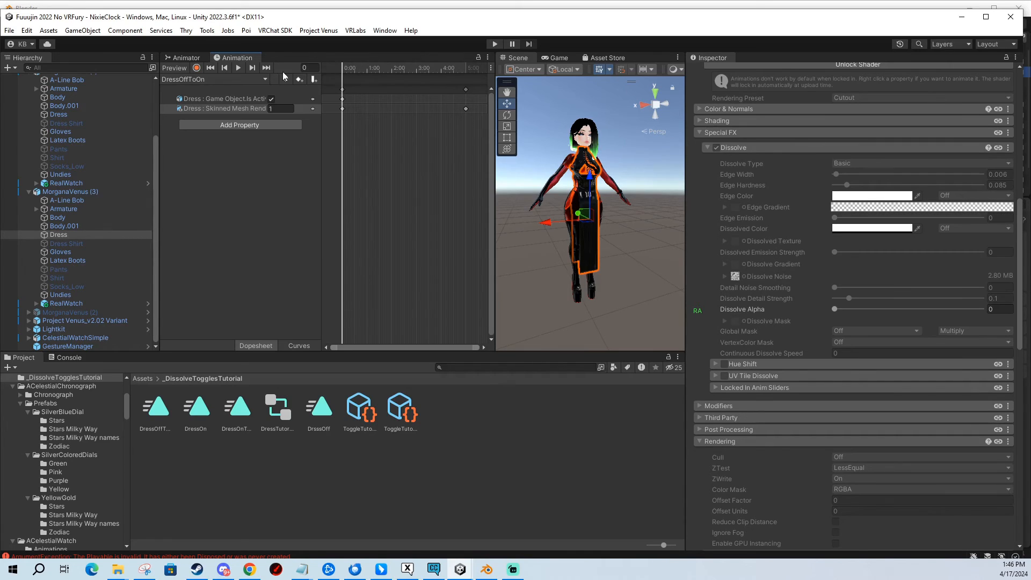
Inspect the Dissolve Alpha curve and select its value at frame 30 for editing.
left_click(297, 345)
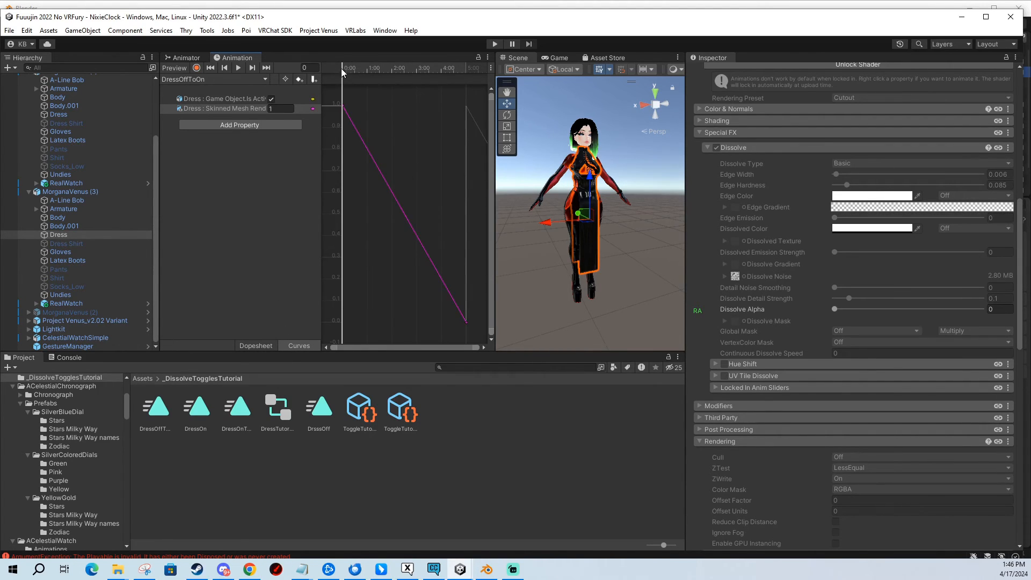
left_click_drag(341, 68, 350, 68)
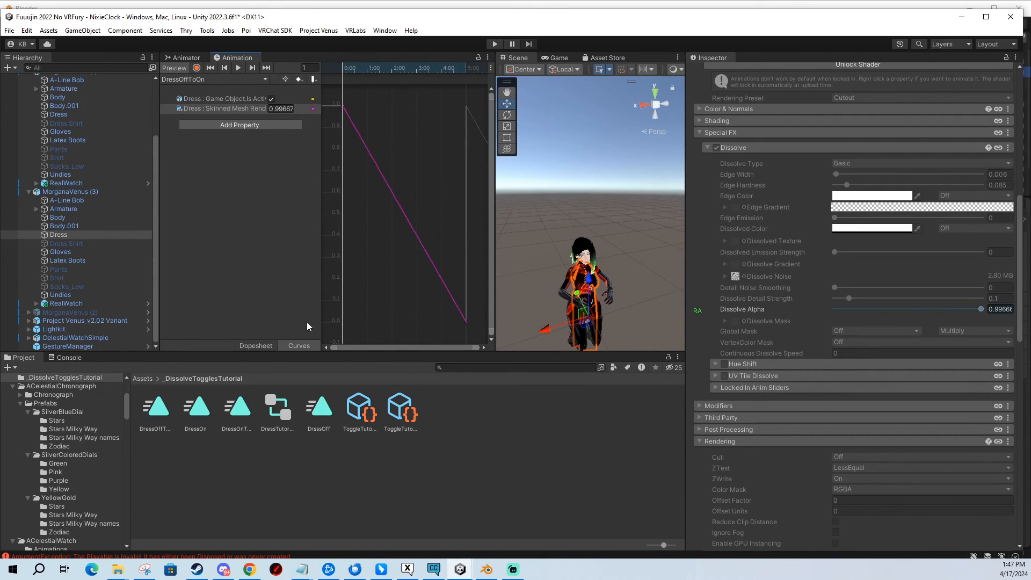
left_click(255, 344)
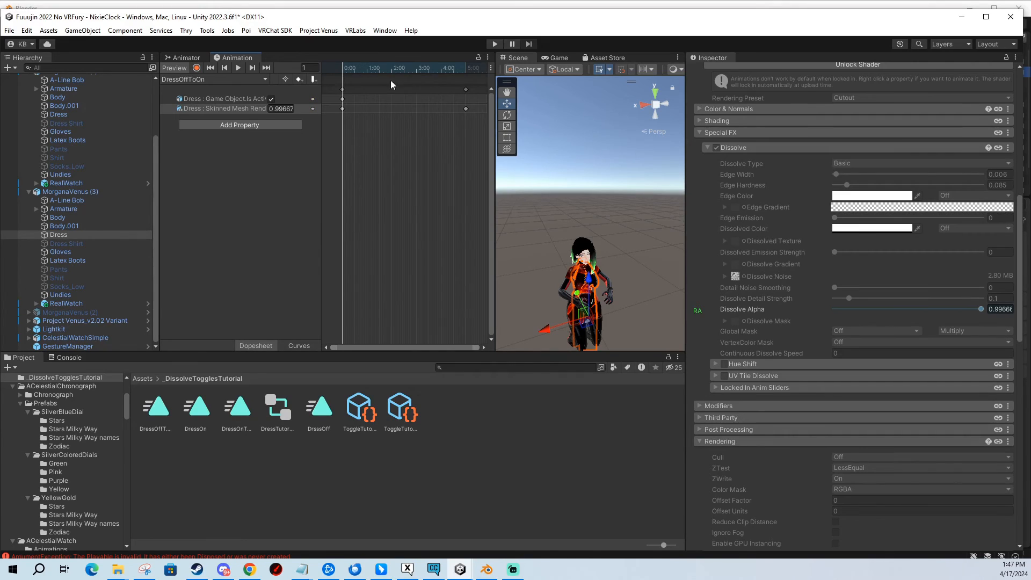
left_click(349, 68)
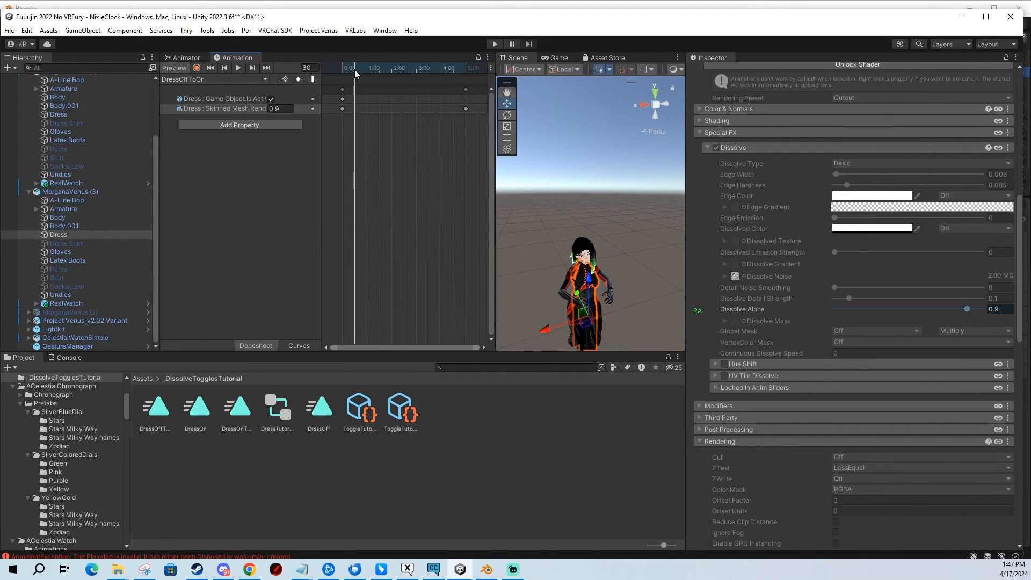
triple_click(276, 107)
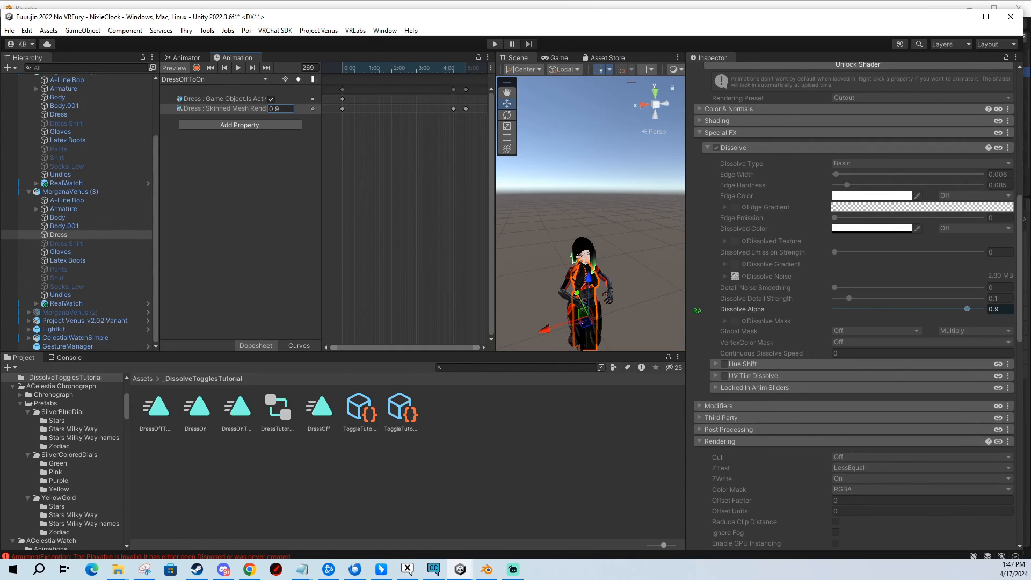
Add a mid-clip Dissolve Alpha key around 0.9, preview it and reposition the keys near two seconds.
left_click(297, 345)
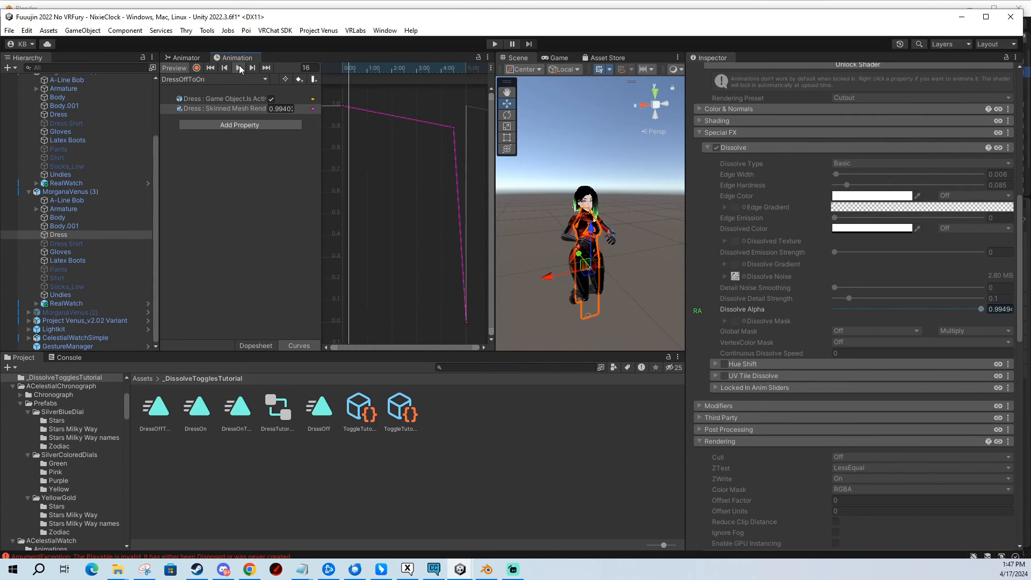
left_click(239, 67)
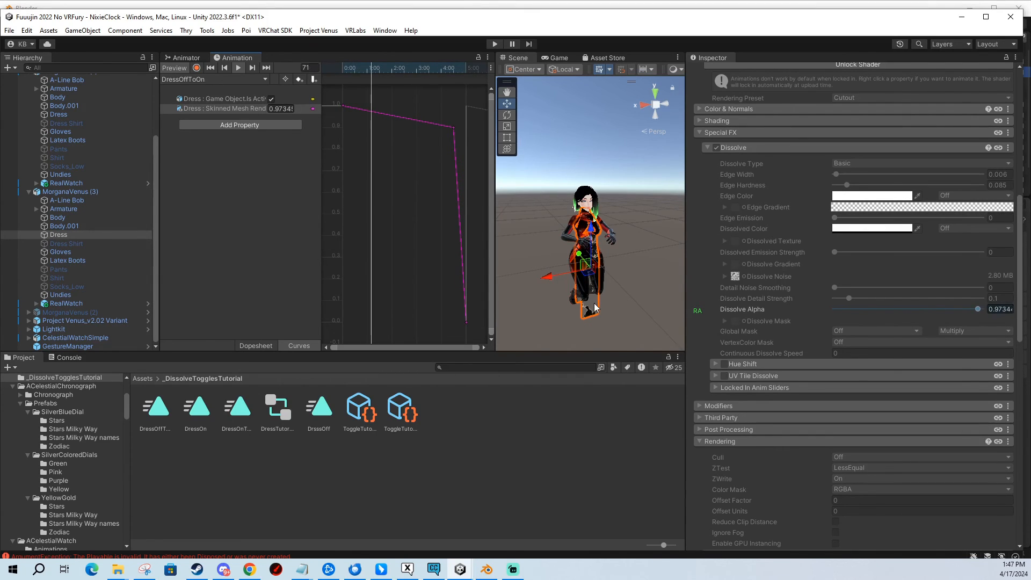
left_click(238, 67)
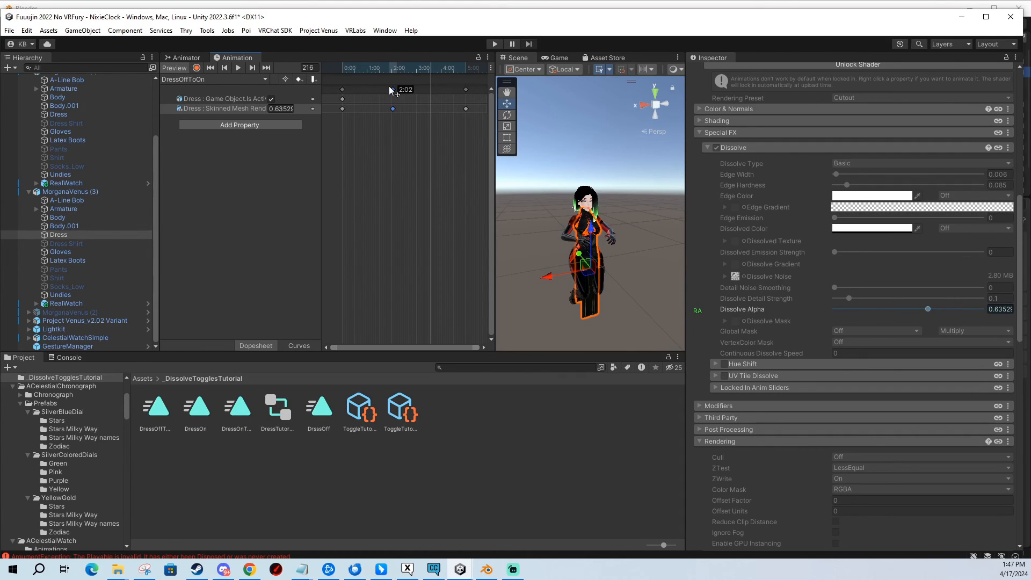
left_click(237, 67)
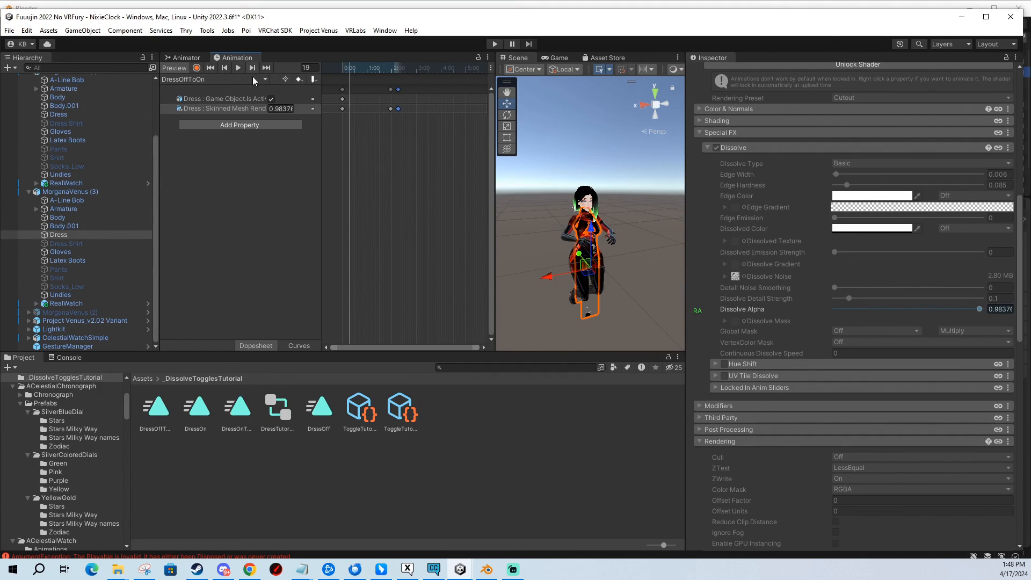
Switch to the DressOnToOff clip and scrub through the dress fading out.
left_click(217, 78)
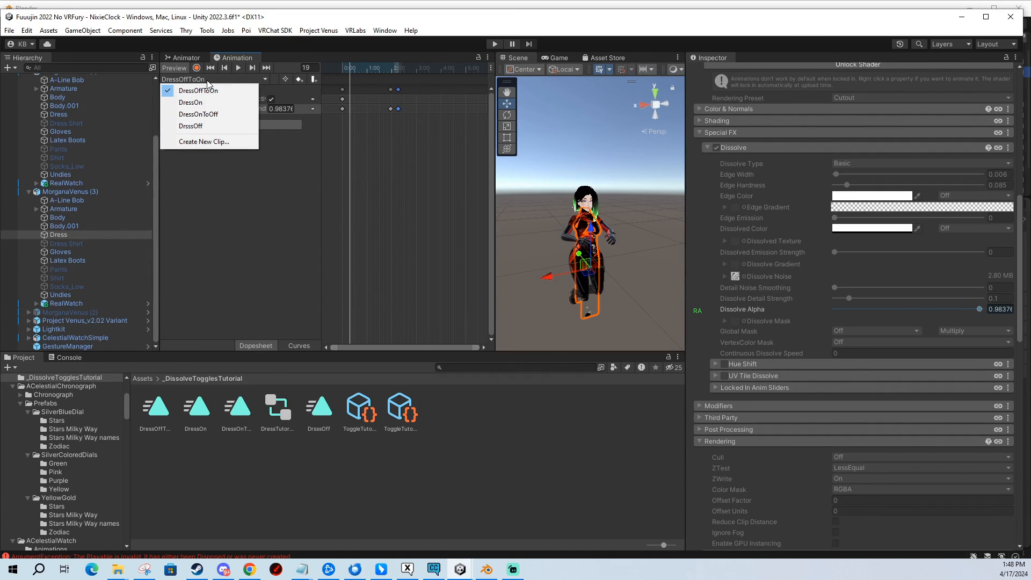
mouse_move(210, 114)
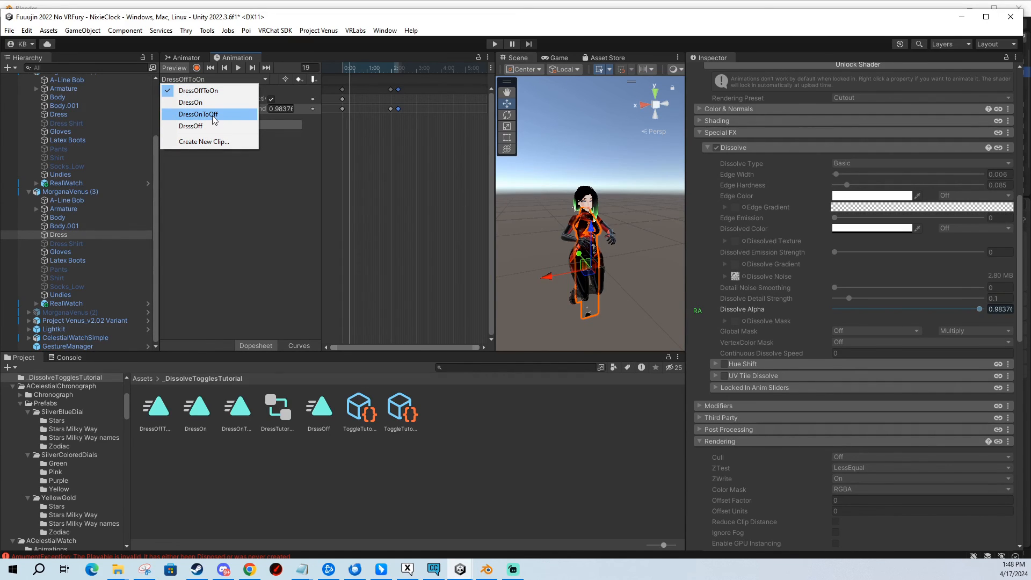
left_click(197, 115)
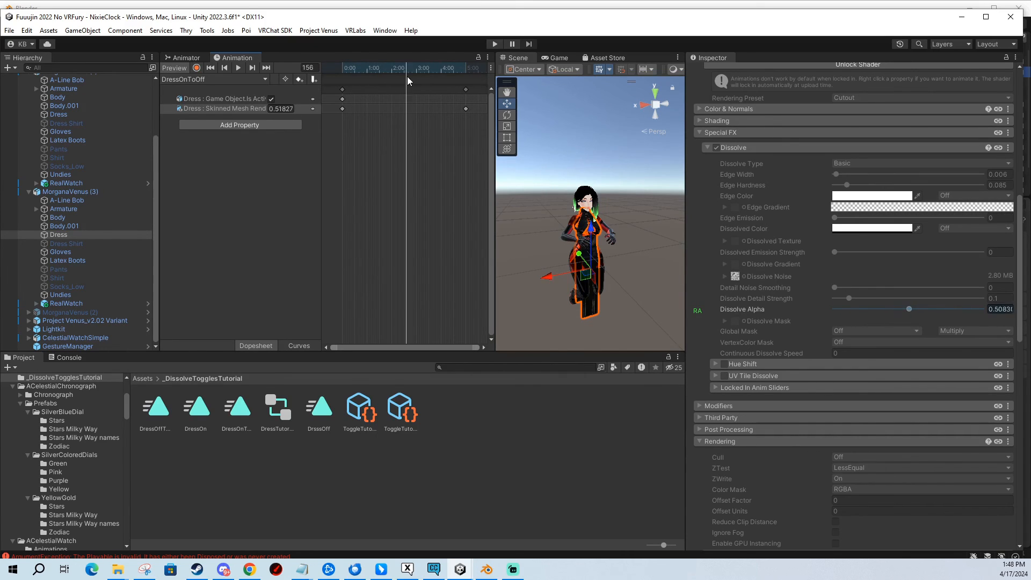
left_click_drag(408, 67, 368, 68)
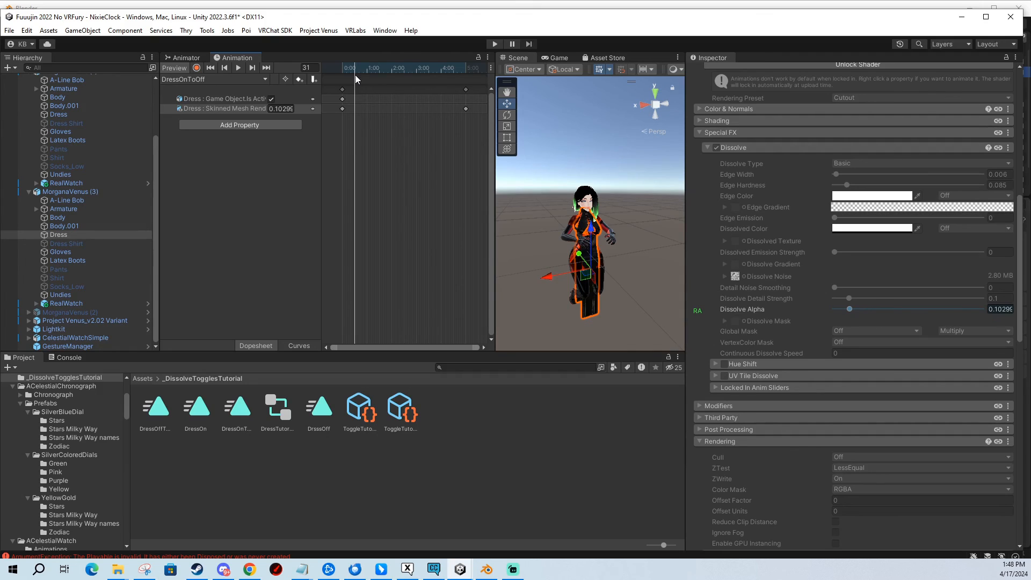
Add a mid-clip Dissolve Alpha keyframe and preview the retimed fade-out.
left_click(299, 345)
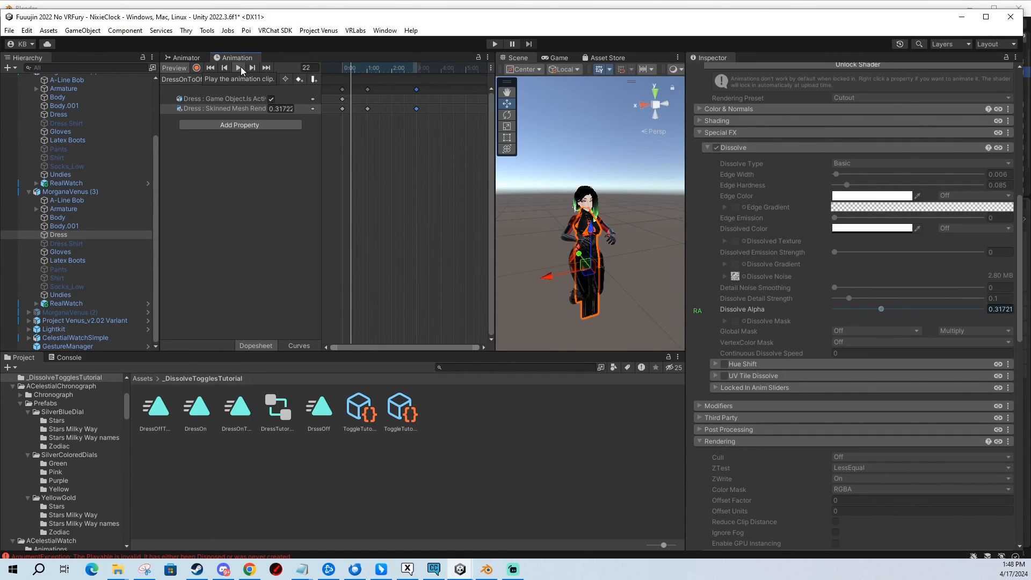
left_click(238, 68)
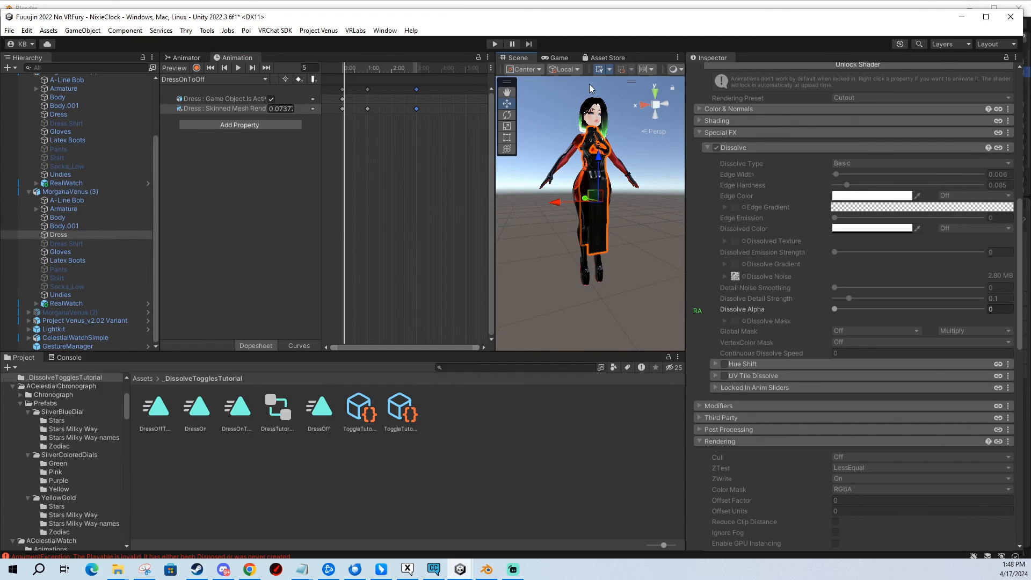
left_click(297, 345)
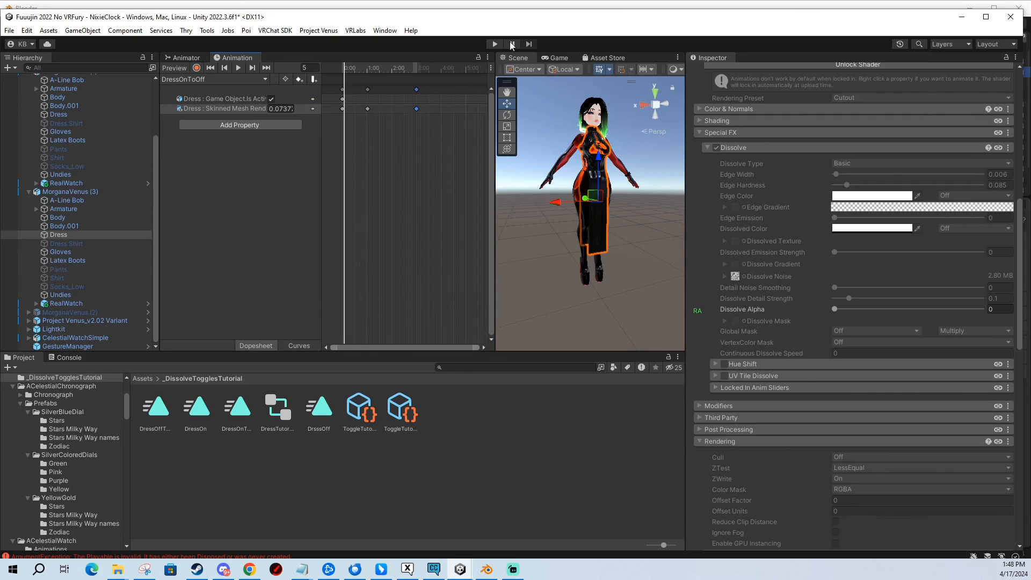
Start play mode, set MorganaVenus (3) as Gesture Manager's controlled avatar and show its Expressions menu.
left_click(494, 44)
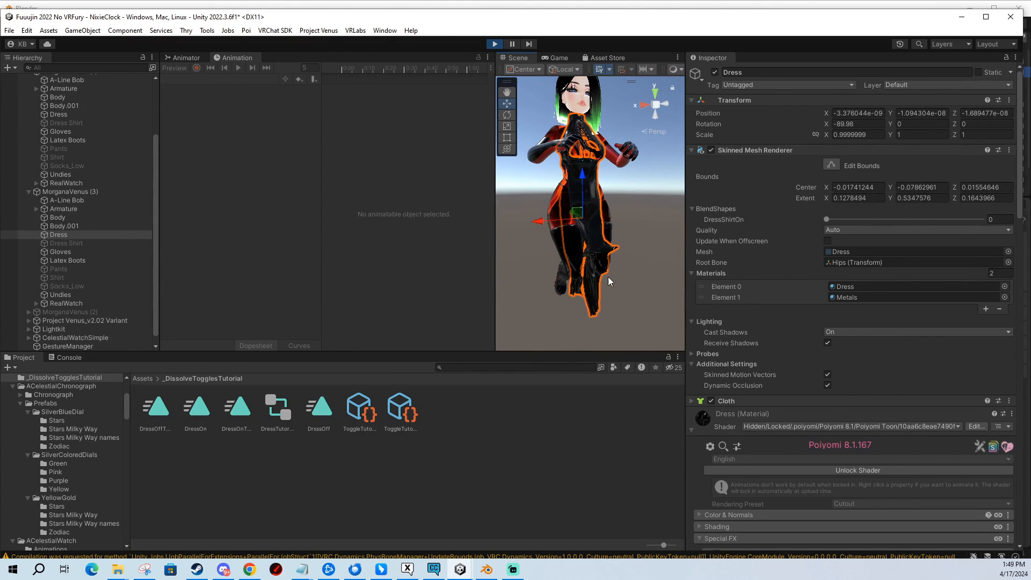
mouse_move(599, 230)
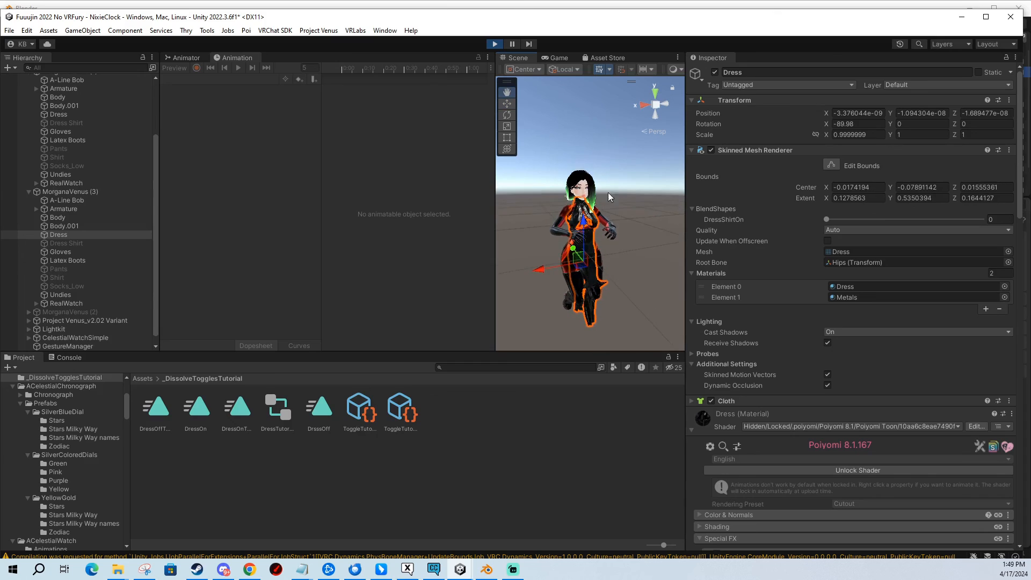
left_click(66, 346)
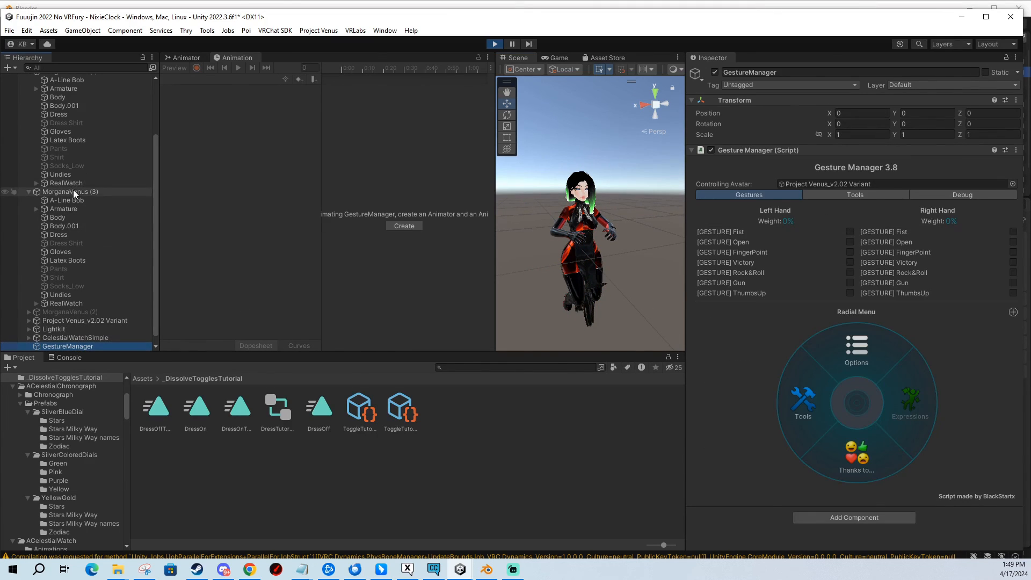
left_click(71, 191)
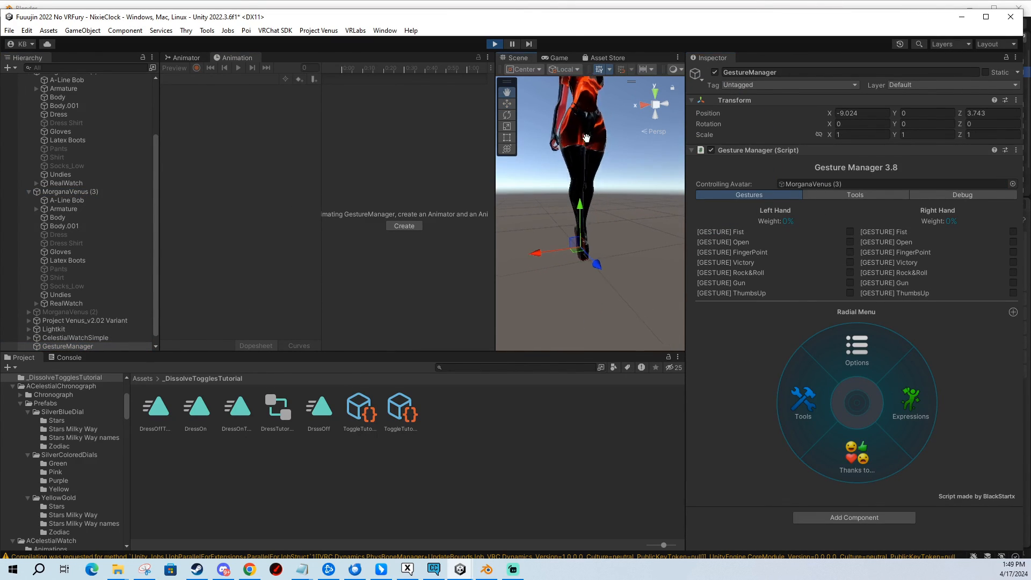
left_click(803, 400)
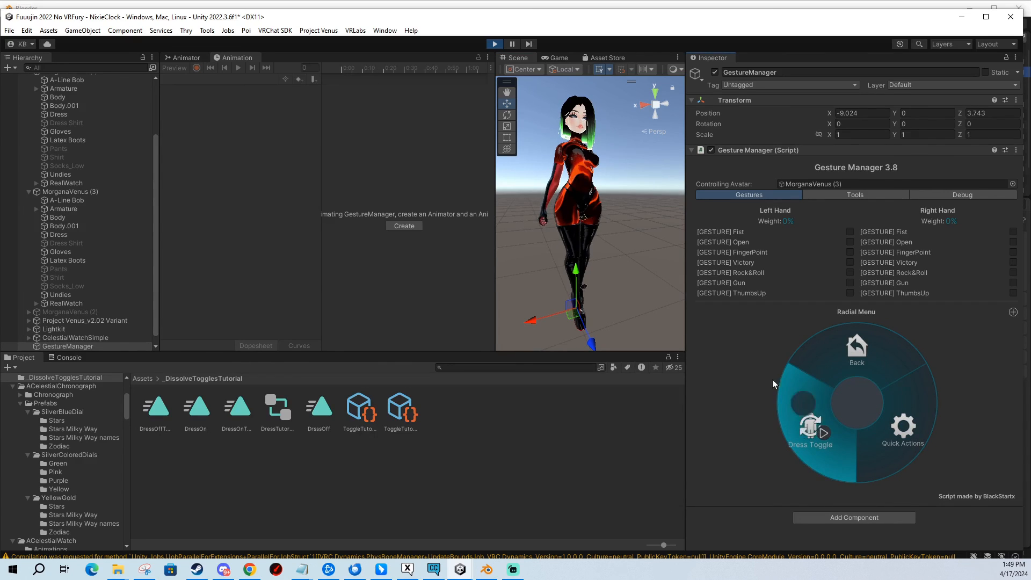